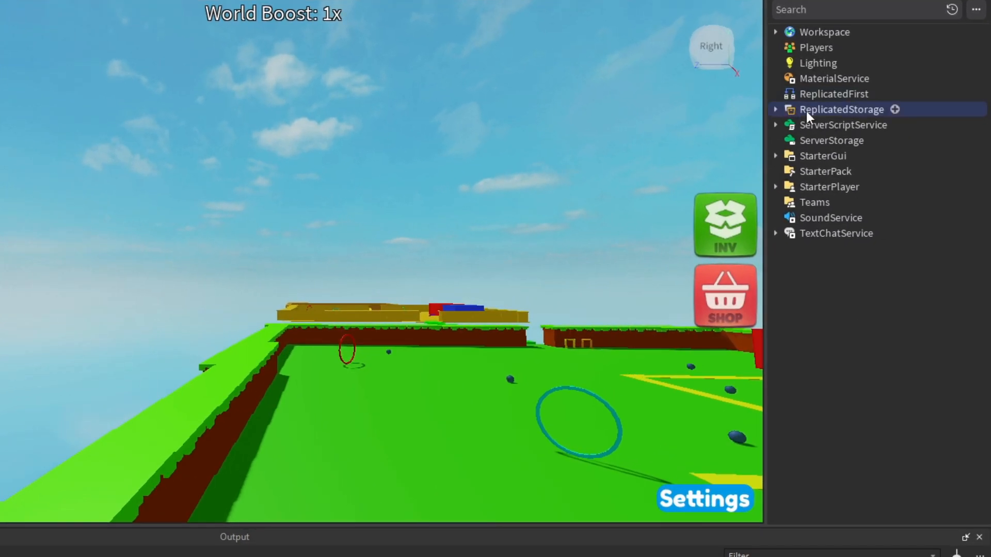
Rename the ScreenGui in StarterGui to RaceGUI and add a Frame named Background
type("RaceSystem")
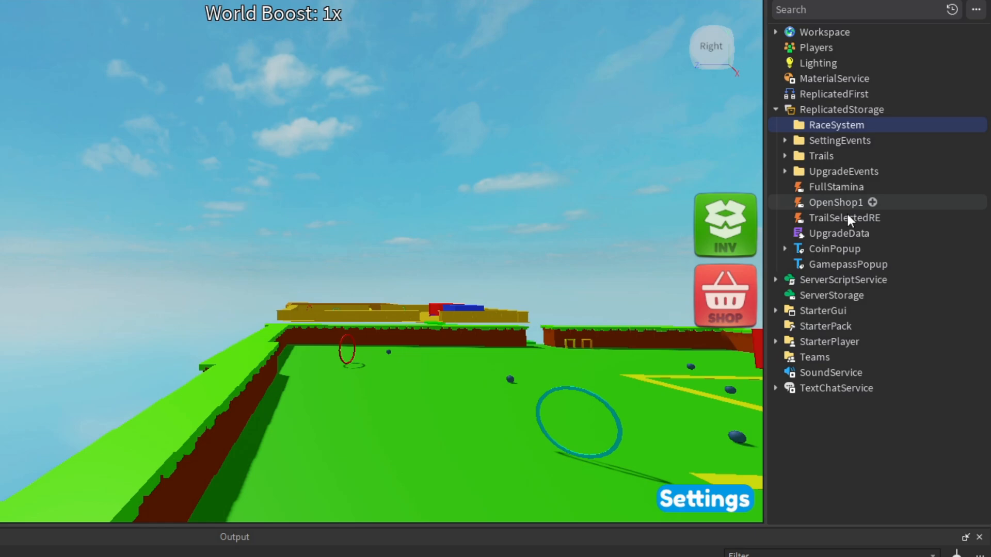
mouse_move(665, 174)
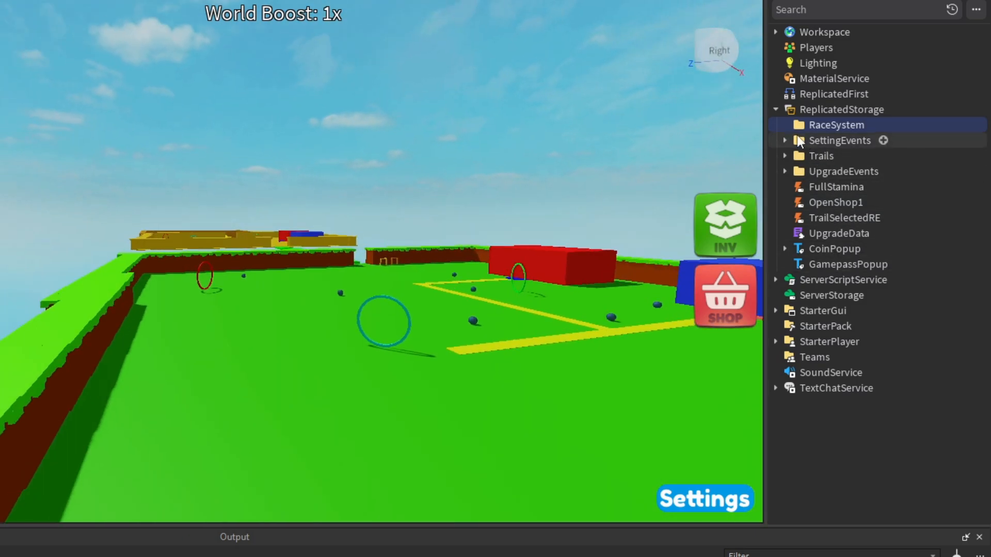
left_click(775, 110)
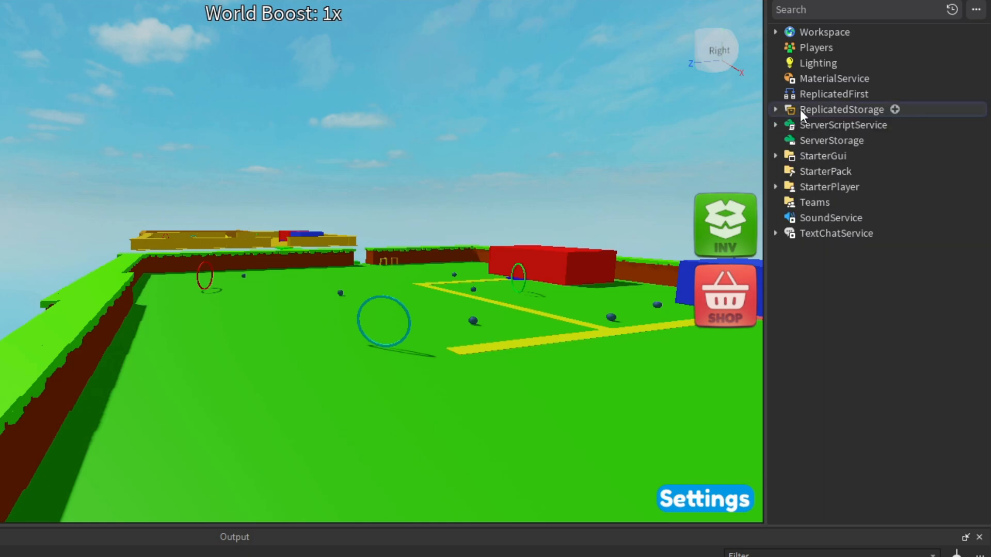
left_click(863, 155)
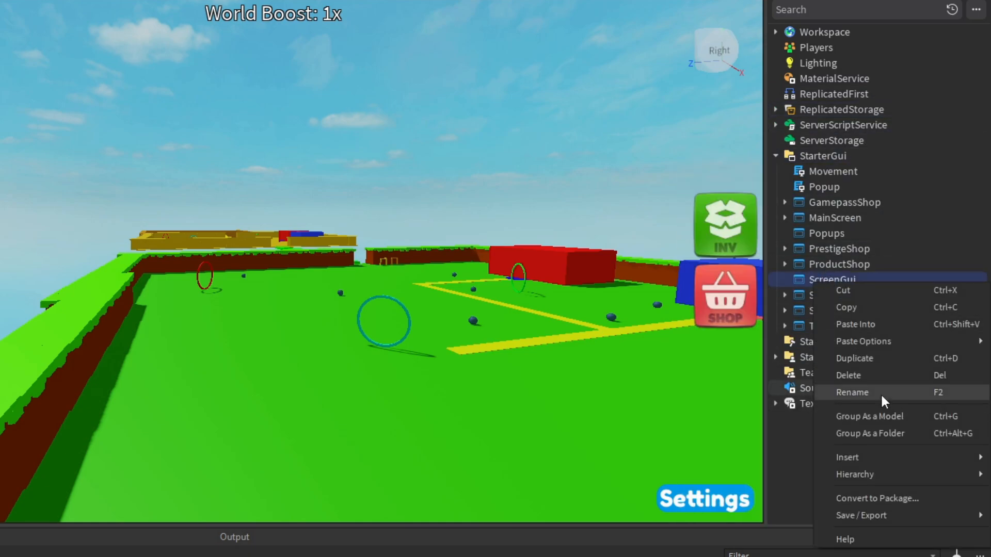
left_click(852, 392)
type("f")
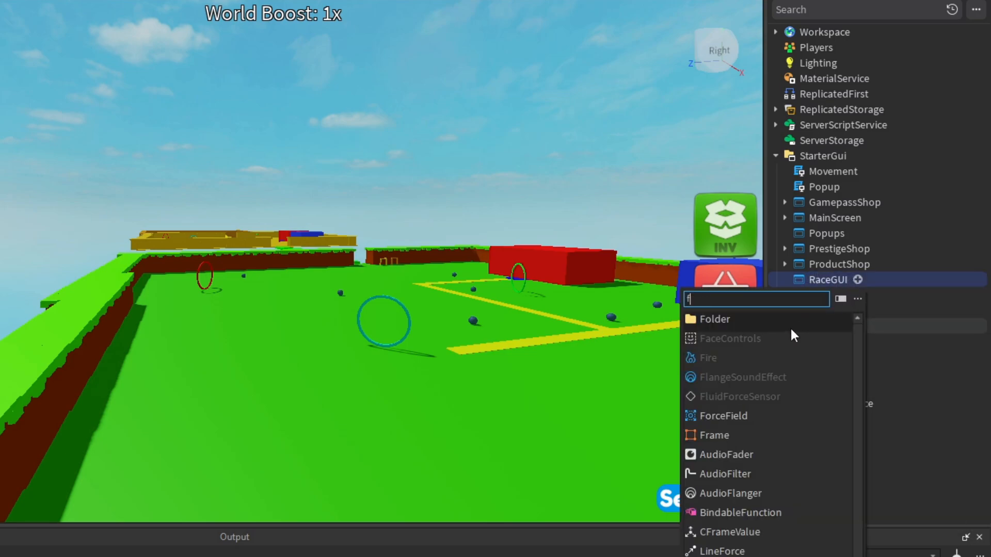
right_click(825, 280)
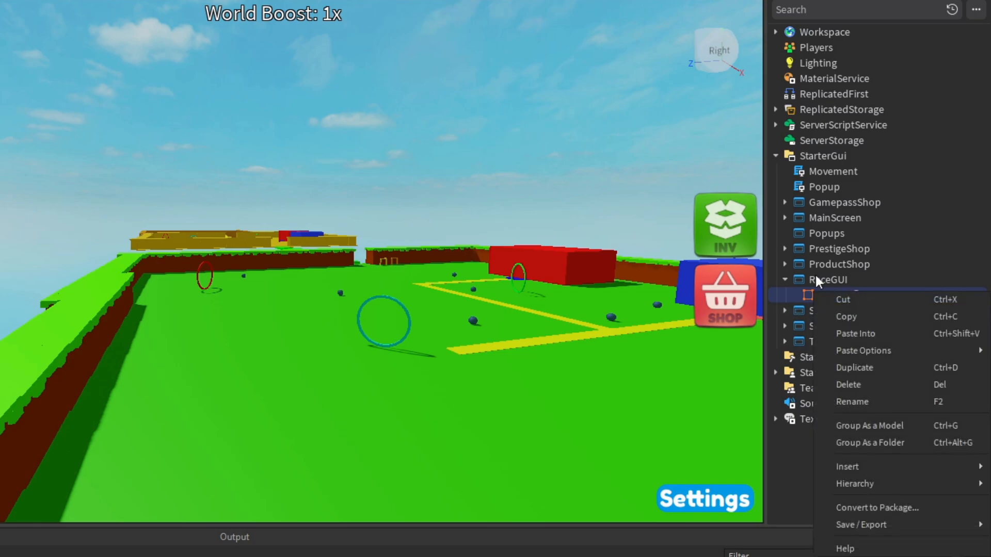
left_click(852, 402)
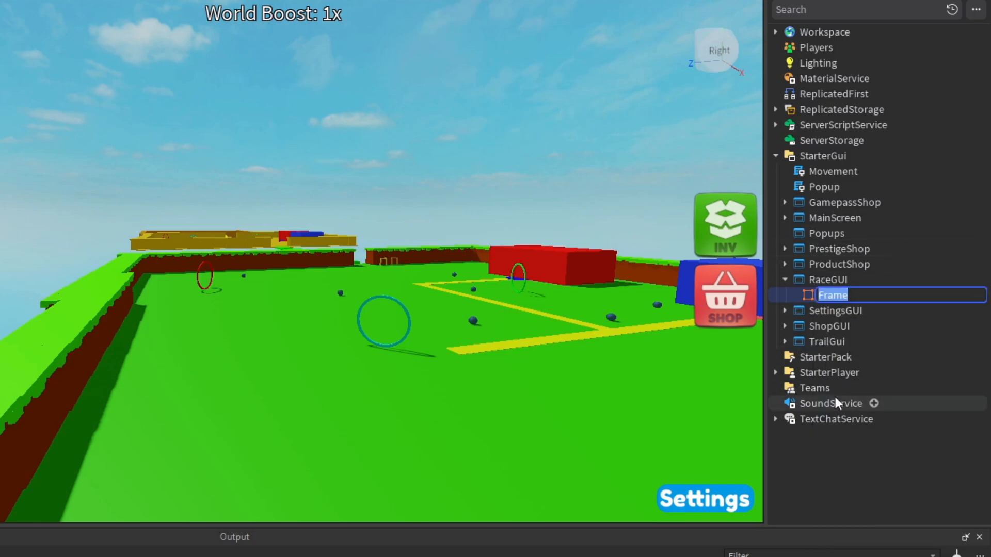
type("Backi")
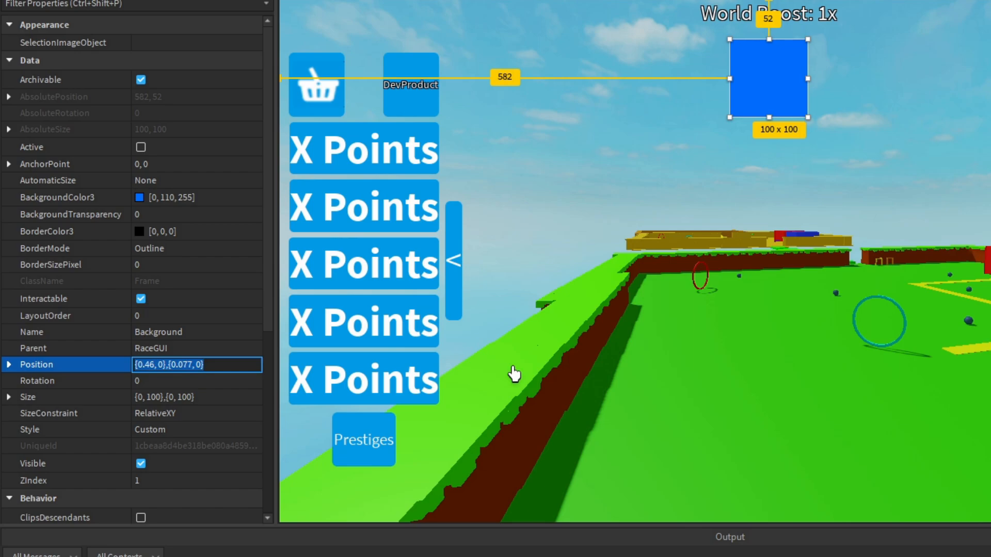
Set Background's position (0.361) and size (height 0.1), shorten the bar, and add a UICorner
left_click(196, 365)
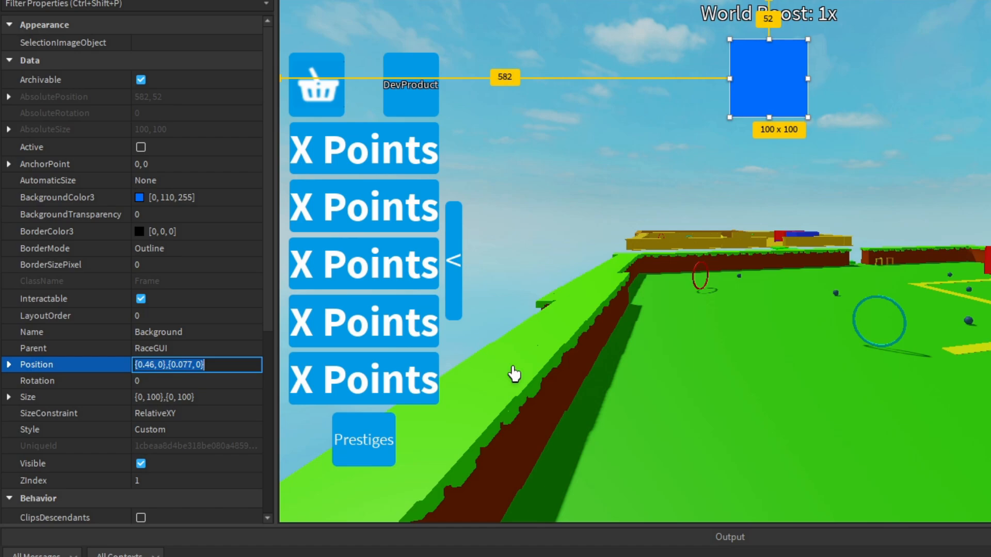
type("0.361.")
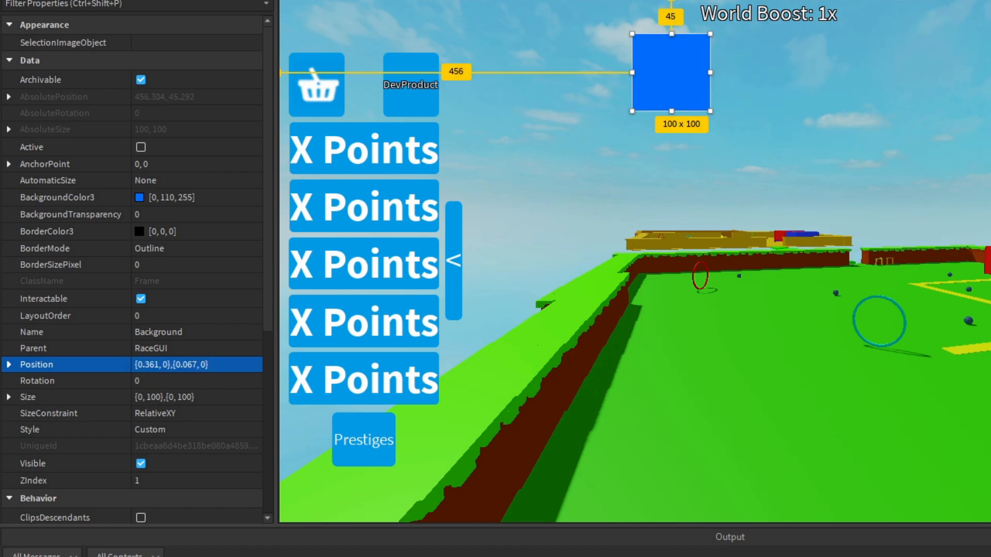
left_click(181, 397)
type("0.277")
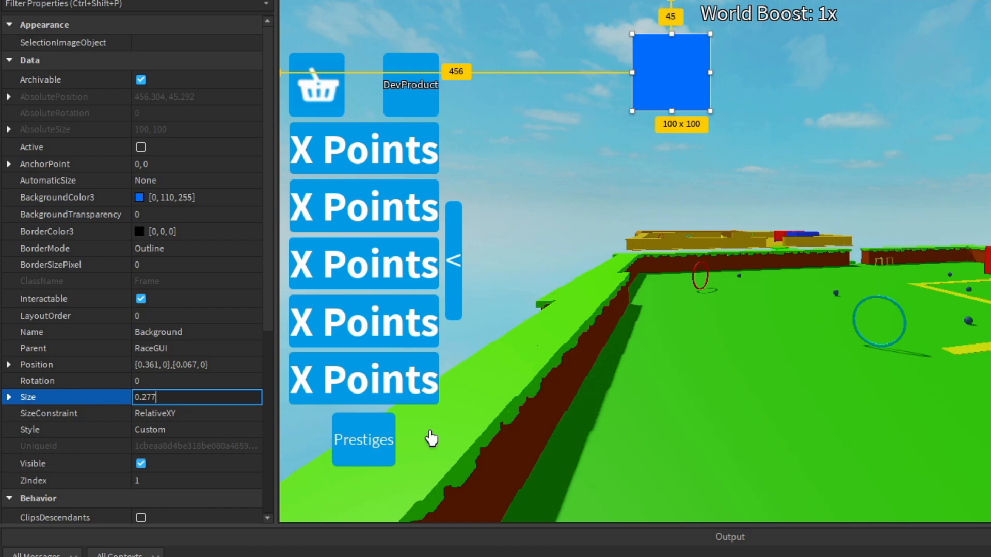
type(",0,0.1")
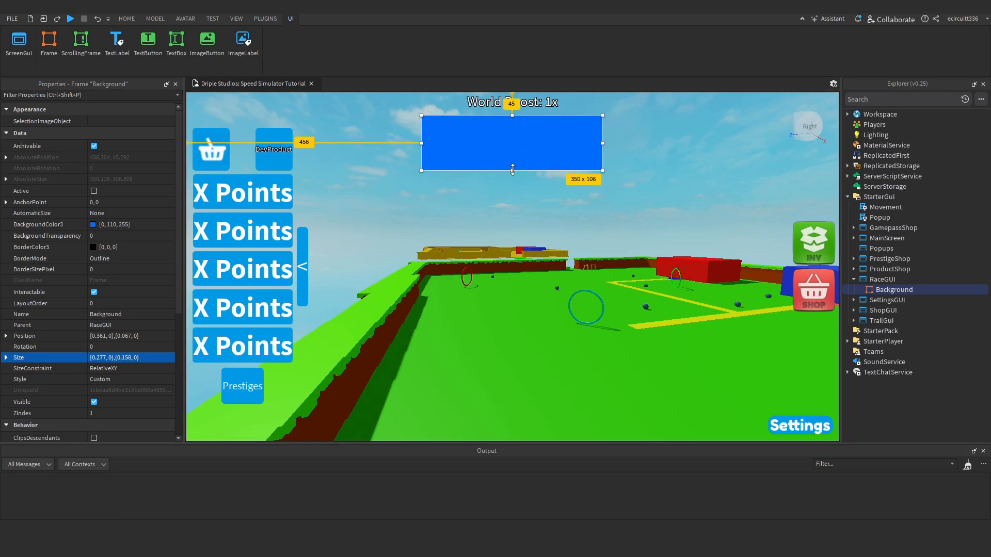
left_click_drag(512, 169, 512, 153)
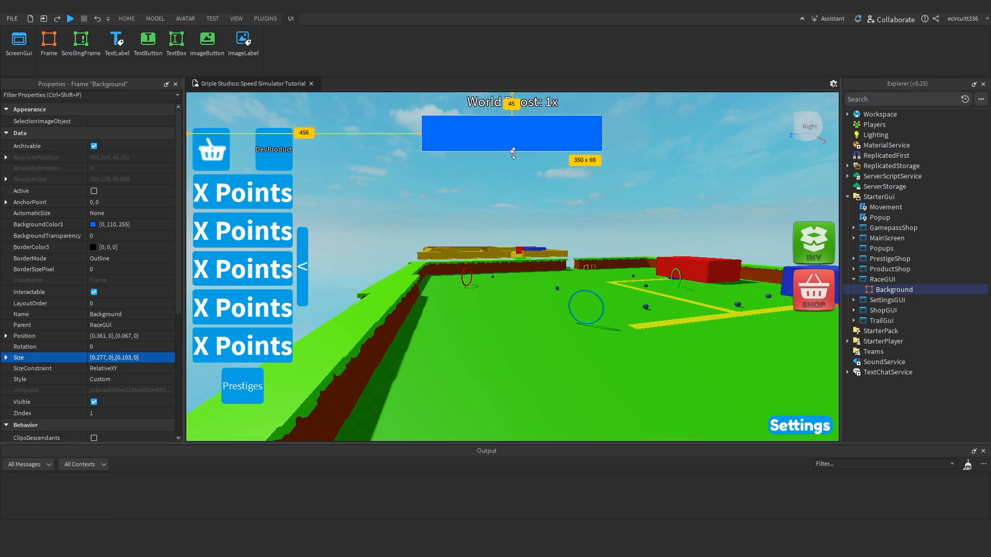
left_click(920, 289)
type("0.2, 0")
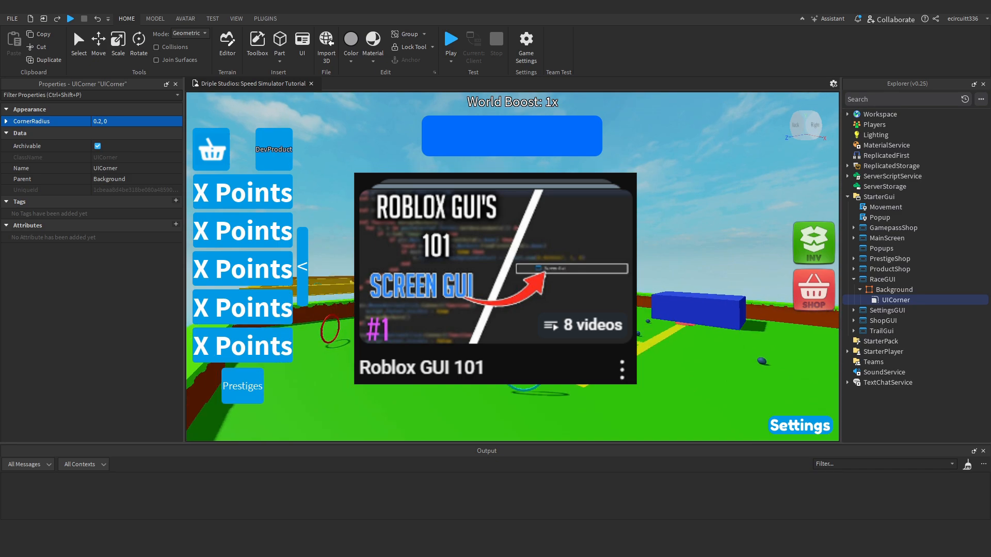
Place DismissBtn at {0.5,0},{0.888,0} with size {0.5,0},{0.57,0}, snug below the bar
left_click(464, 268)
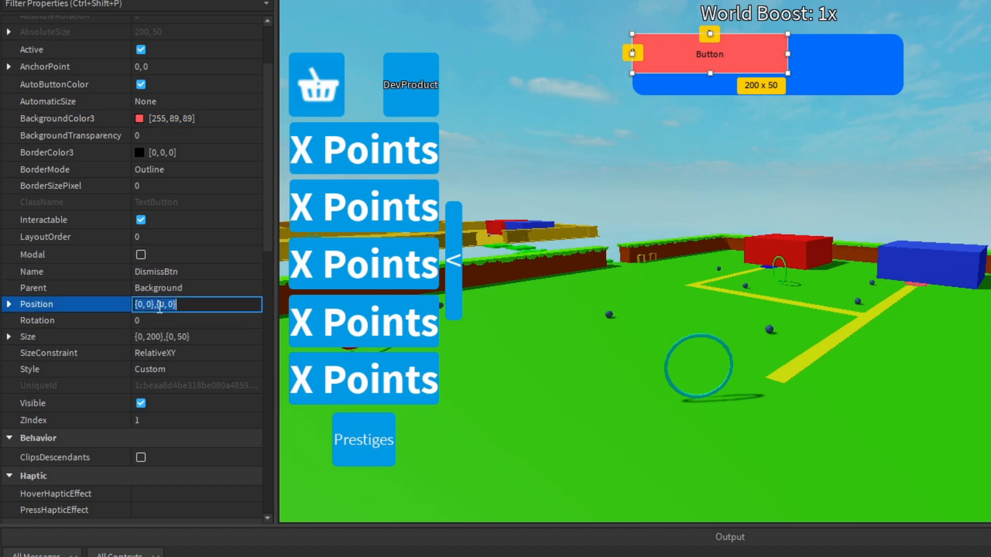
type("0.497")
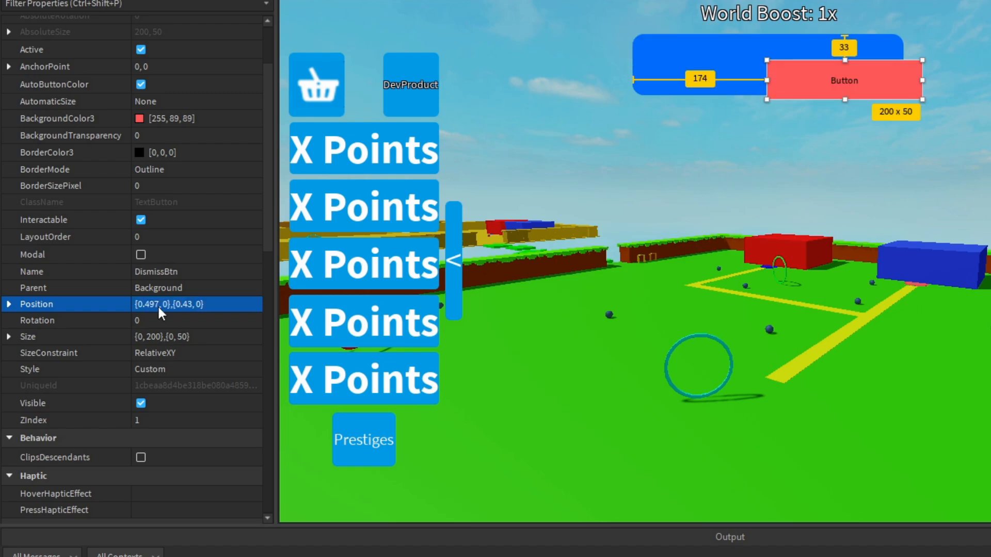
left_click(176, 337)
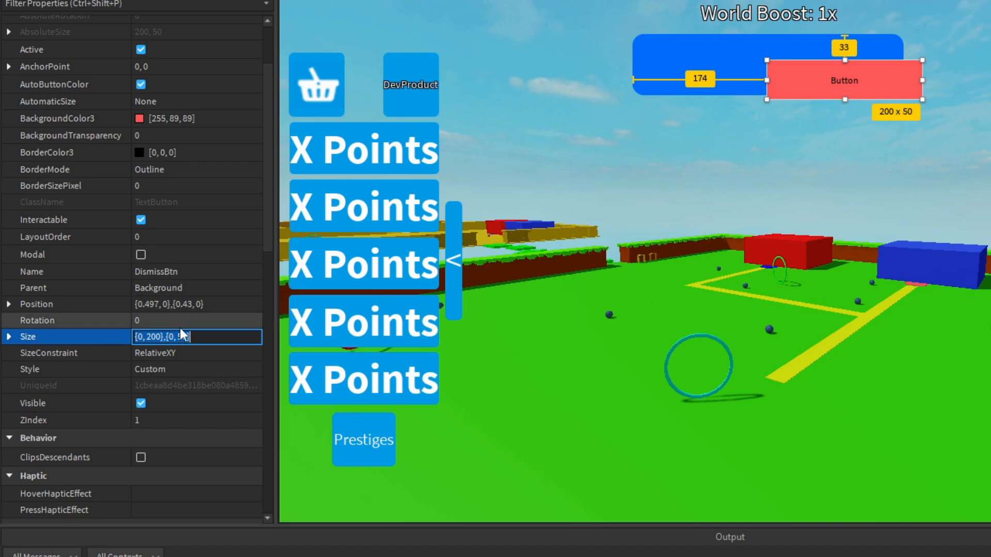
type("0")
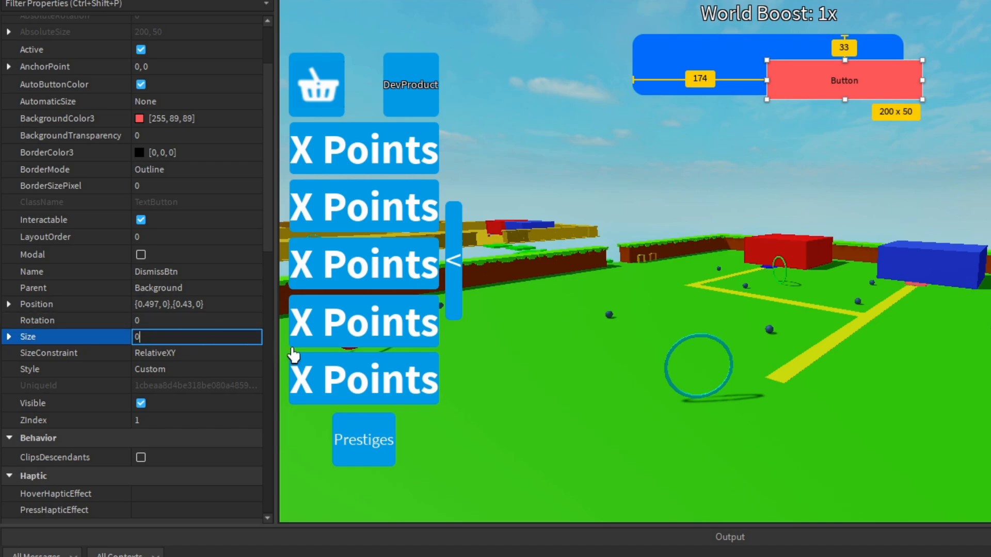
type("0.5,0,0.")
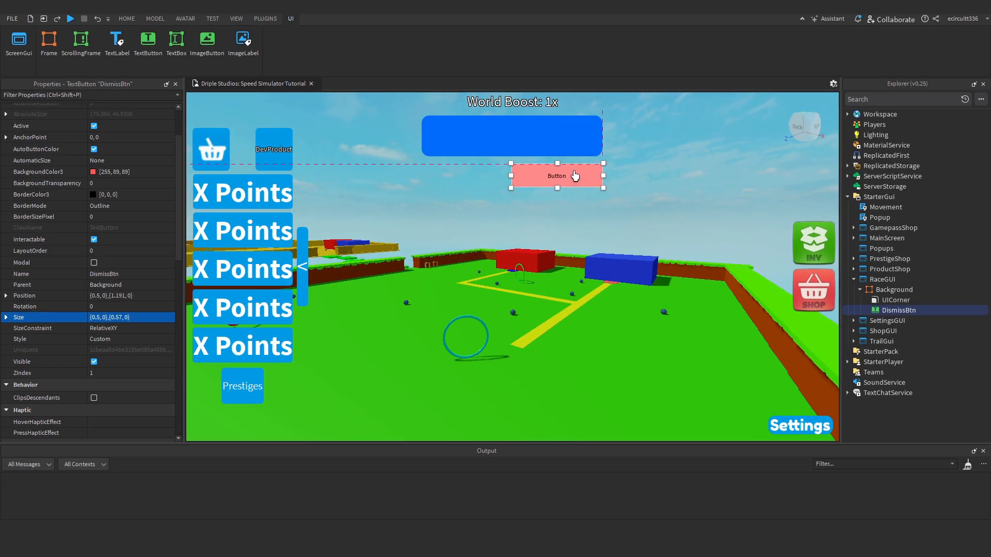
left_click_drag(556, 175, 557, 167)
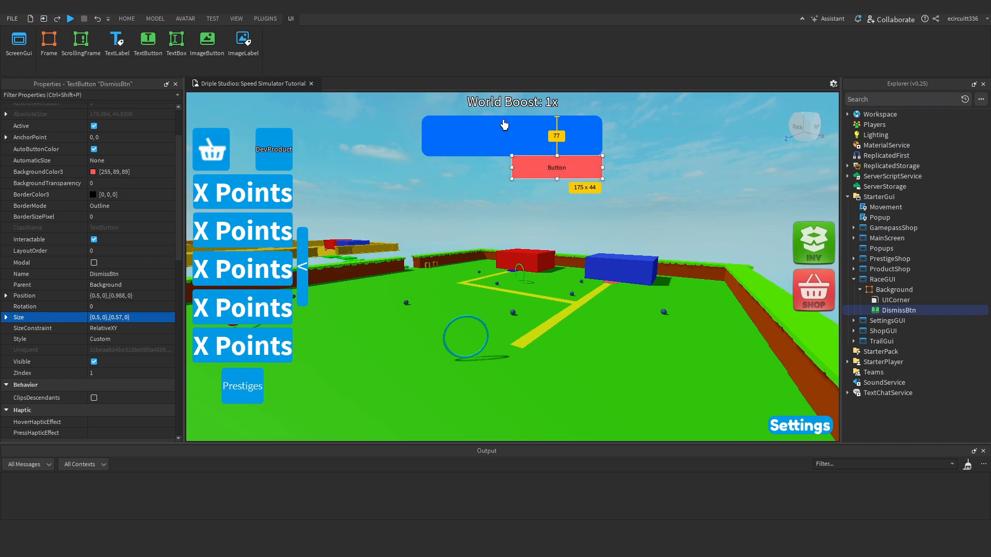
mouse_move(473, 162)
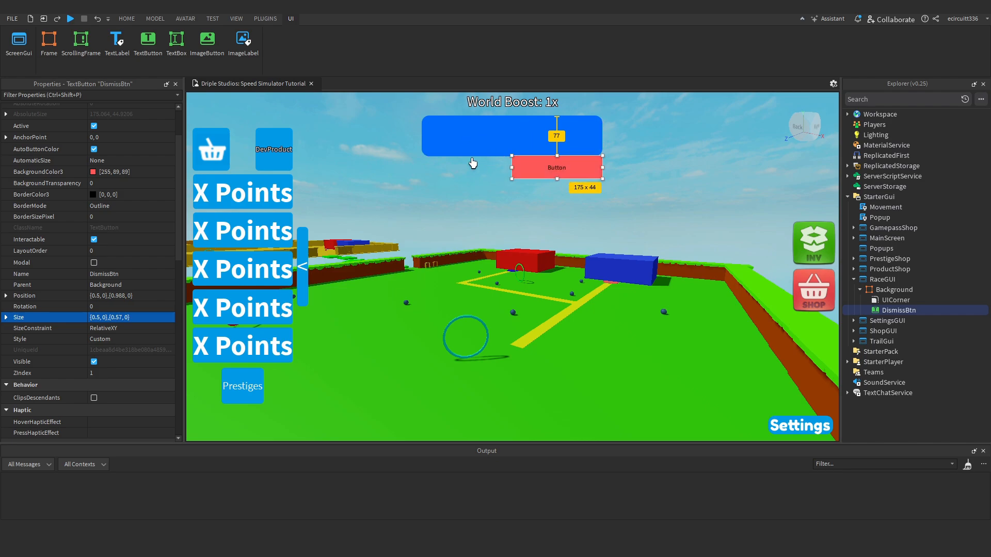
mouse_move(613, 132)
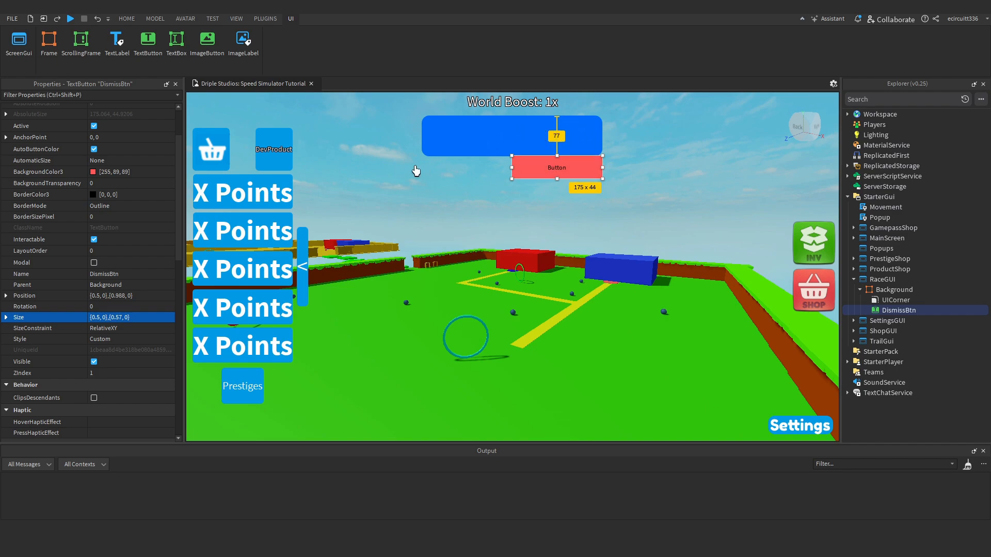
mouse_move(563, 130)
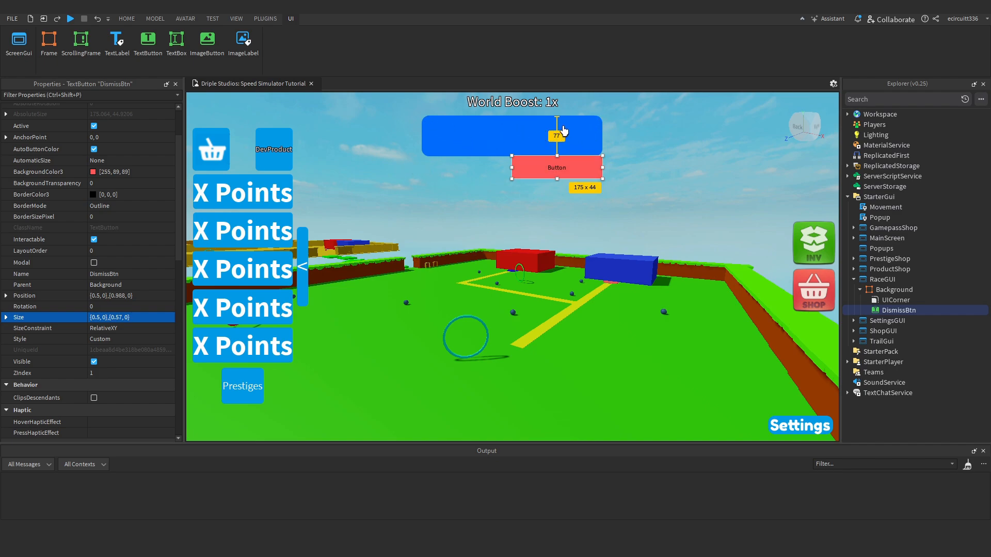
mouse_move(446, 133)
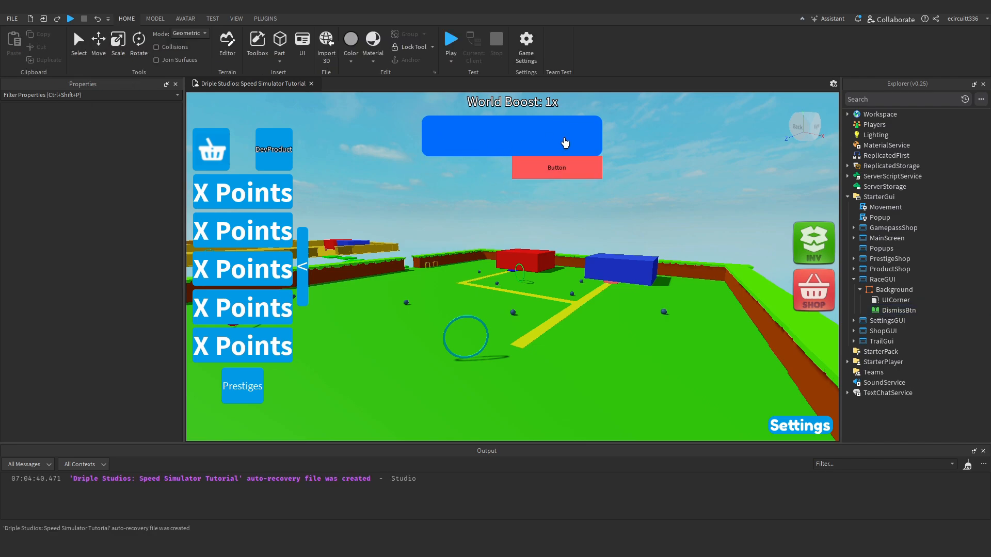
Give DismissBtn Fredoka One font, larger text (36), and the label 'Dismiss'
left_click(94, 341)
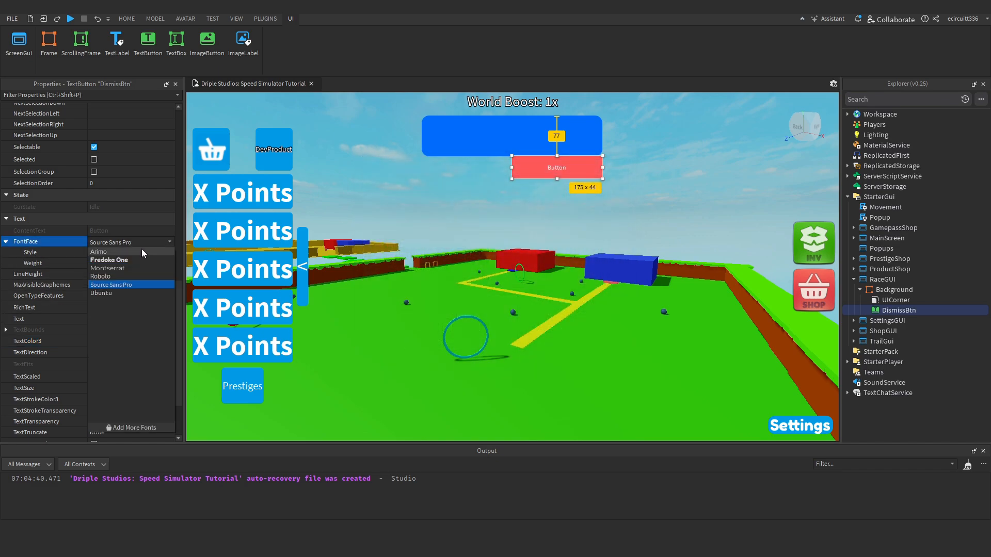
left_click(108, 260)
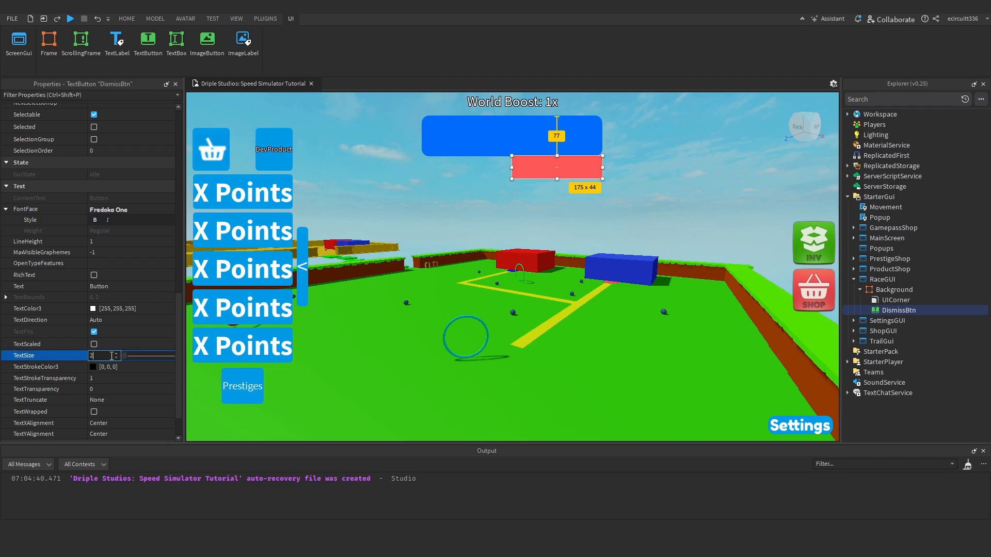
type("25")
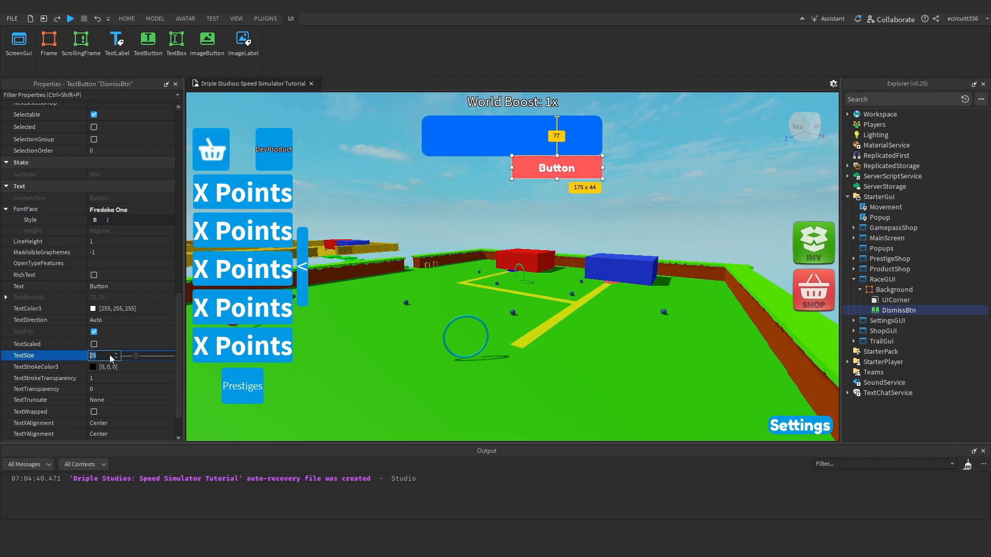
type("36")
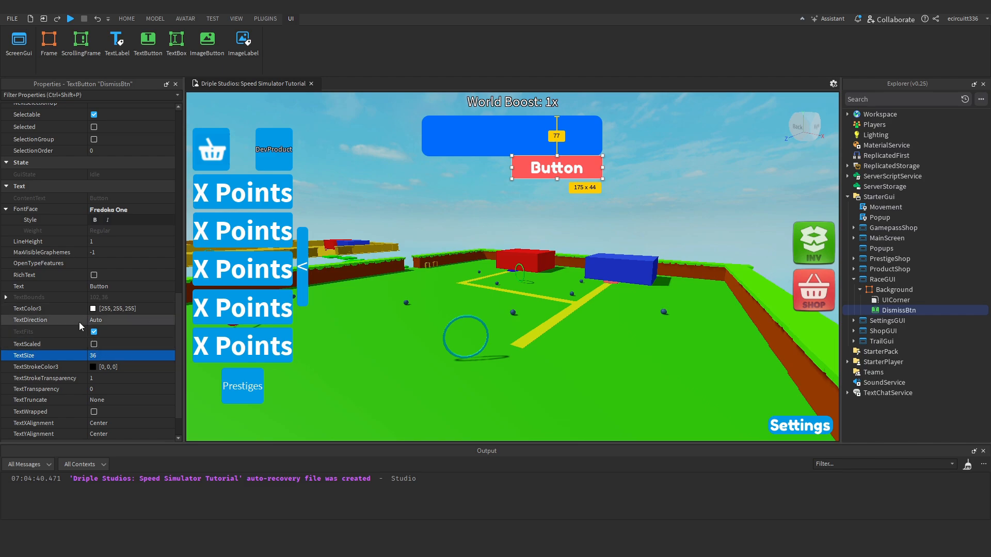
type("Dismiss")
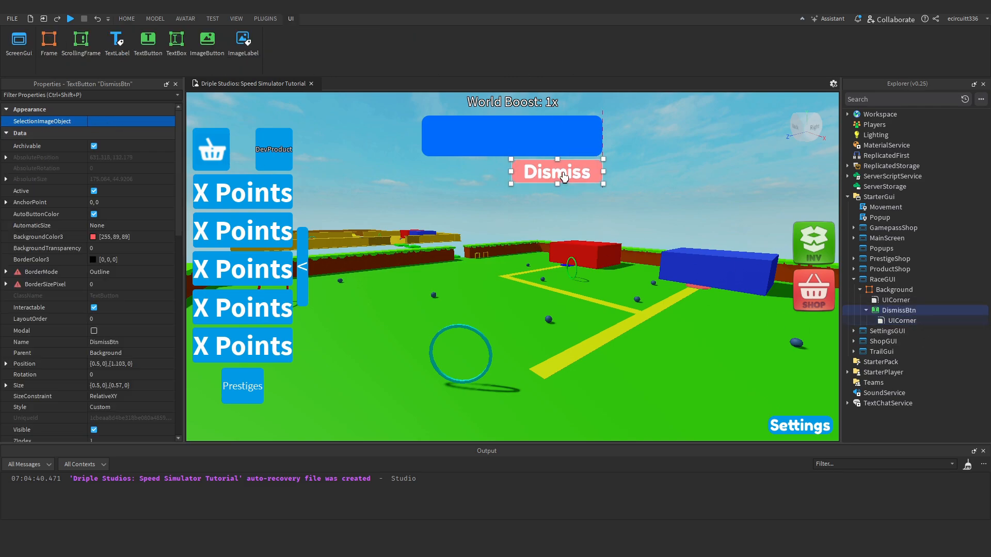
left_click(126, 19)
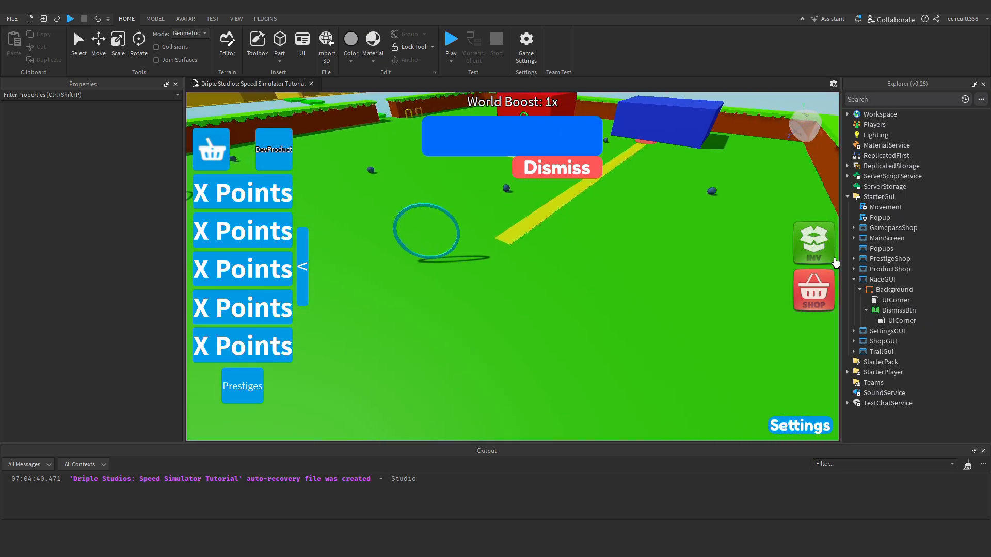
Duplicate DismissBtn as JoinBtn, a green 'Join!' button beside Dismiss
right_click(899, 320)
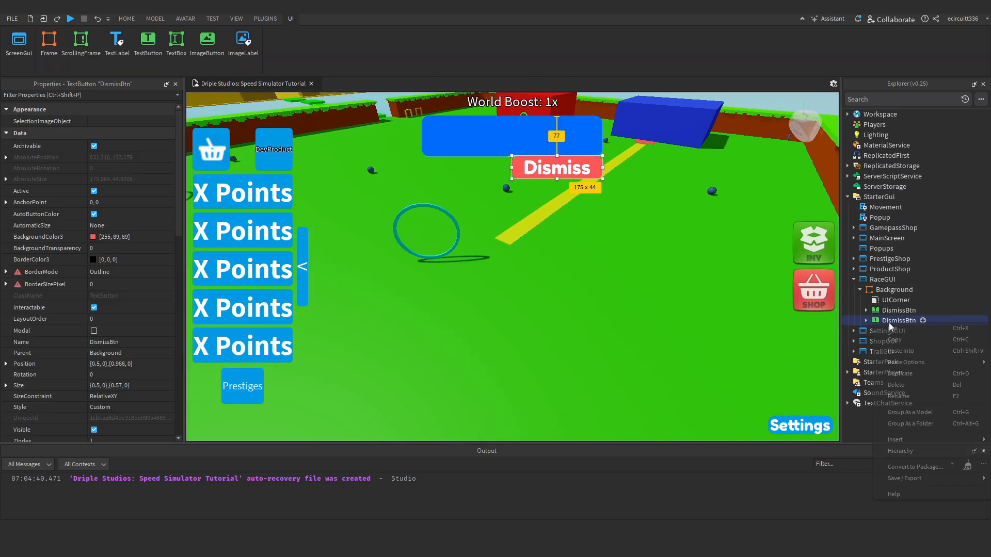
left_click(899, 397)
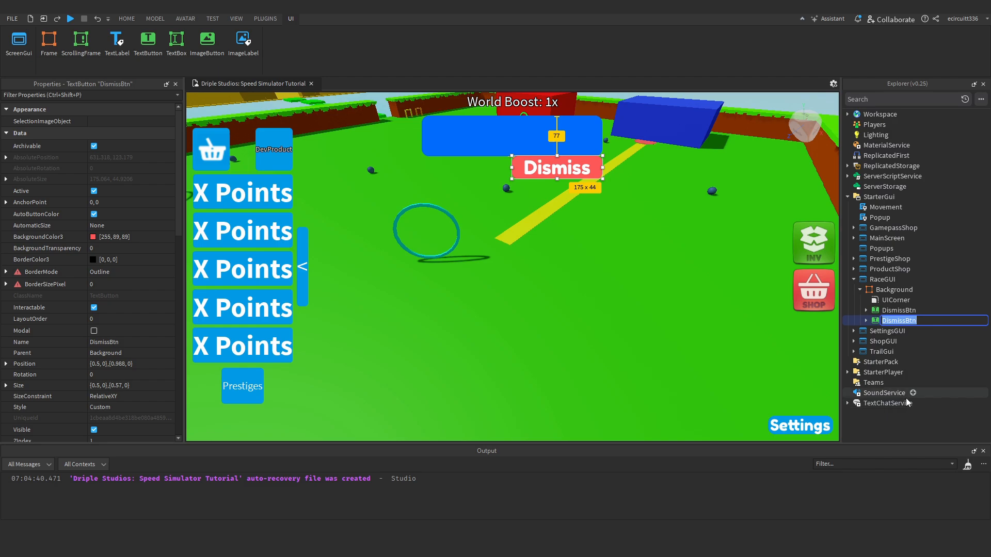
type("JoinBtn")
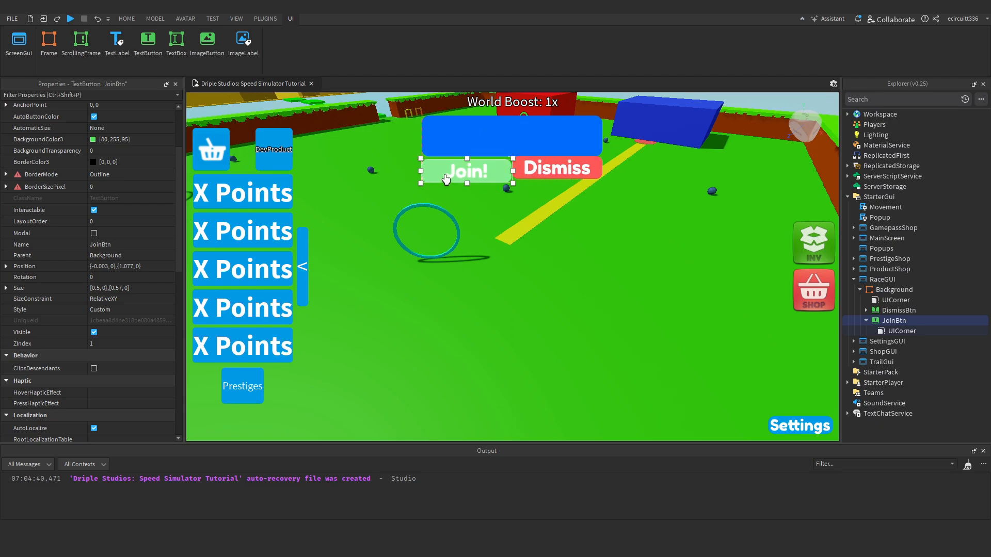
left_click(126, 19)
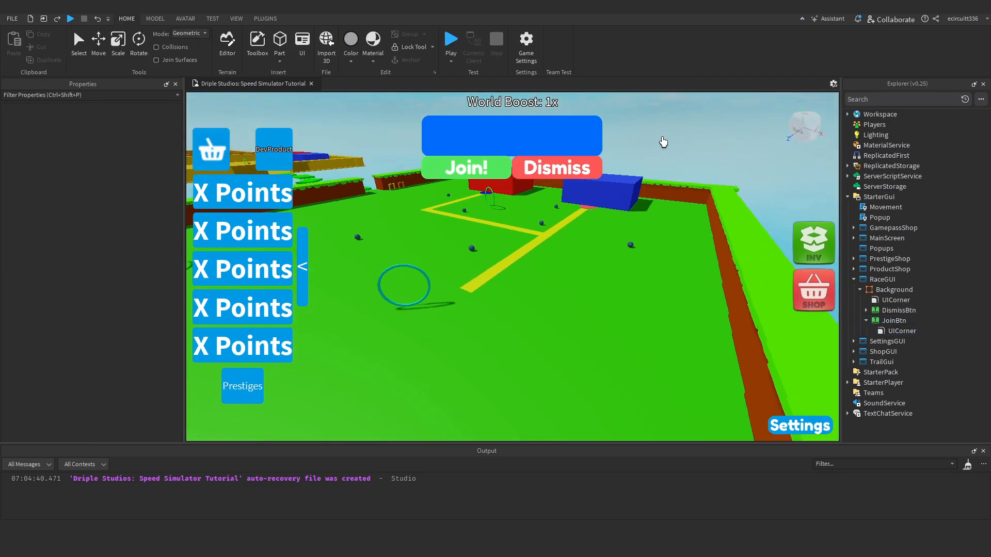
Give the Dismiss text a black outline with TextStrokeTransparency 0
left_click(898, 310)
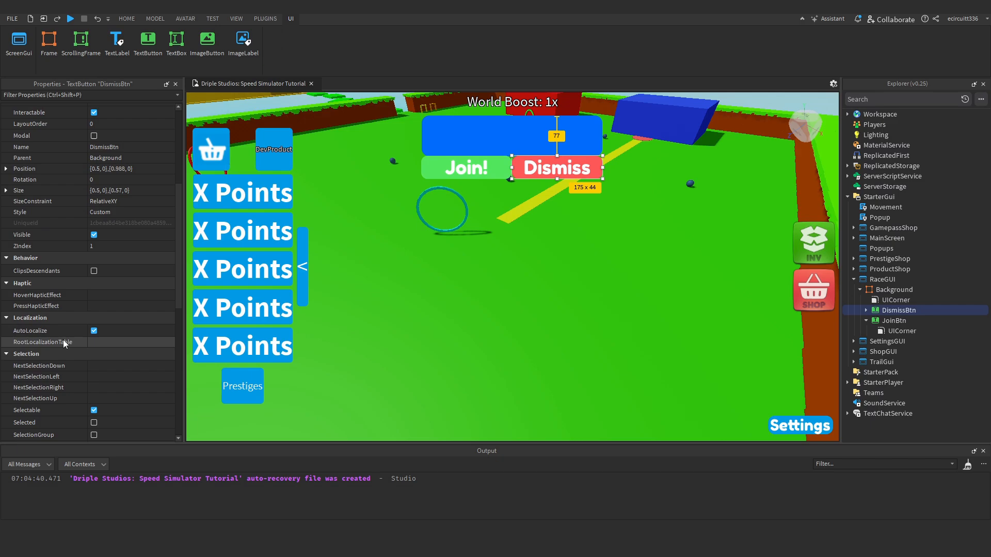
scroll("down", 3)
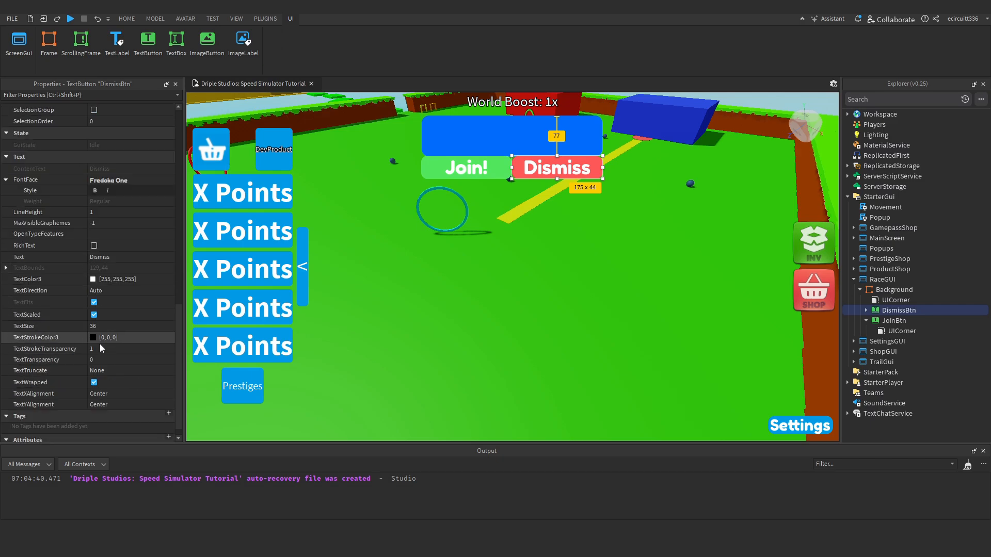
left_click(103, 349)
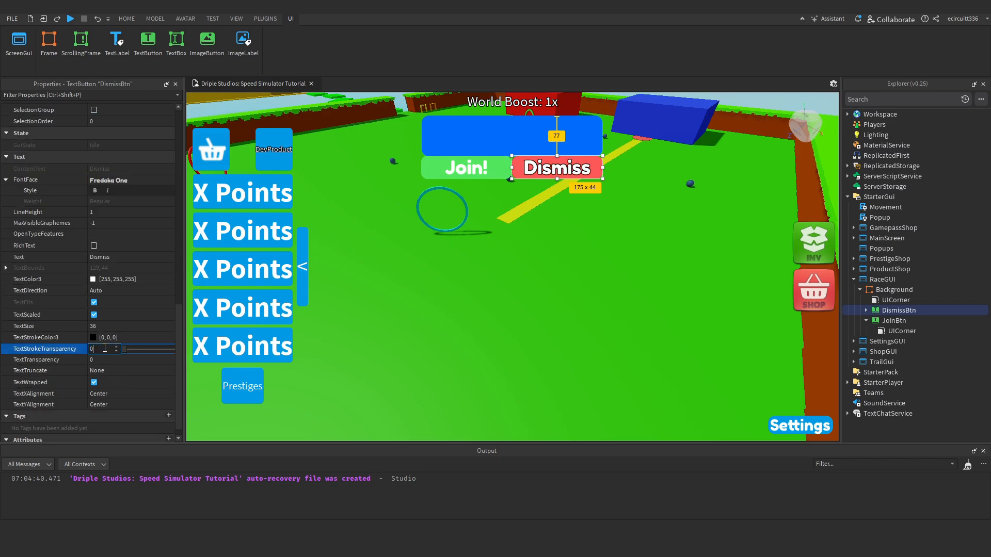
left_click(894, 321)
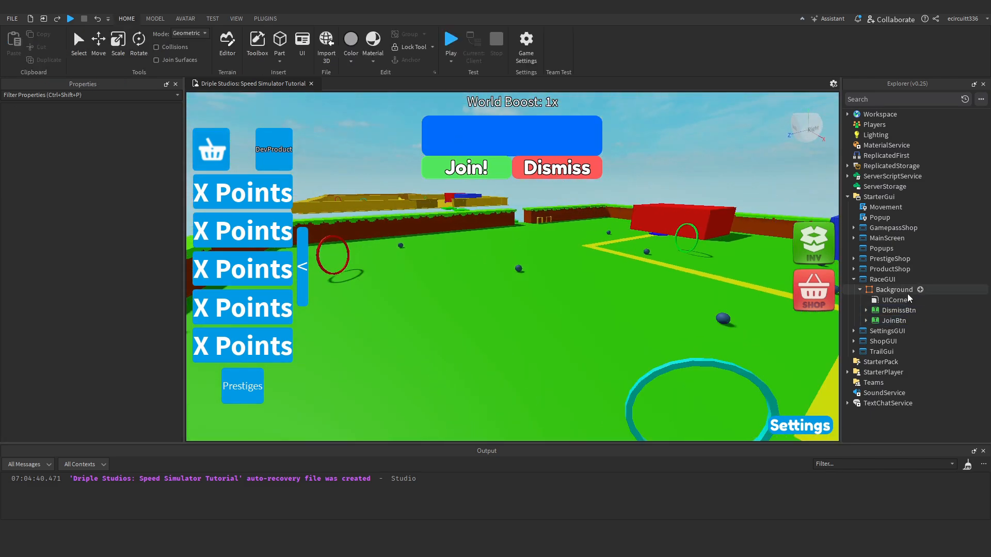
Add a transparent Header label sized {1,0},{0.2,0} reading 'Race Starting In'
left_click(919, 289)
type("Header")
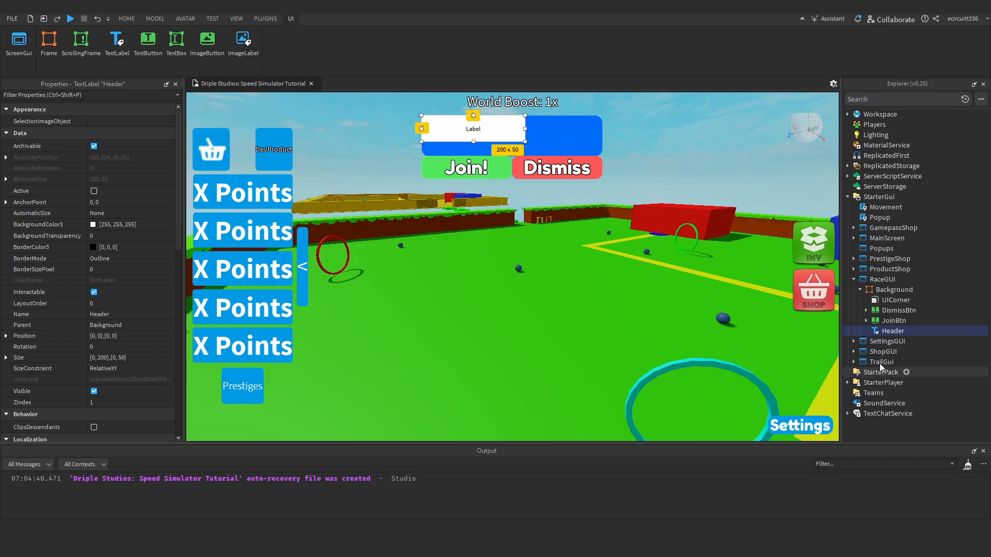
left_click(894, 321)
type("1")
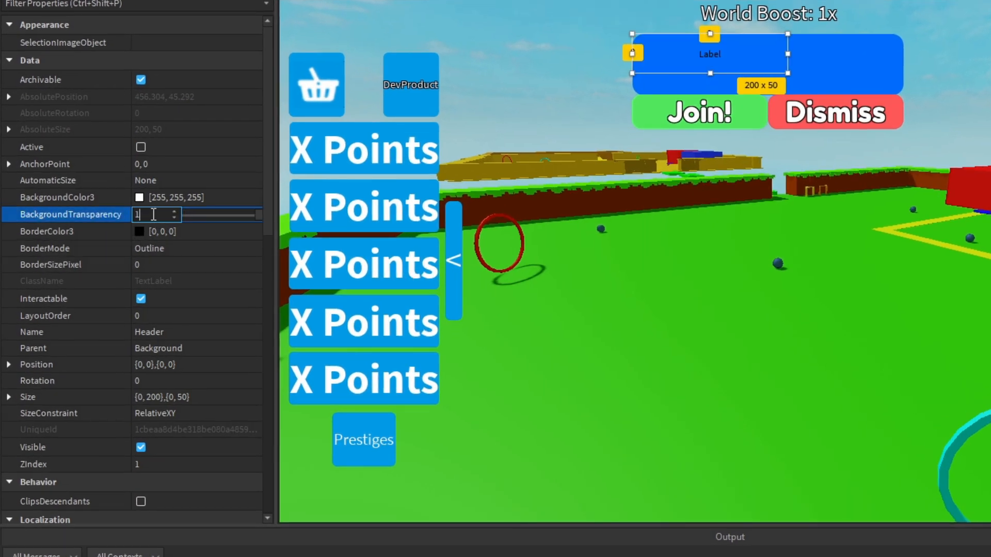
left_click(184, 364)
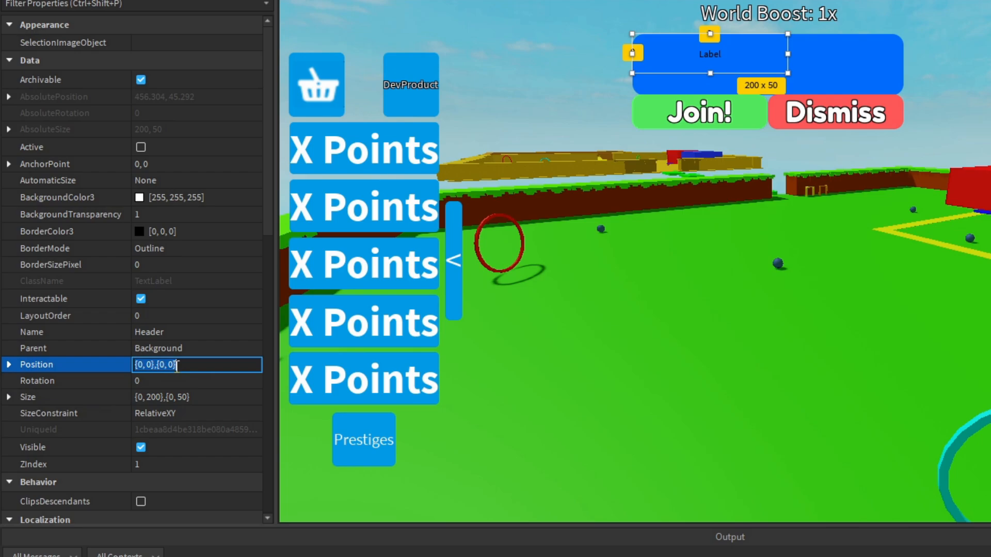
left_click(195, 397)
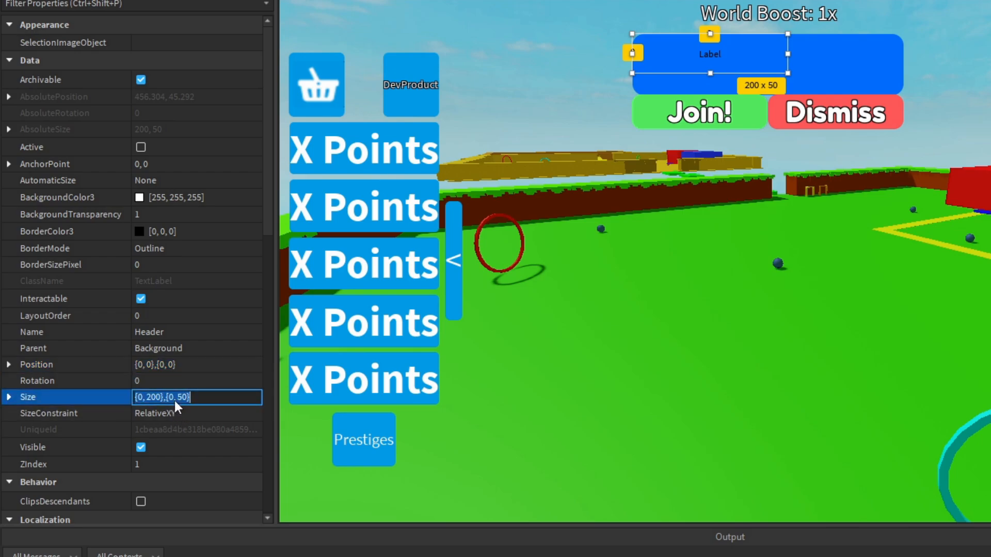
type("1,0,0.2")
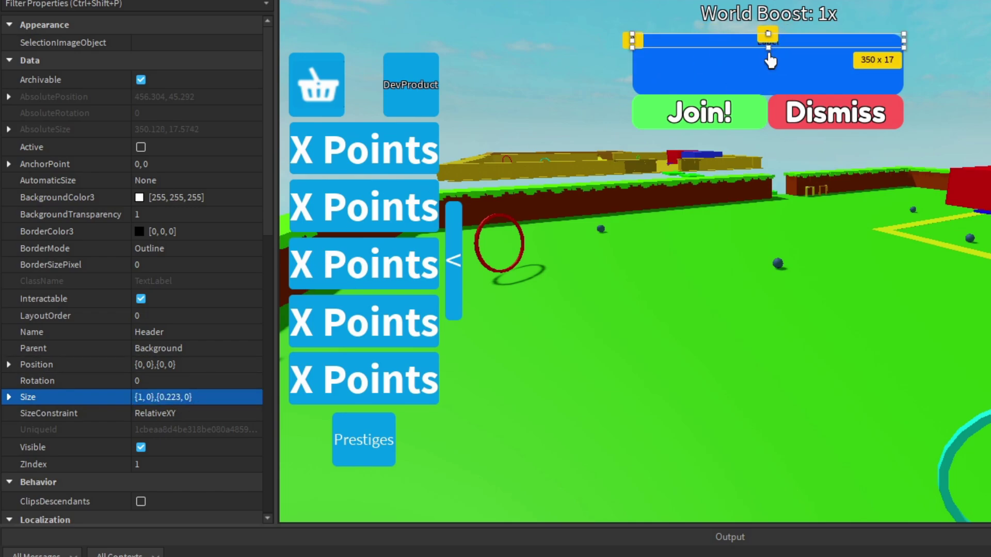
left_click_drag(767, 34, 766, 60)
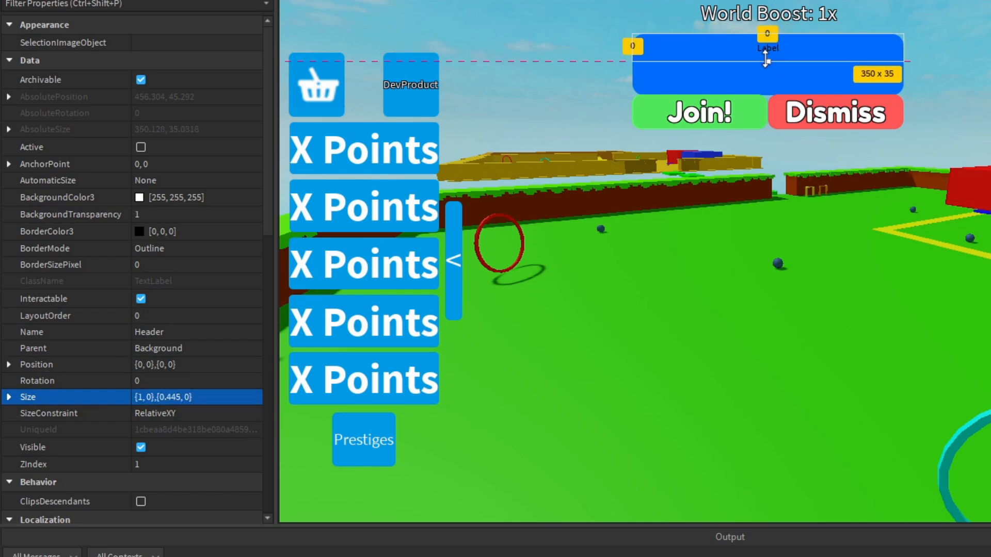
type("Race Starting In")
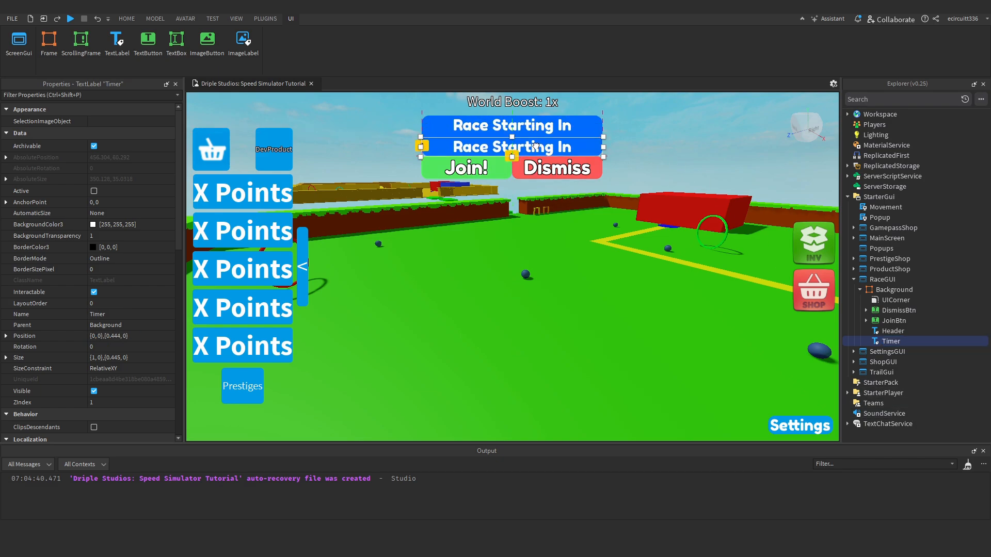
Duplicate the header as a Timer label reading '1:59'
scroll("down", 3)
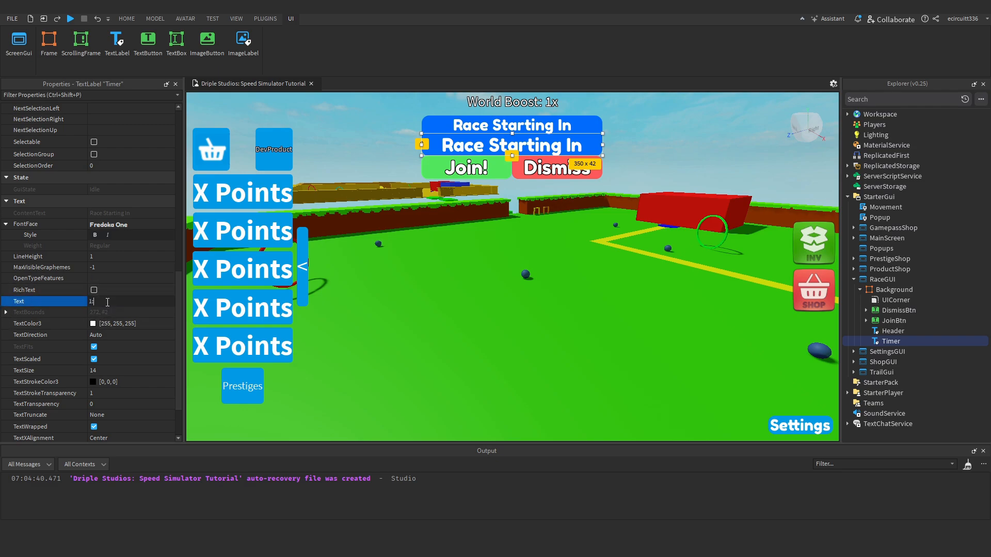
type("1:59")
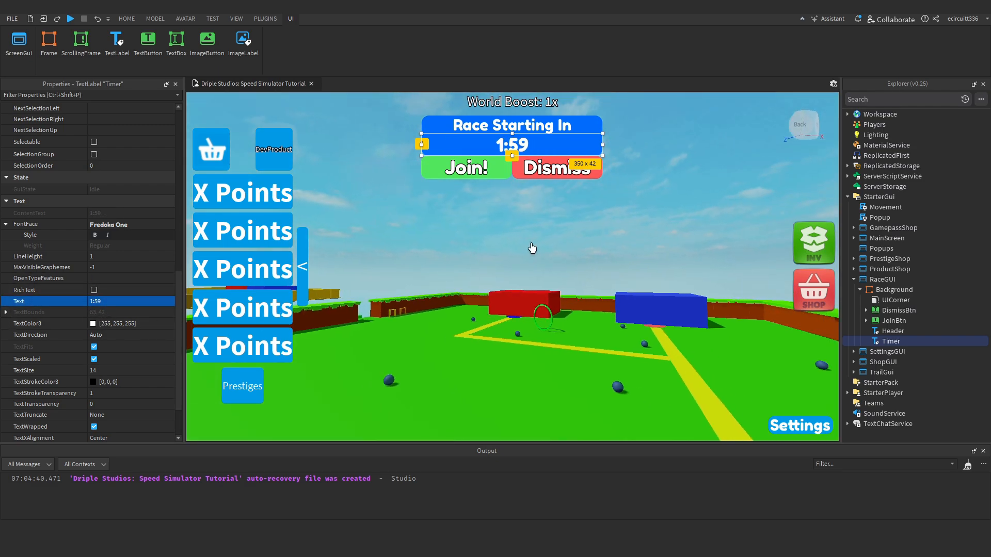
left_click(127, 19)
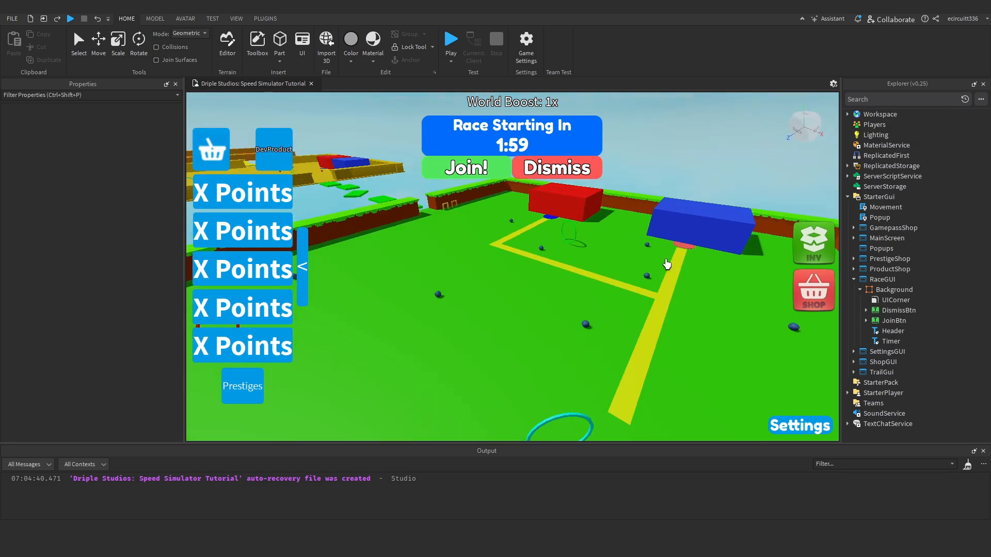
Collapse RaceGUI and insert a new Script into ServerScriptService
left_click(854, 279)
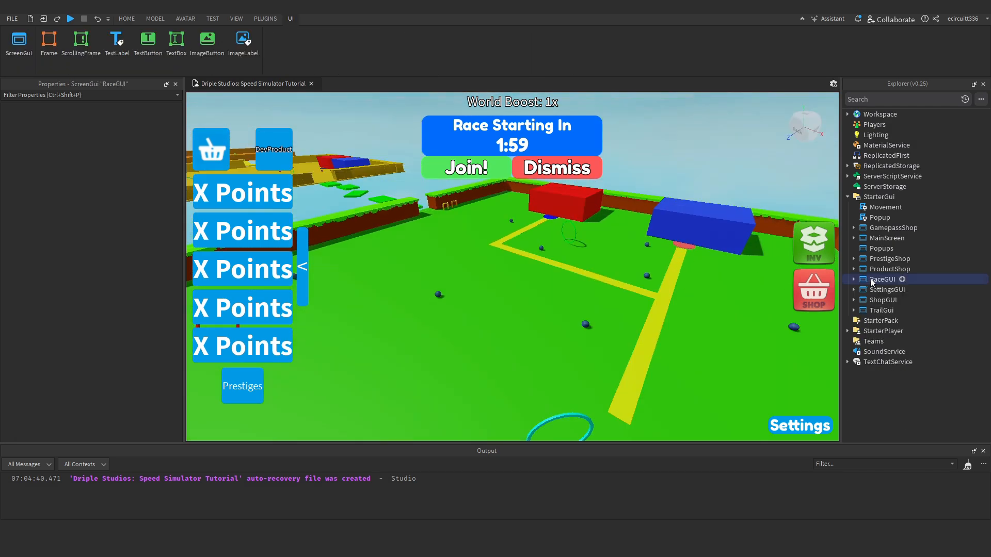
left_click(847, 165)
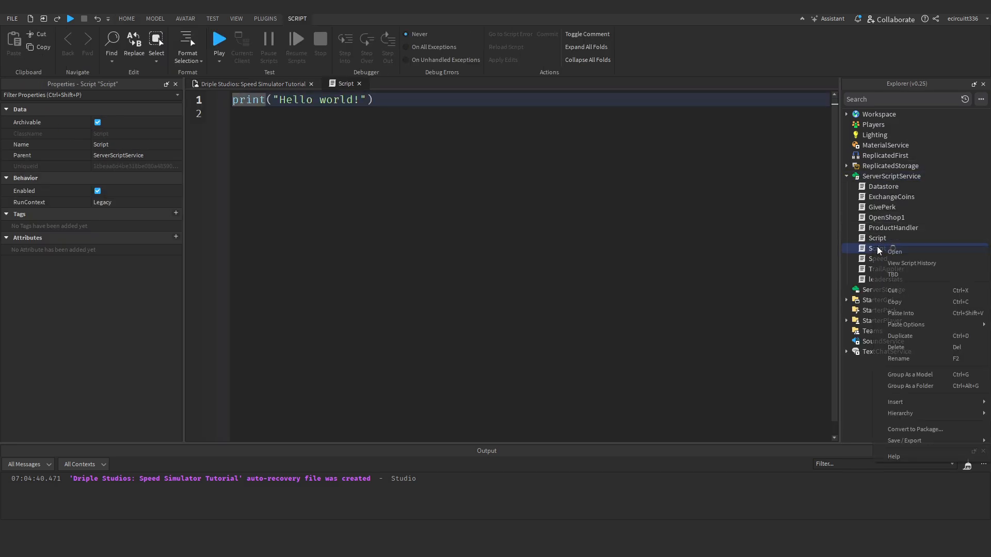
Rename the script to RaceSystem and clear its default print line
left_click(898, 359)
type("RaceSystem")
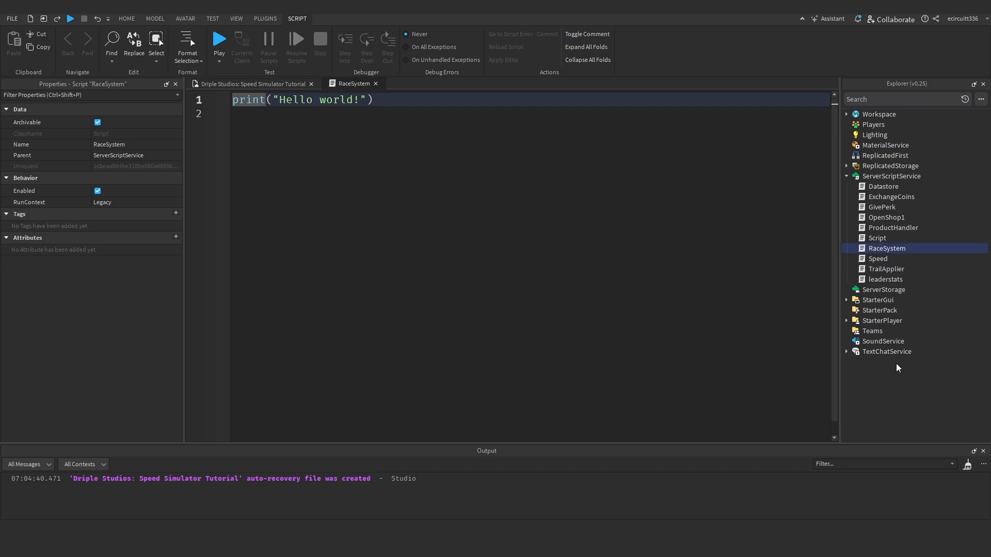
mouse_move(888, 282)
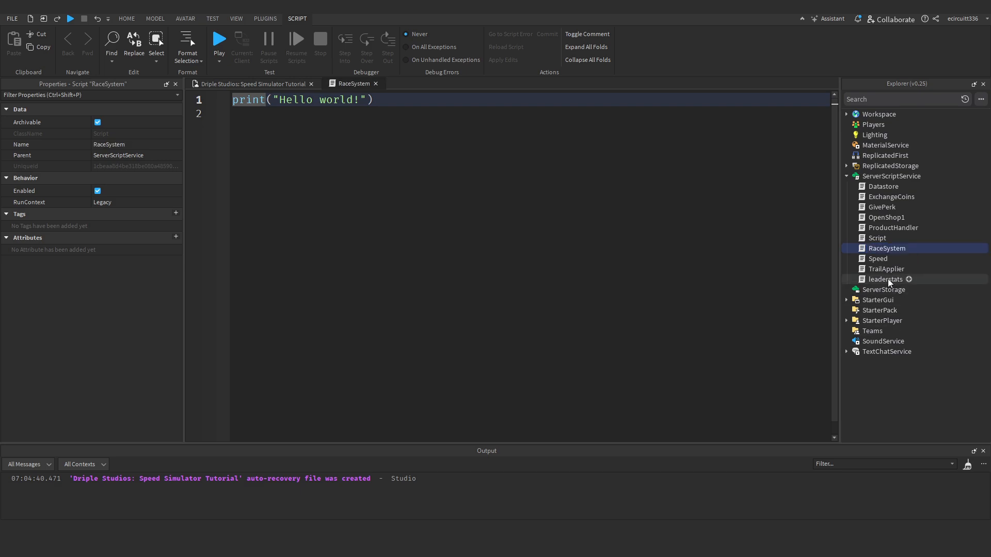
mouse_move(867, 201)
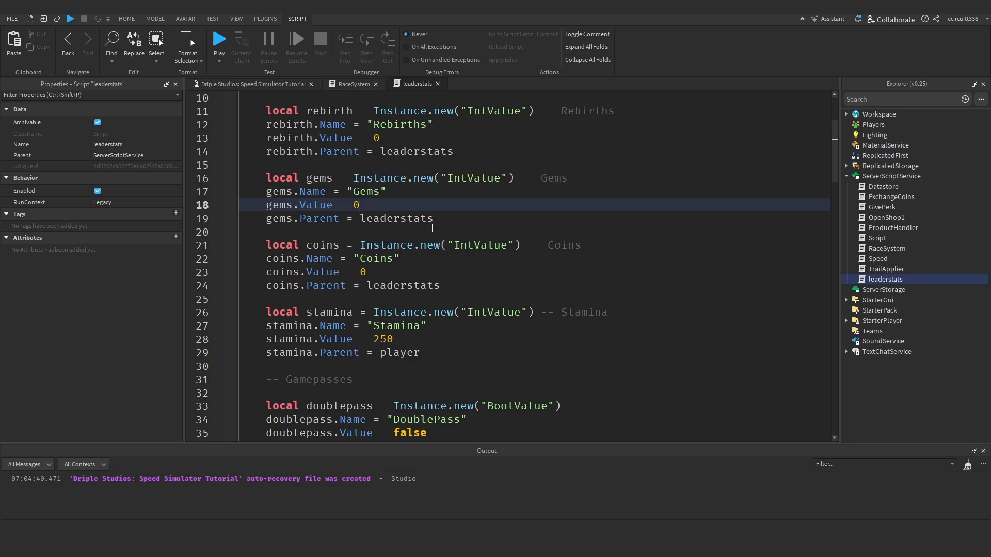
left_click_drag(266, 191, 433, 217)
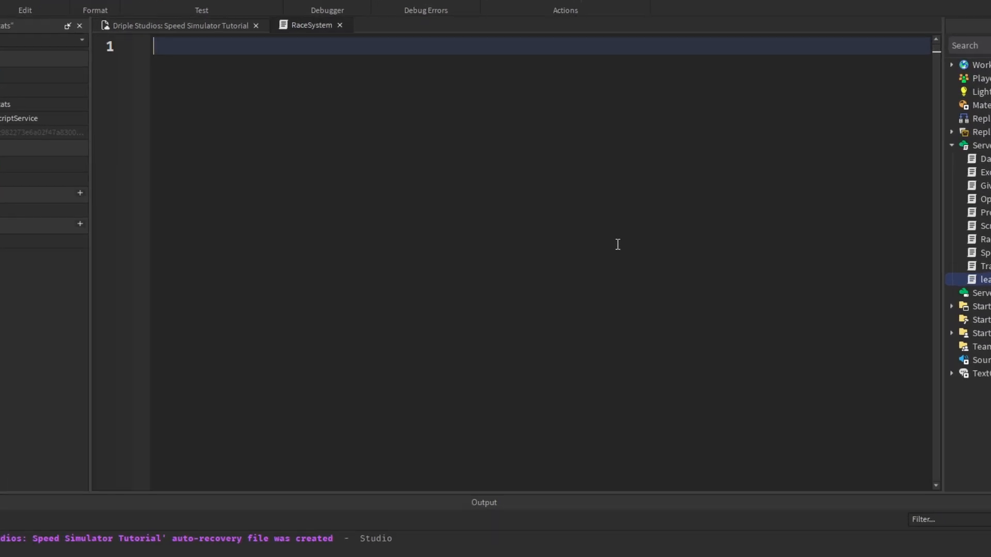
Declare replicatedStorage and players using game:GetService
type("replicatedStorage")
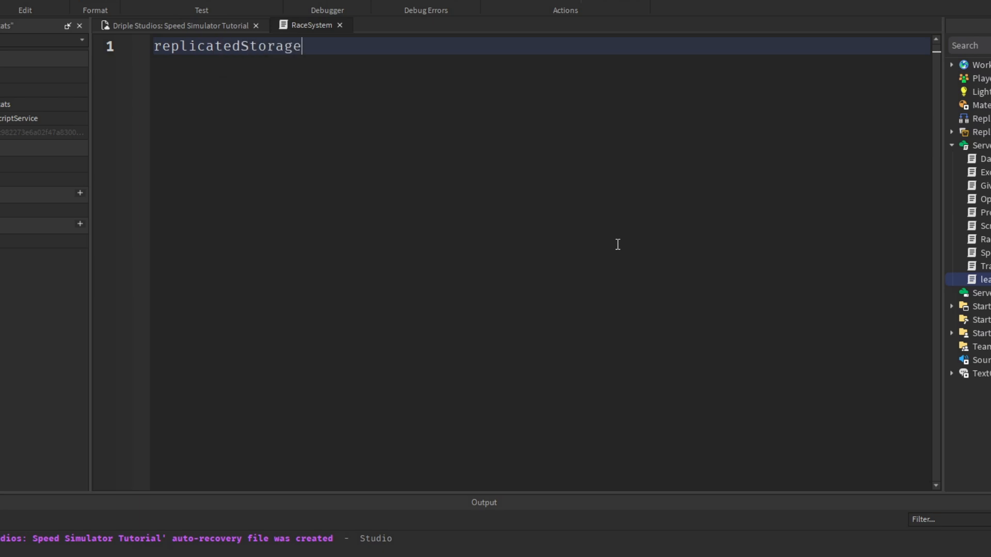
type("= game:GetService()")
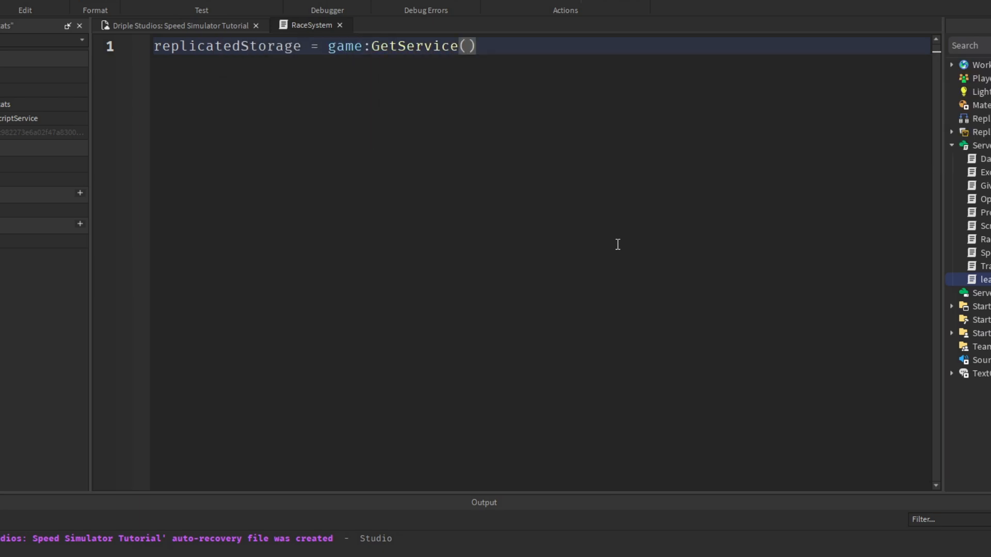
type("\"ReplicatedStorage\"")
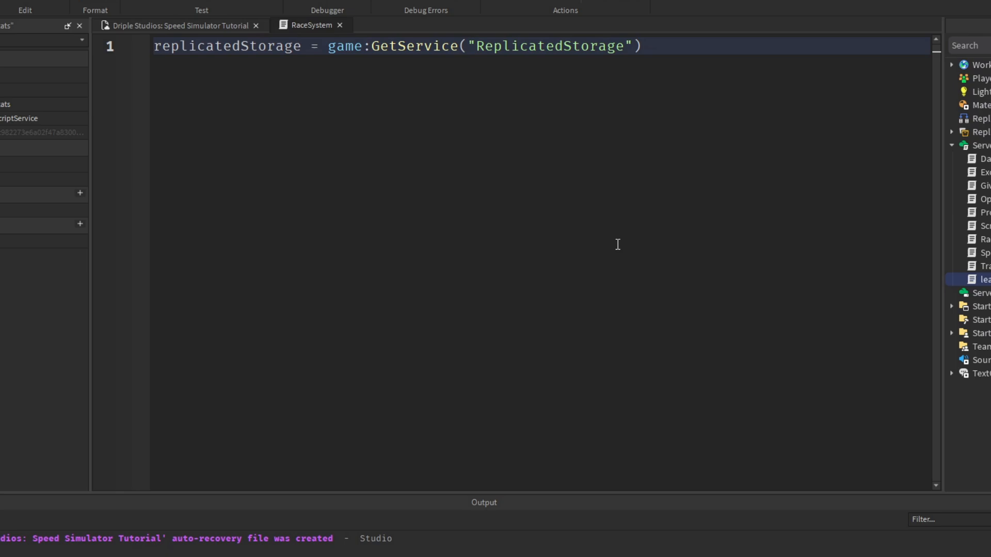
type("players")
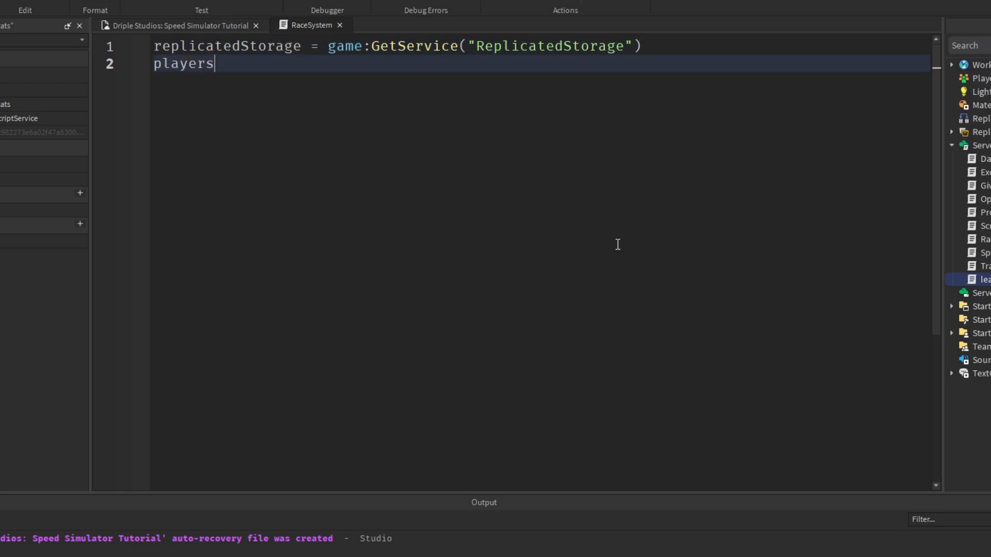
type("= game:GetService(\"Players")
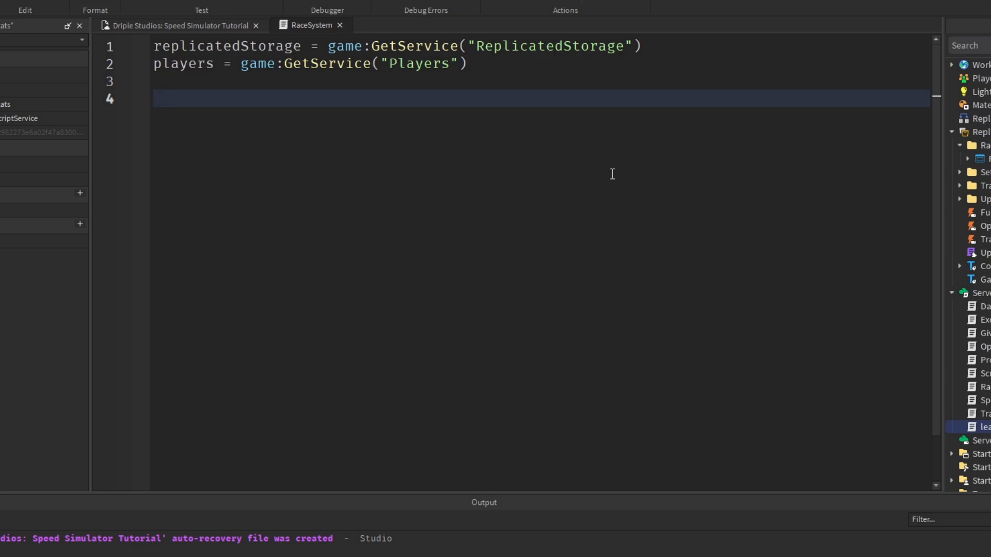
Add raceSystem and raceGUI references via WaitForChild("RaceSystem") and WaitForChild("RaceGUI")
type("raceSystem")
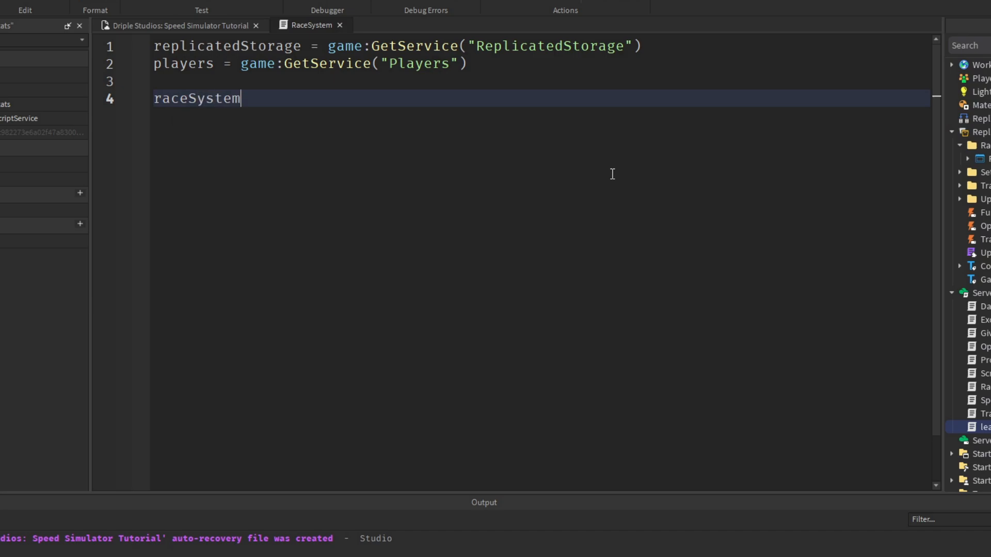
type("= replicatedStorage:WaitForChild(\"\")")
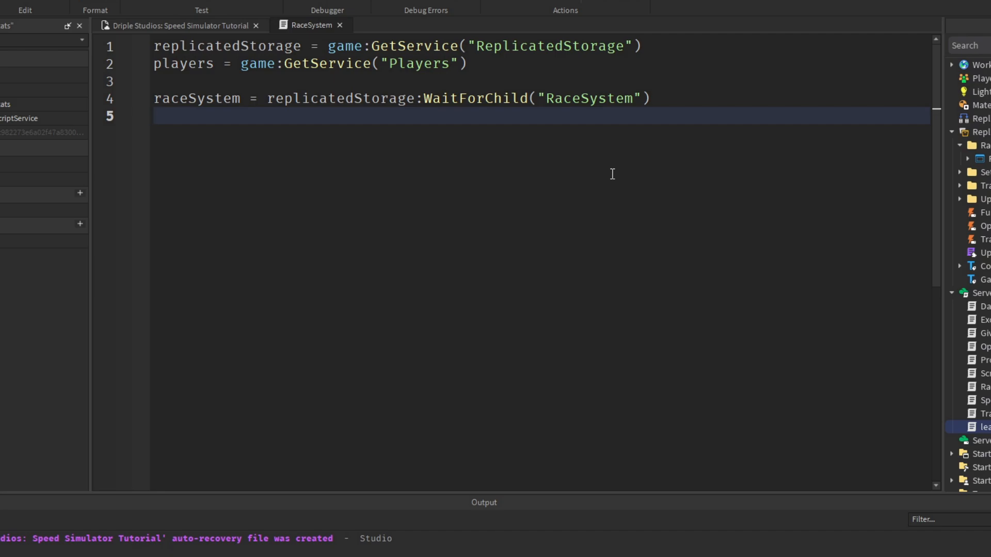
type("raceGUI =")
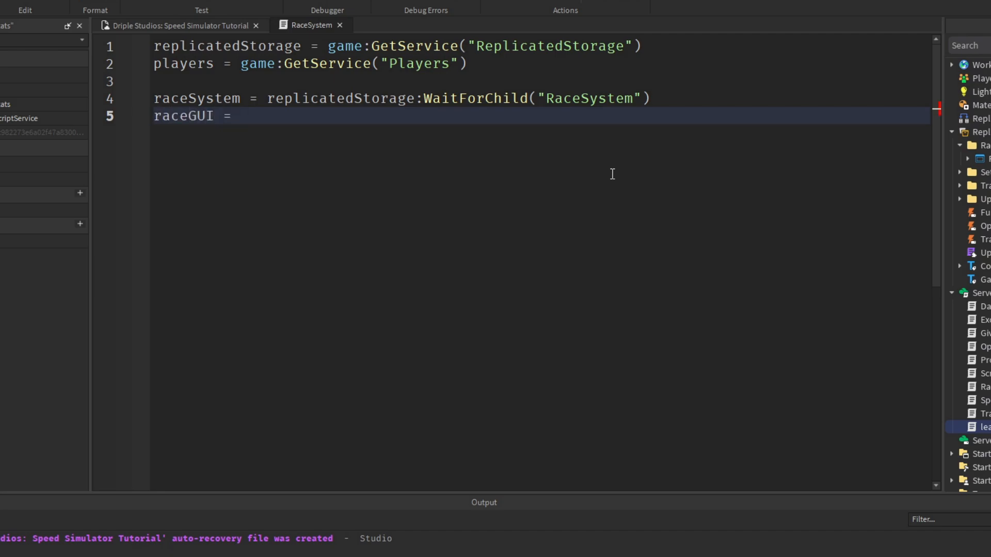
type("raceSystem:WaitForChild(")
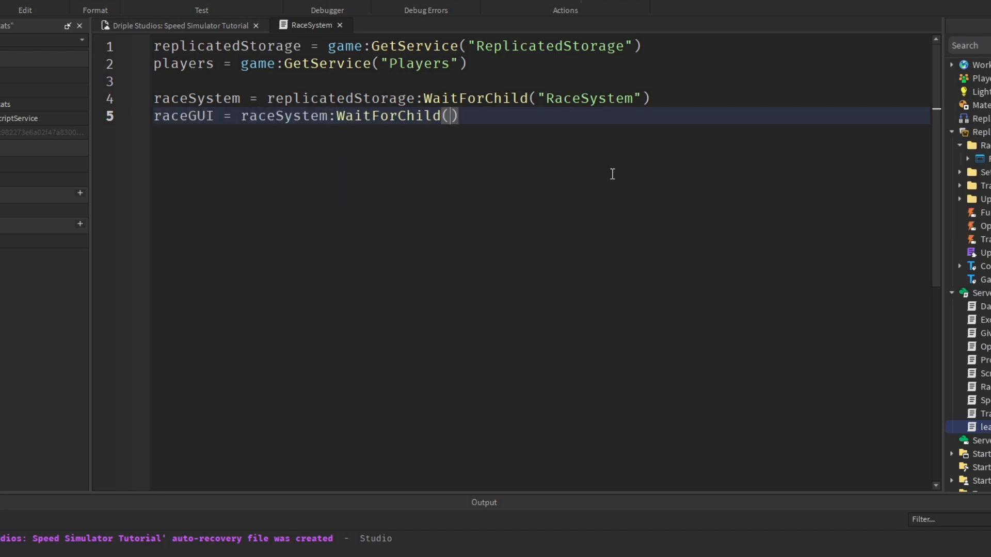
type("\"RaceGUI\"")
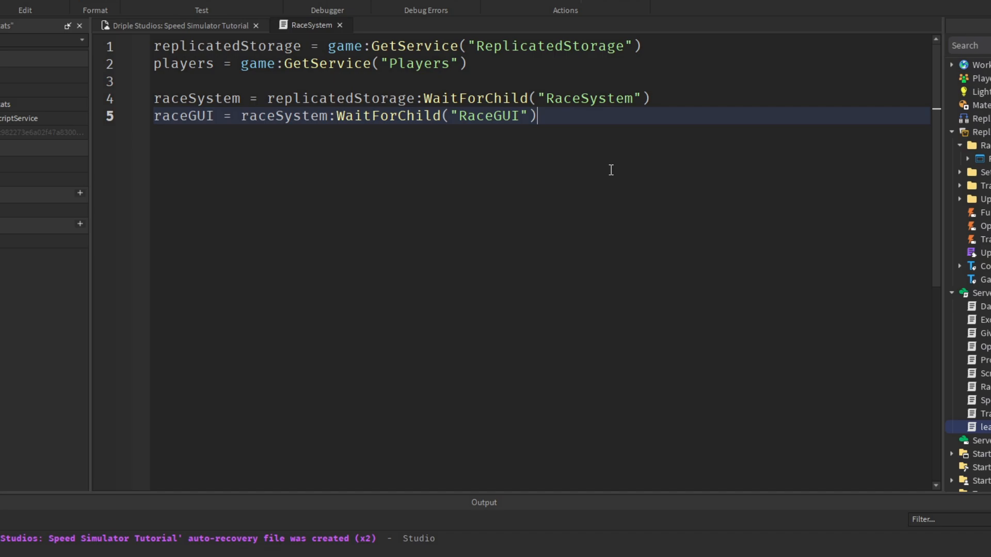
key("Enter")
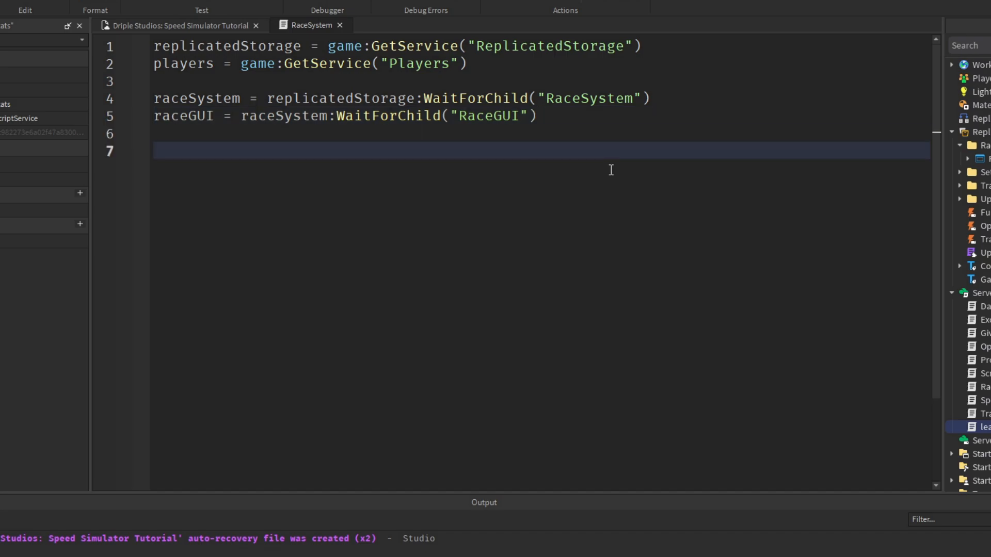
Type 'guiShown = false' and 'guiClones = {}' on new lines, leaving blank lines below
type("guiShown = false")
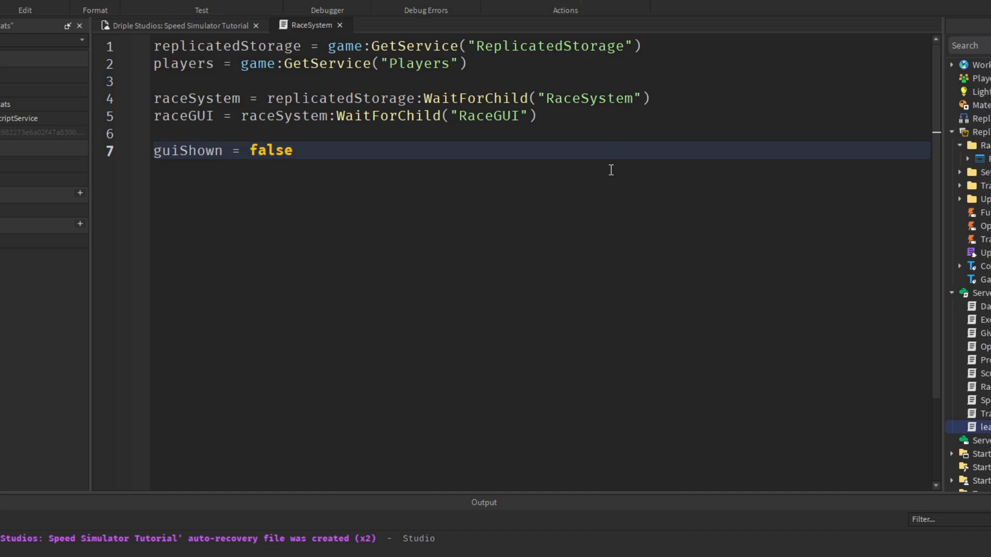
left_click(293, 150)
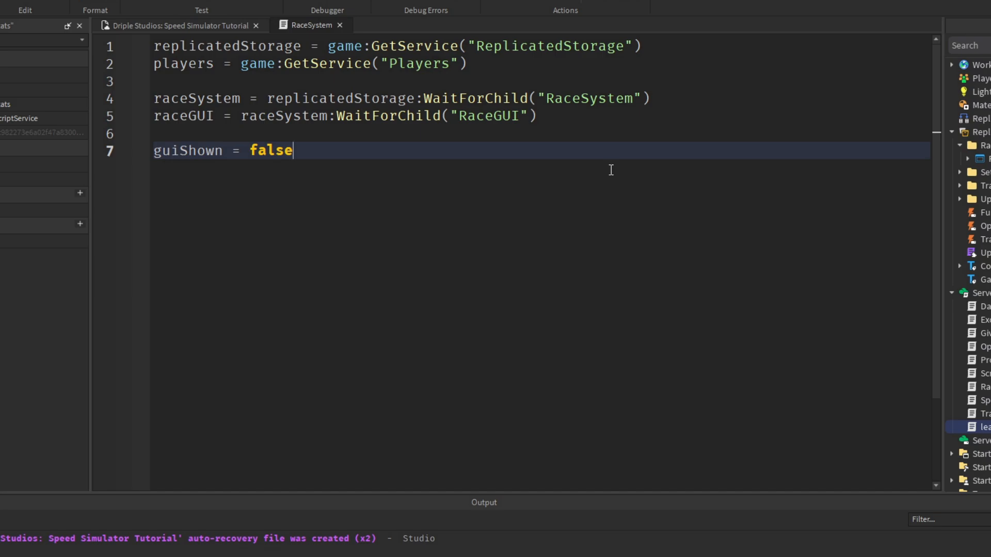
type("guiC")
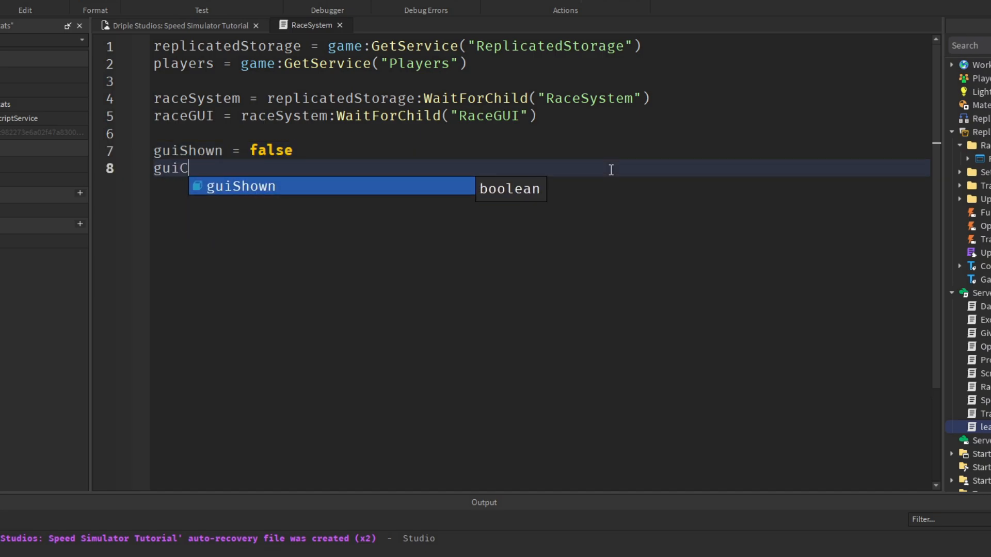
type("lones = {}")
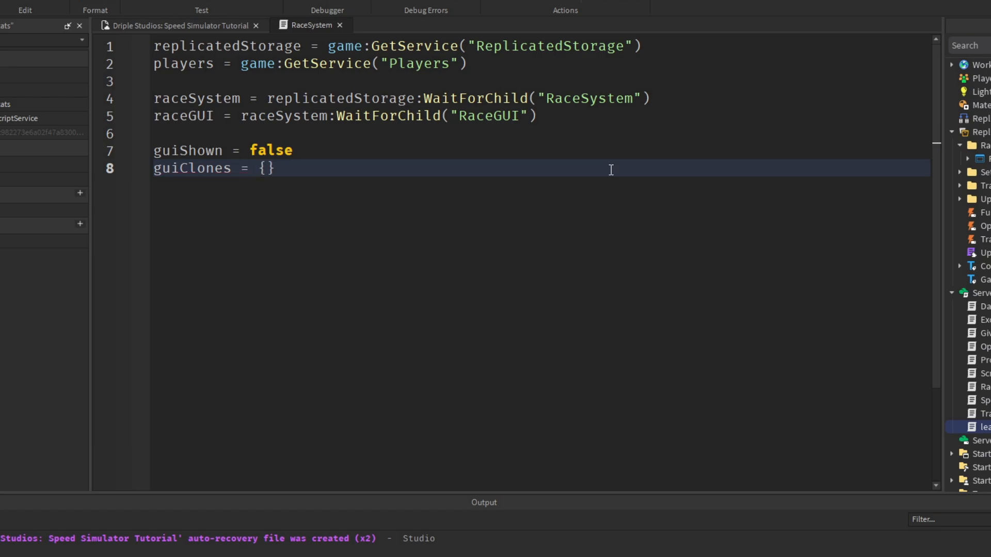
left_click(275, 168)
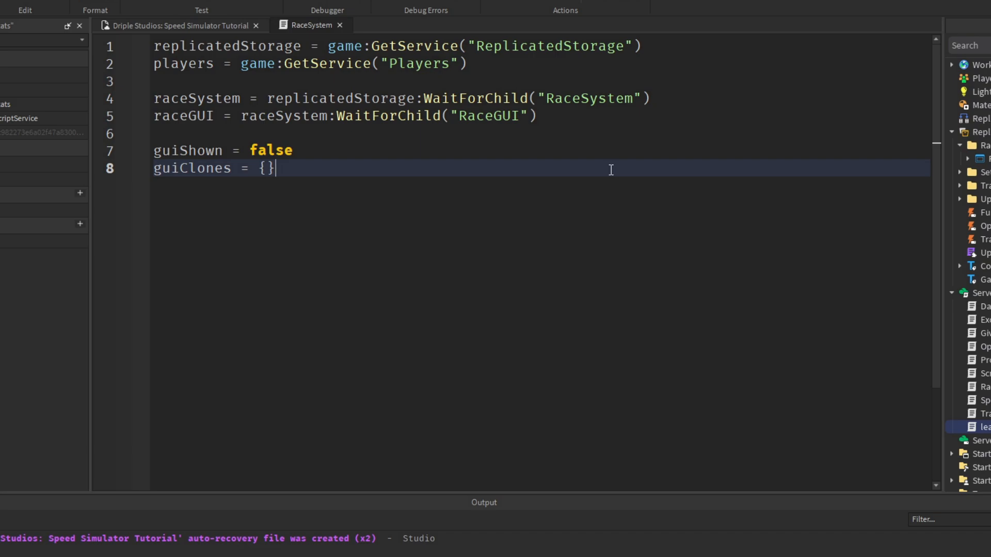
key("Enter")
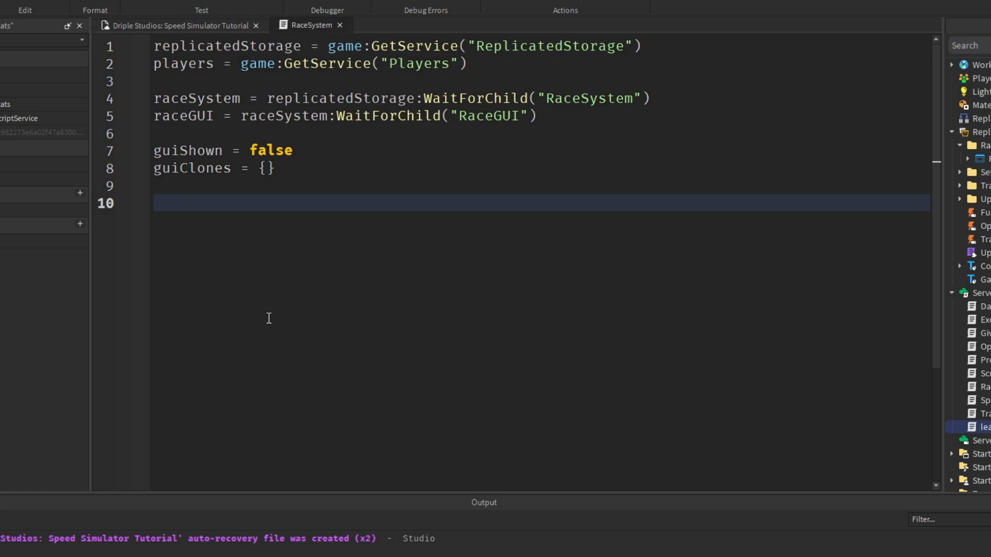
Write a while wait loop that sets guiShown true and calls spawnGui() when it's false
type("while wait(10)")
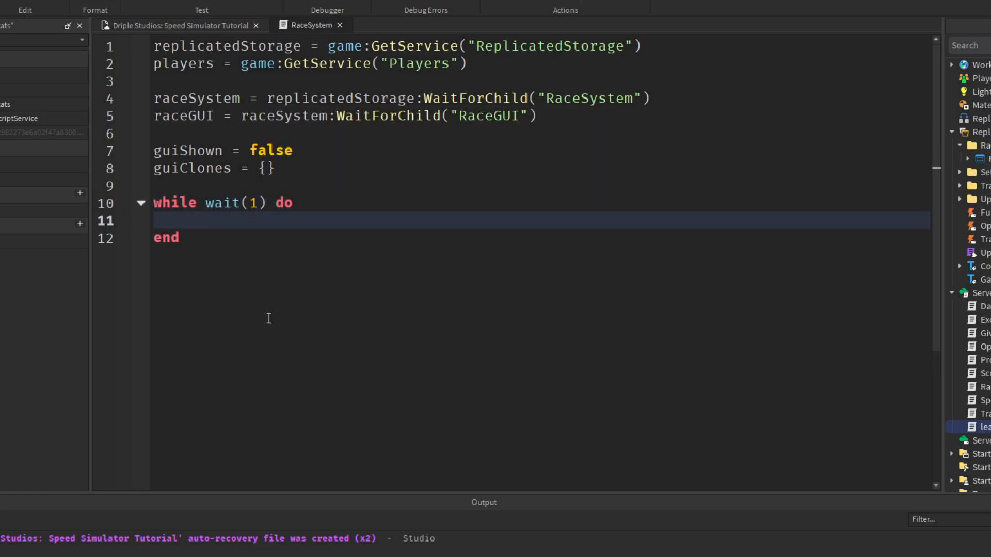
type("if guiShown == false then")
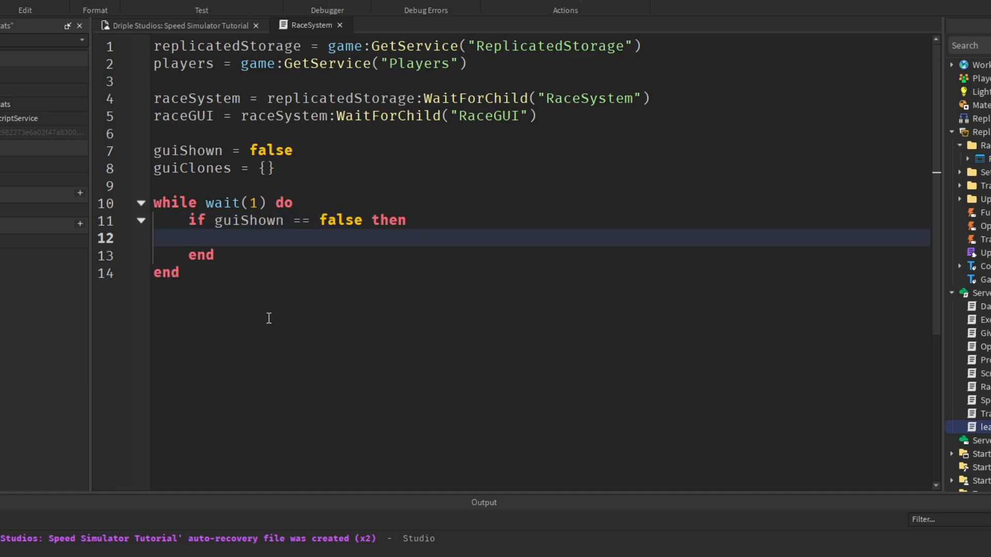
type("guiShown =")
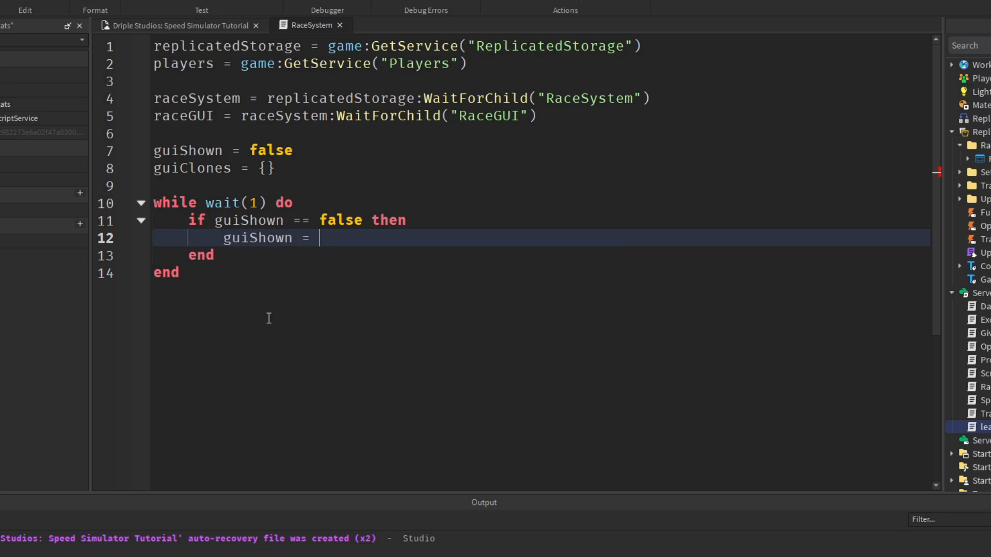
type("true")
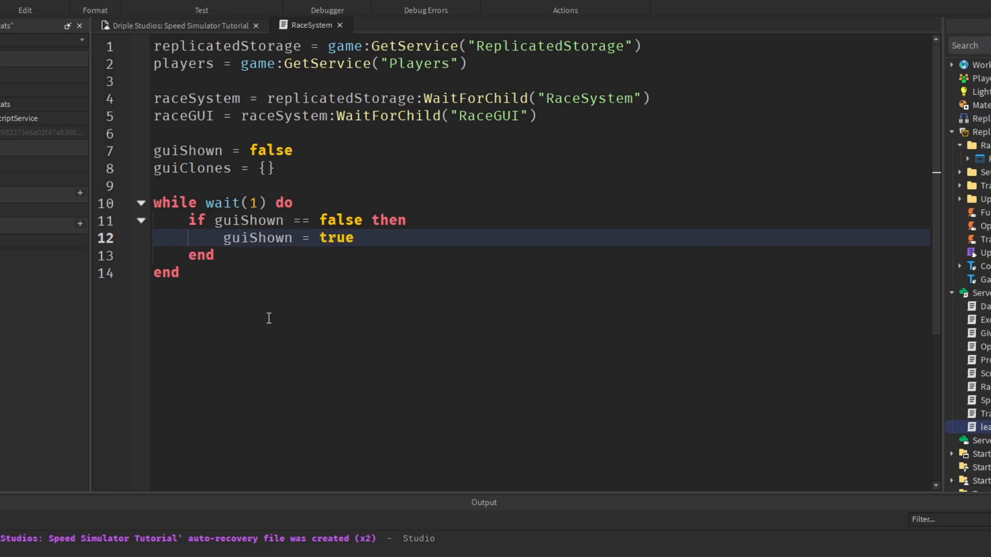
type("spa")
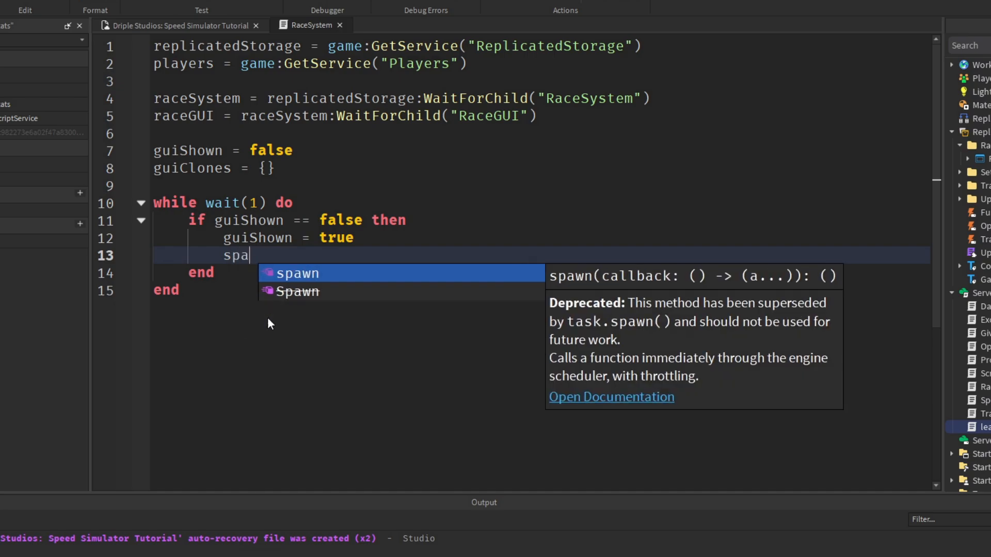
type("wnGui()")
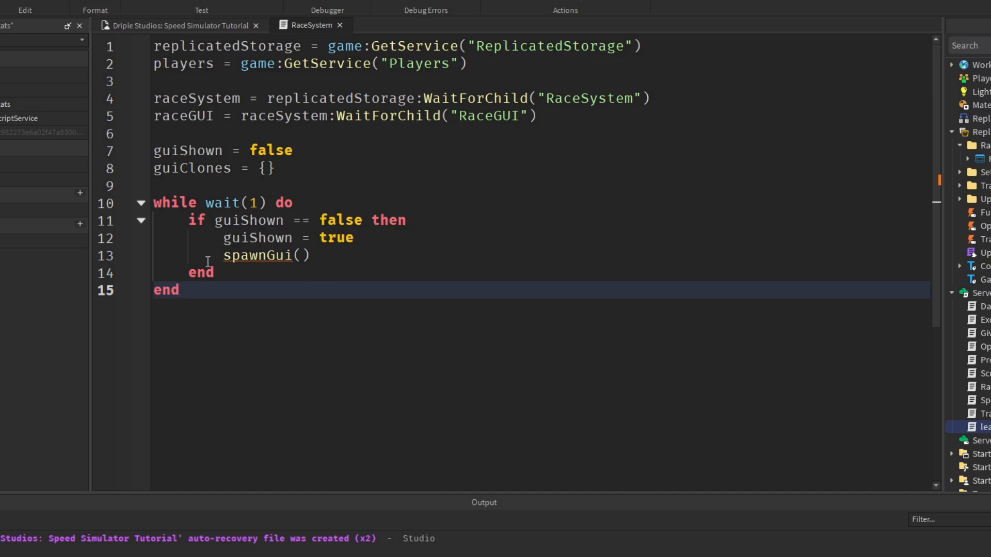
mouse_move(259, 267)
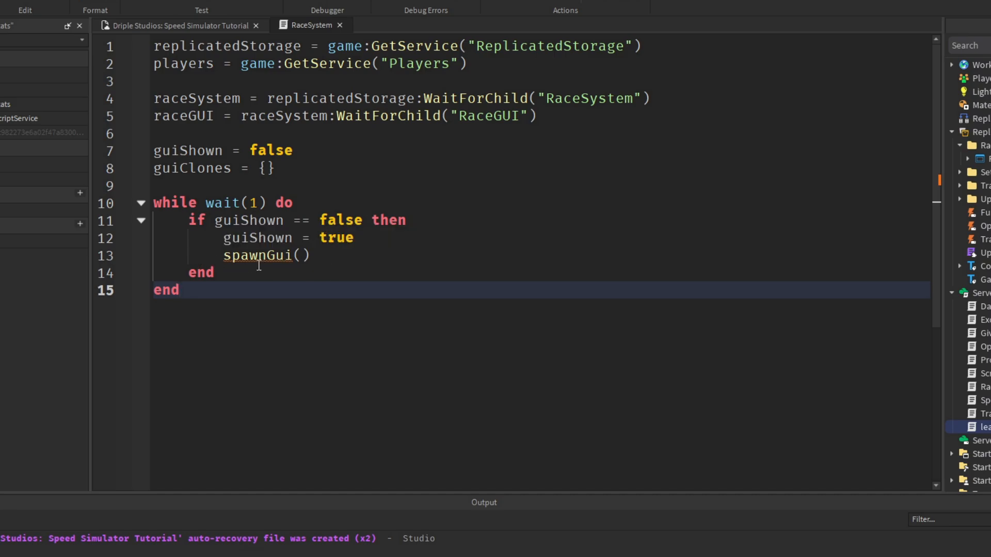
Edit the while loop's code and add empty lines after it
left_click(473, 203)
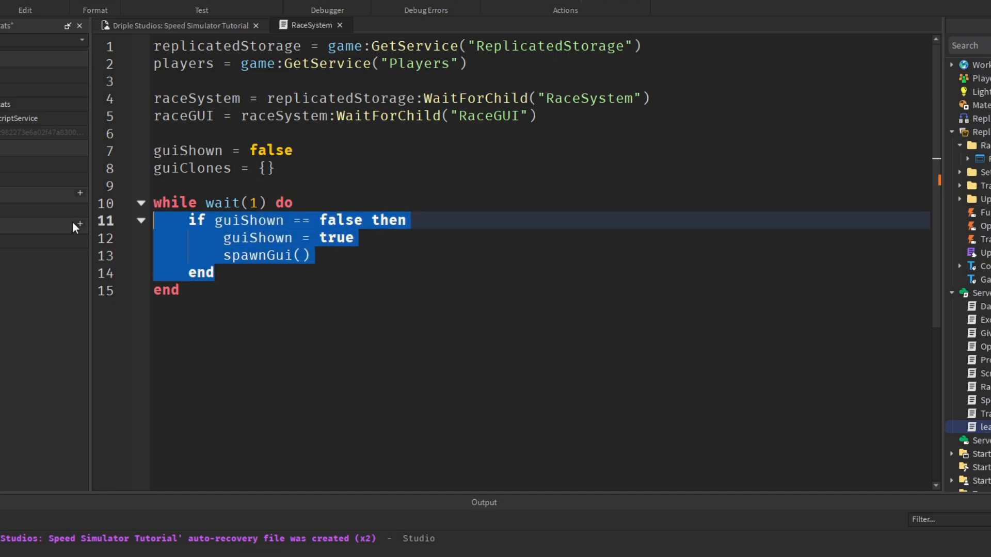
double_click(266, 255)
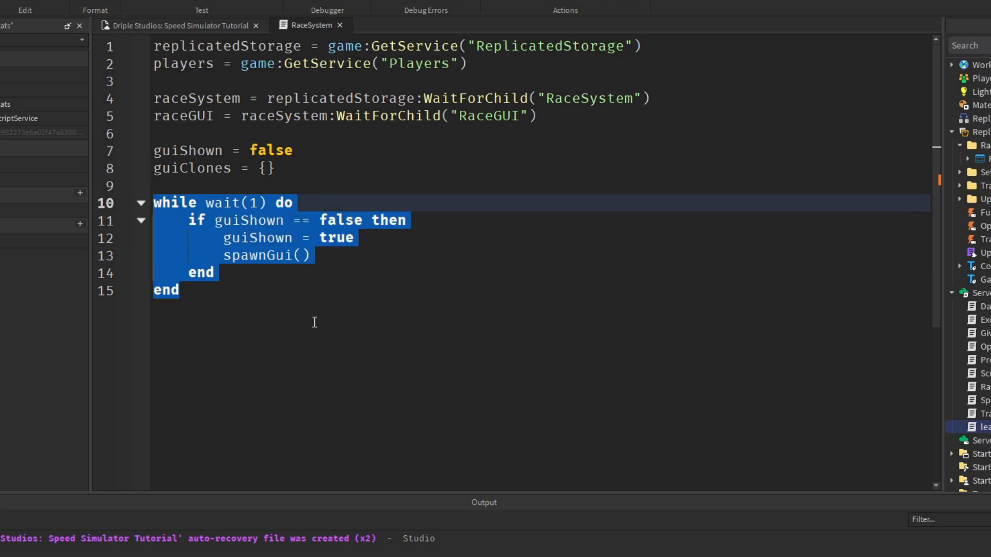
left_click(180, 290)
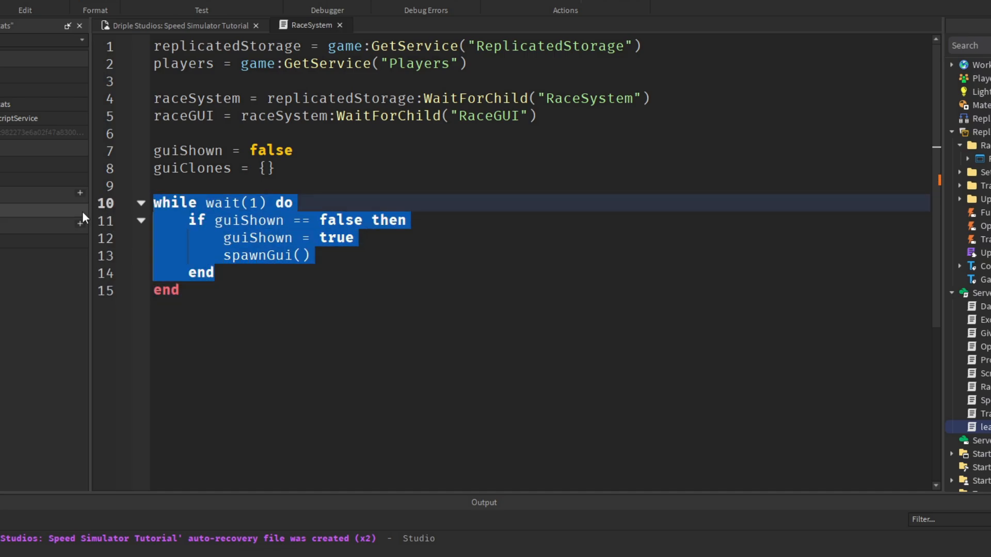
mouse_move(301, 281)
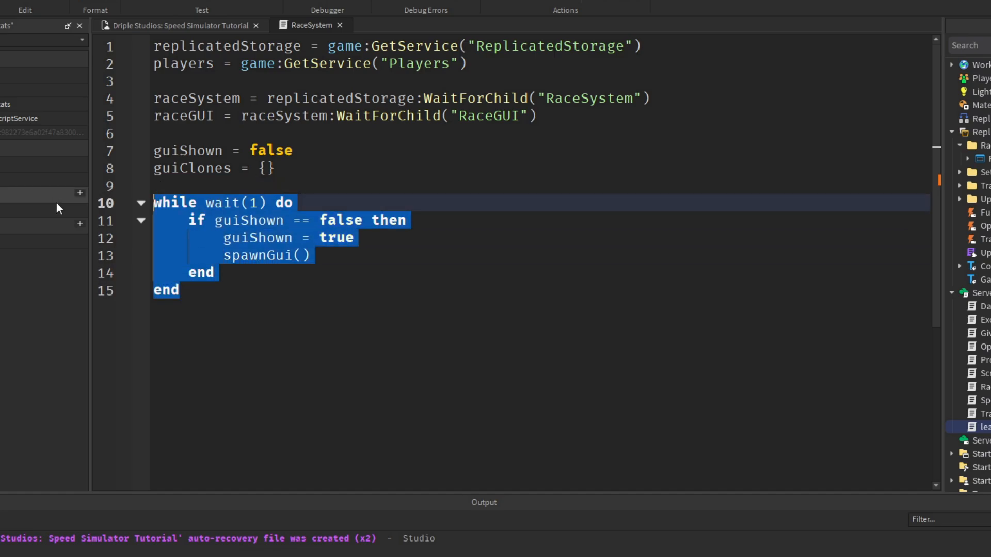
mouse_move(78, 210)
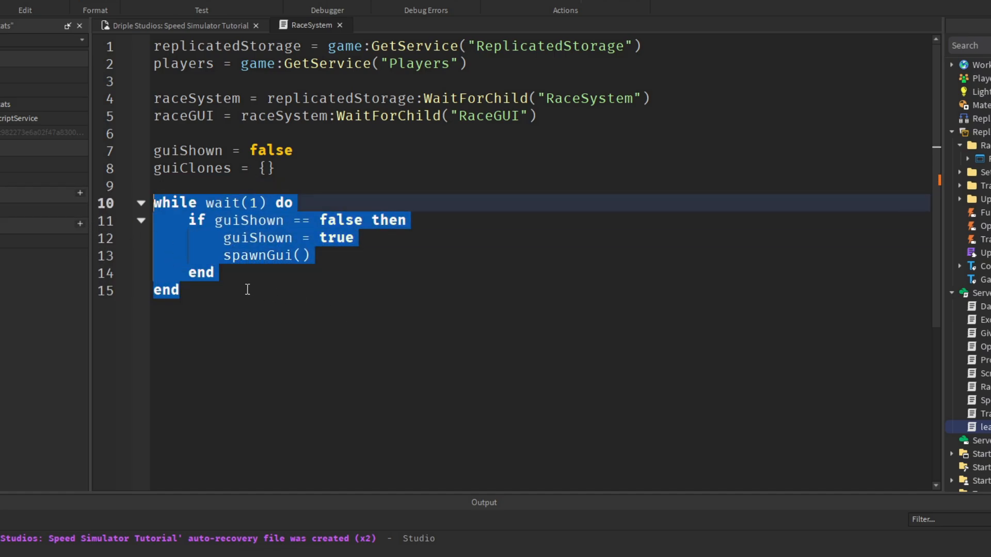
left_click(233, 273)
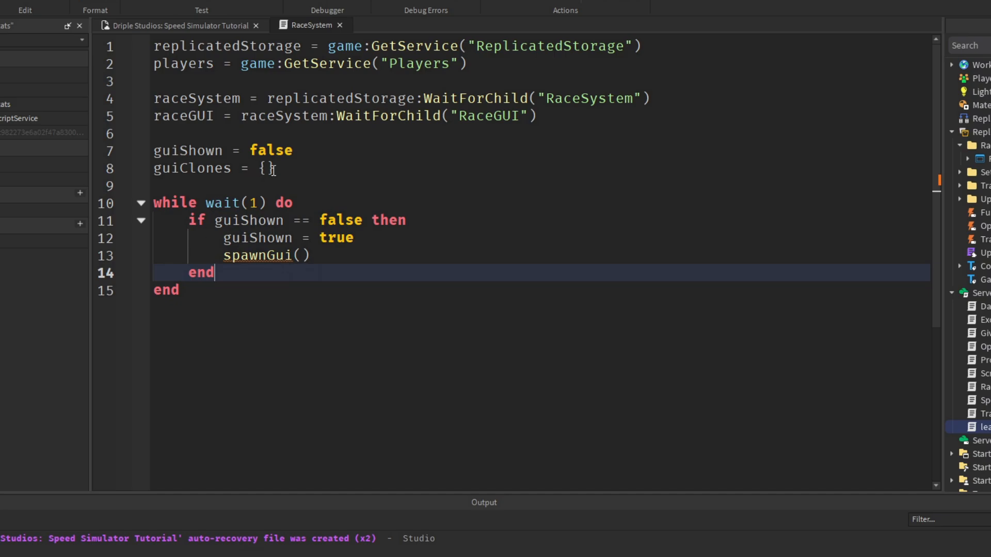
key("enter")
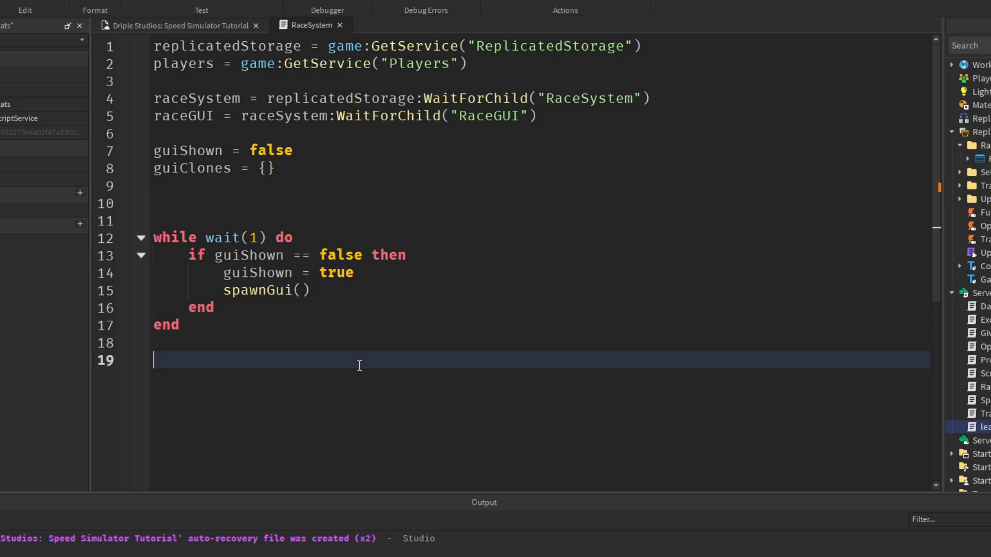
Replace the placeholder comment with a function spawnGui() declaration above the while loop
type("--code")
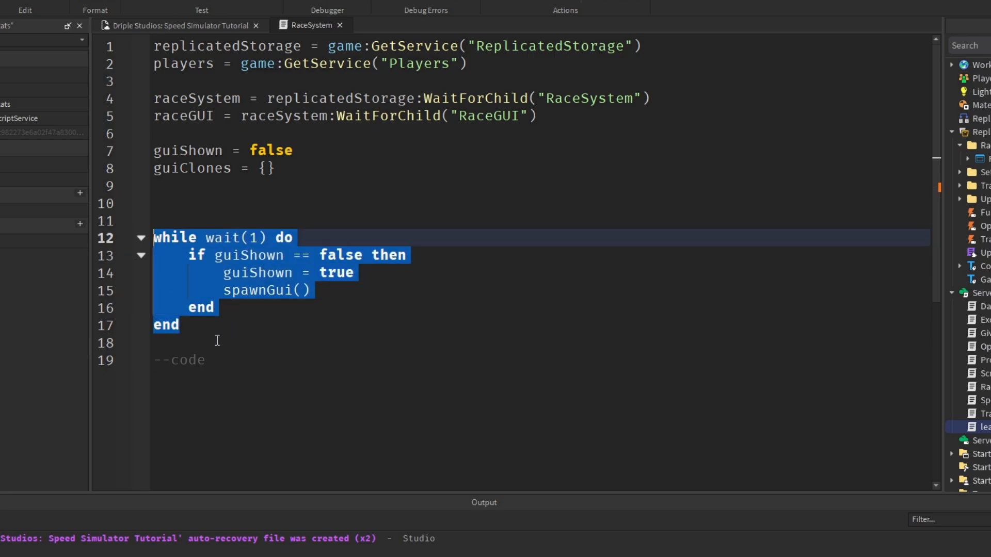
double_click(187, 360)
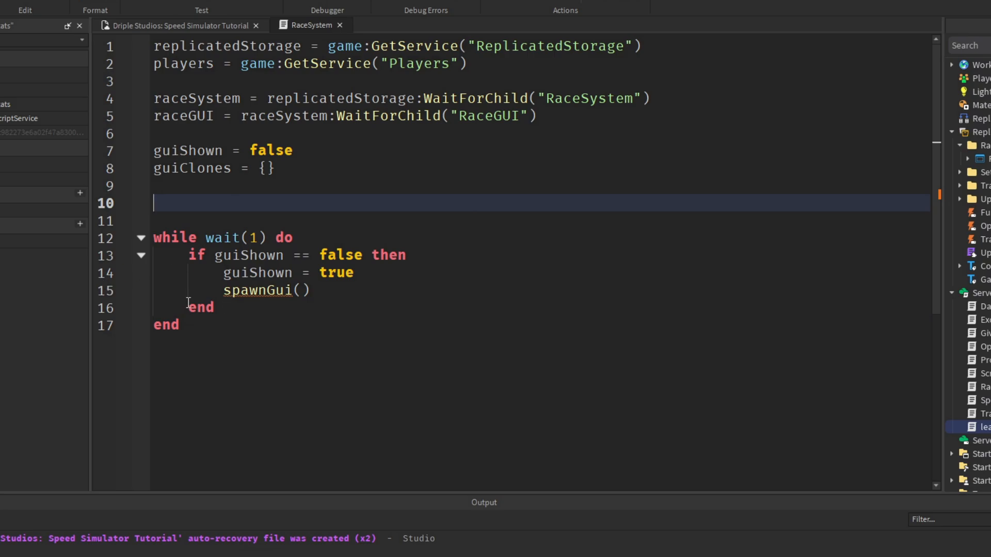
left_click(198, 186)
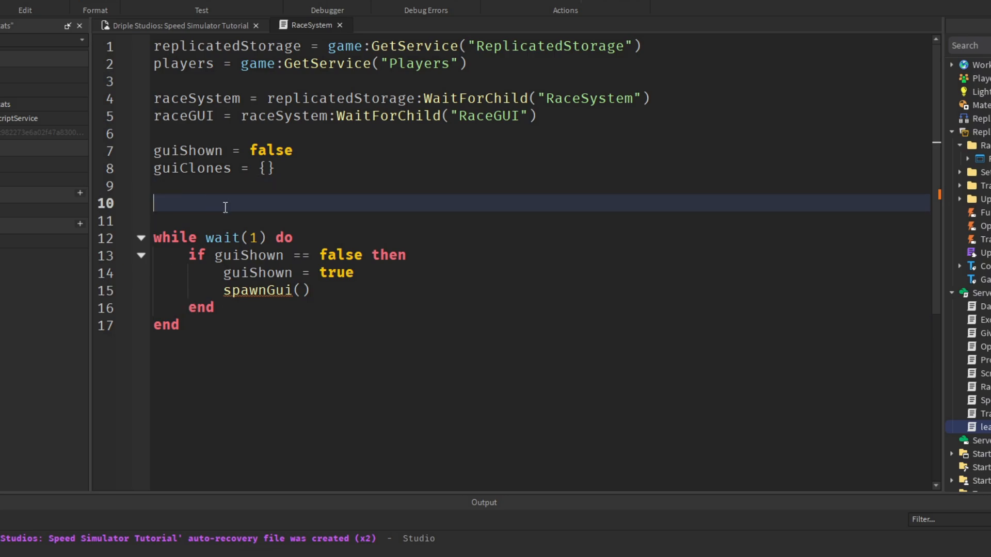
type("function spawnGui")
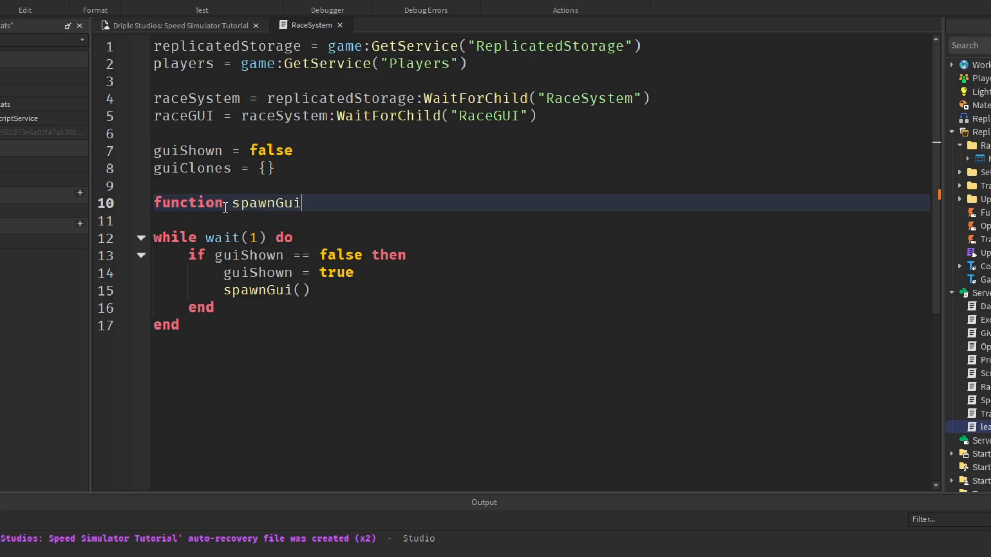
type("()")
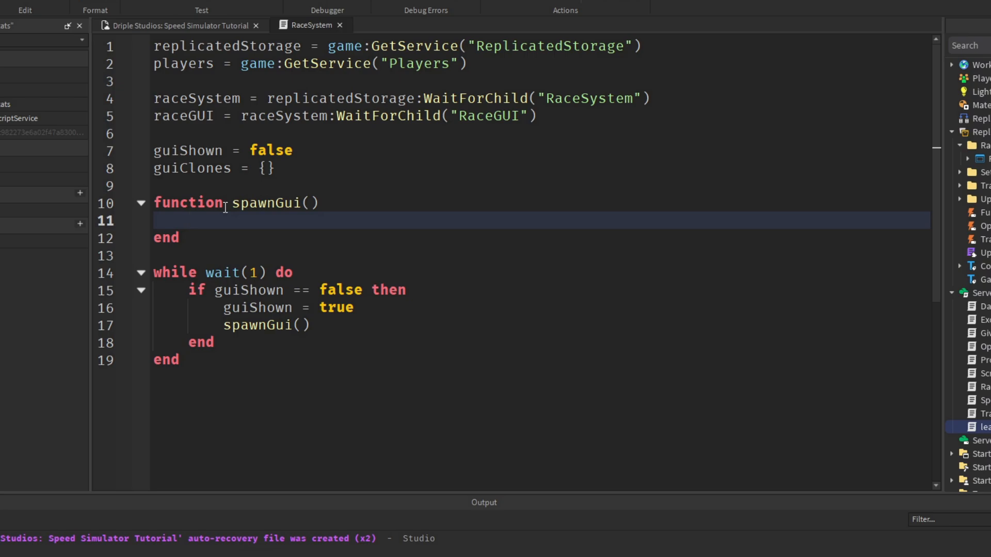
Add a for _, player in pairs(players:GetPlayers()) loop and begin the local guiClone line
type("foir _")
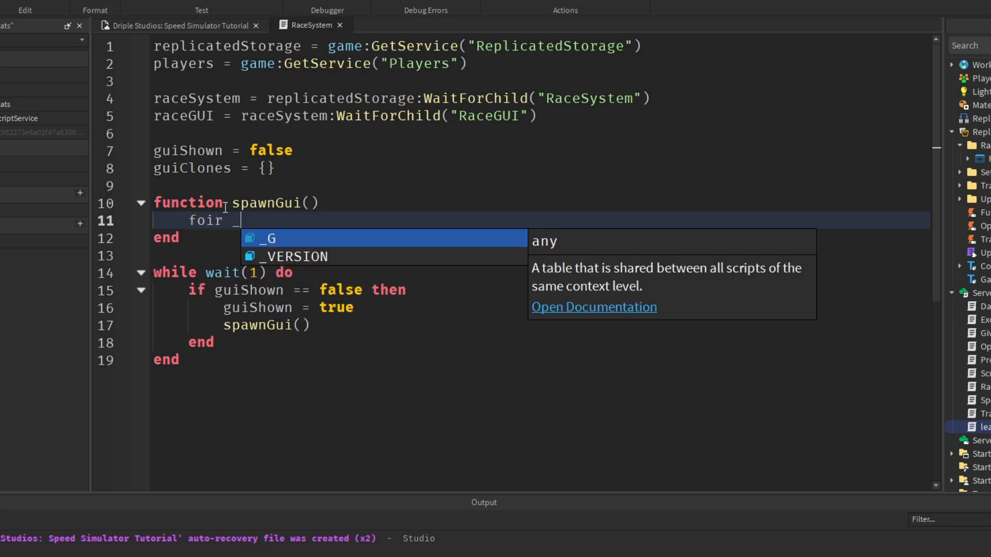
type(", plr")
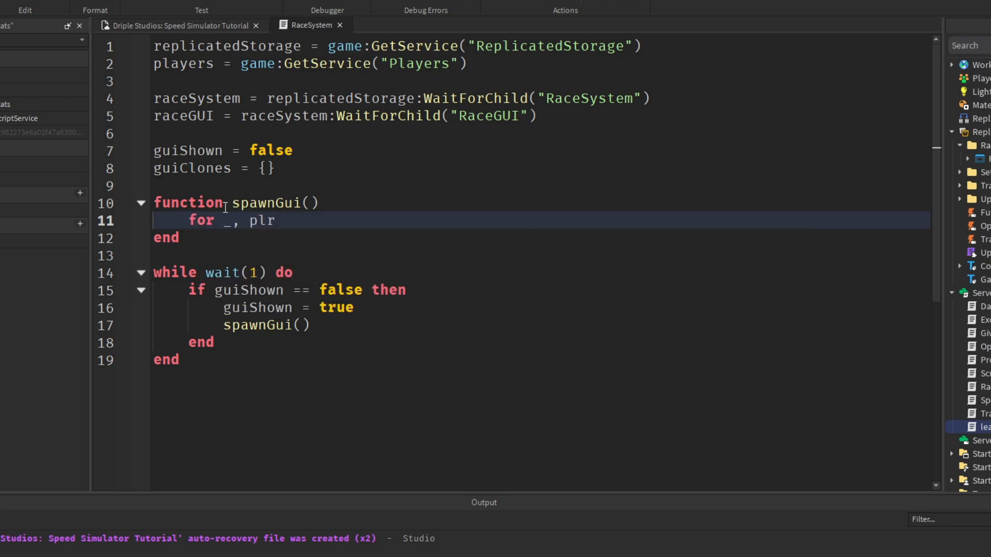
type("player in pairs(players:GetPlayers()) do")
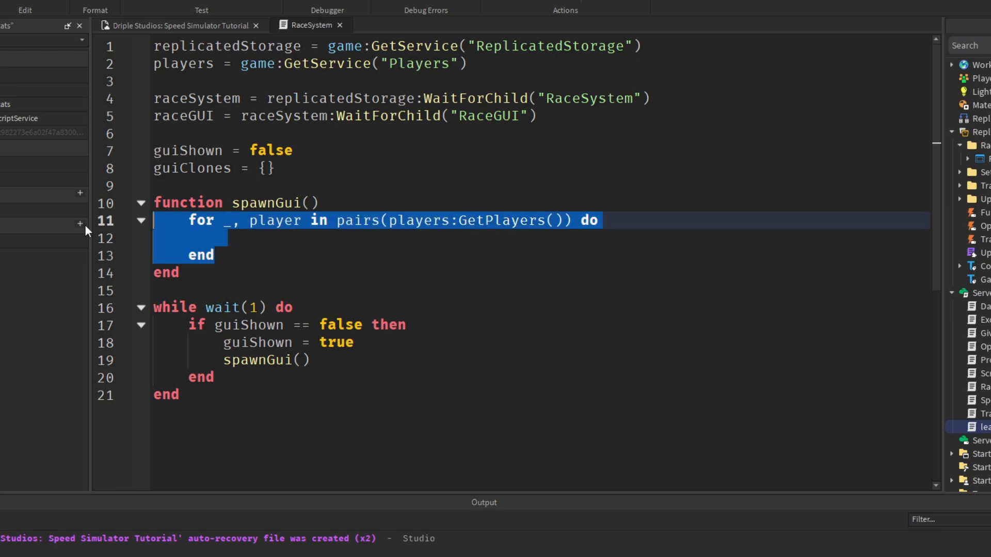
left_click(227, 220)
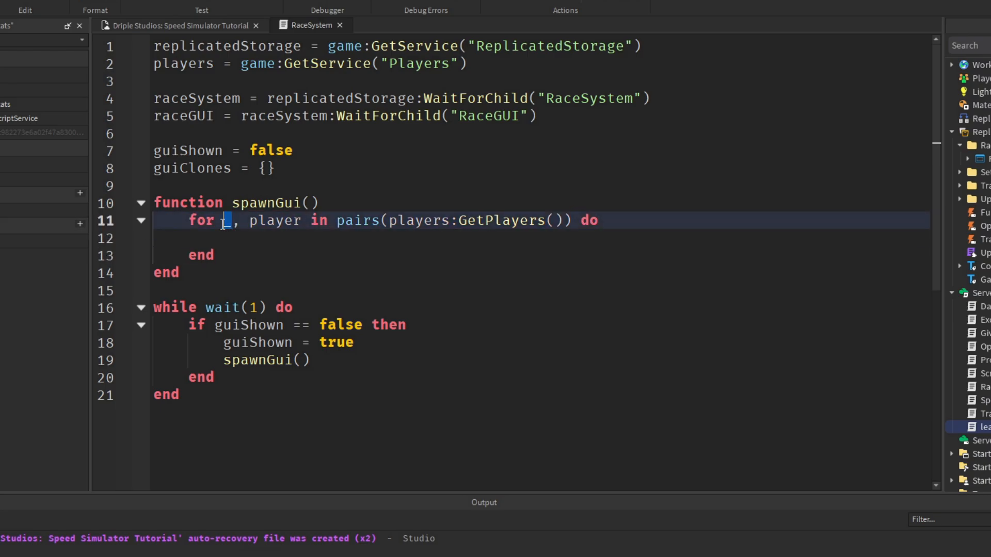
double_click(419, 221)
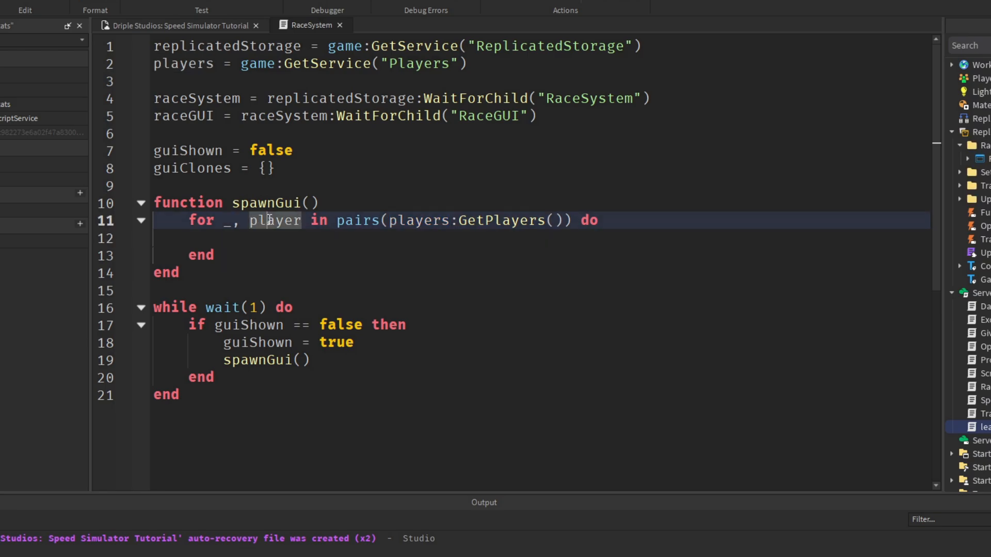
double_click(274, 220)
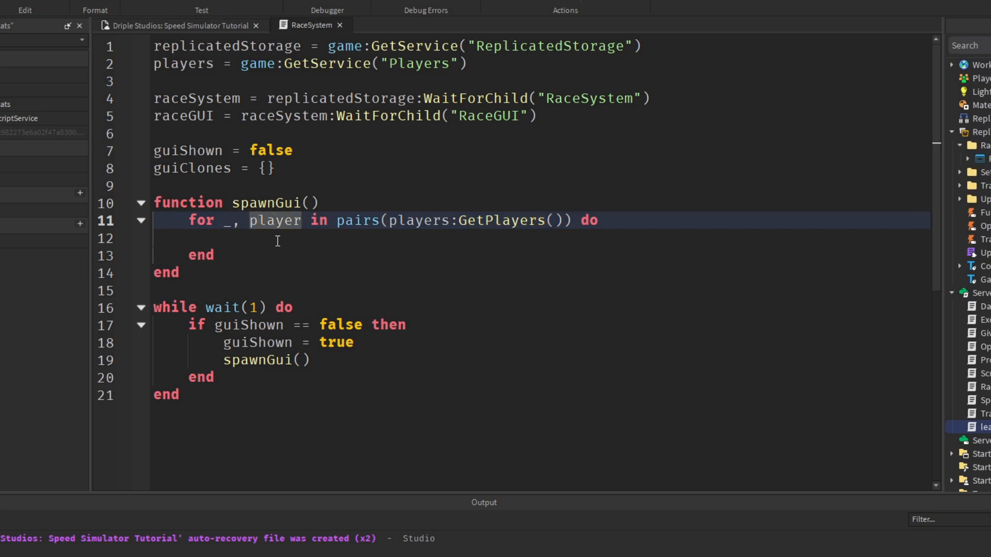
left_click(299, 237)
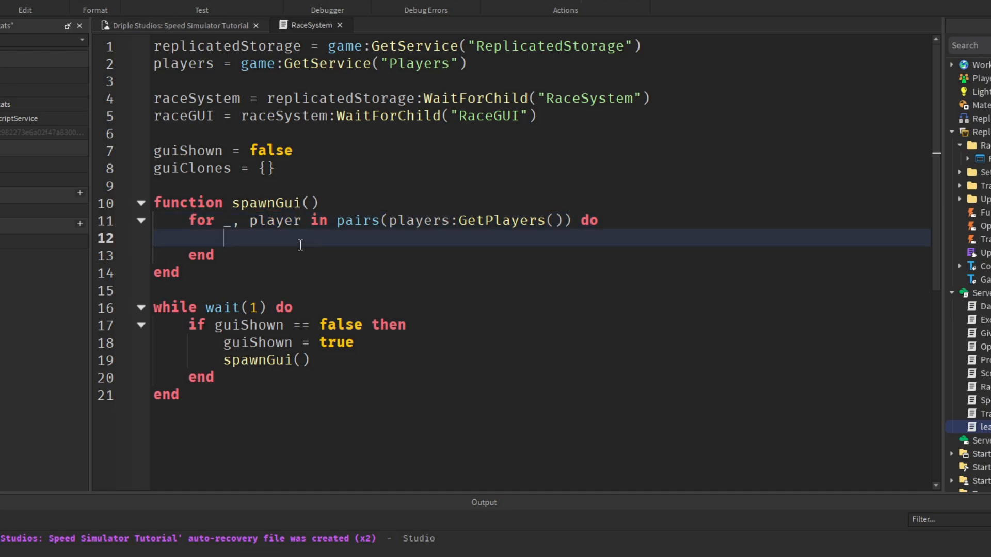
type("local guiClo")
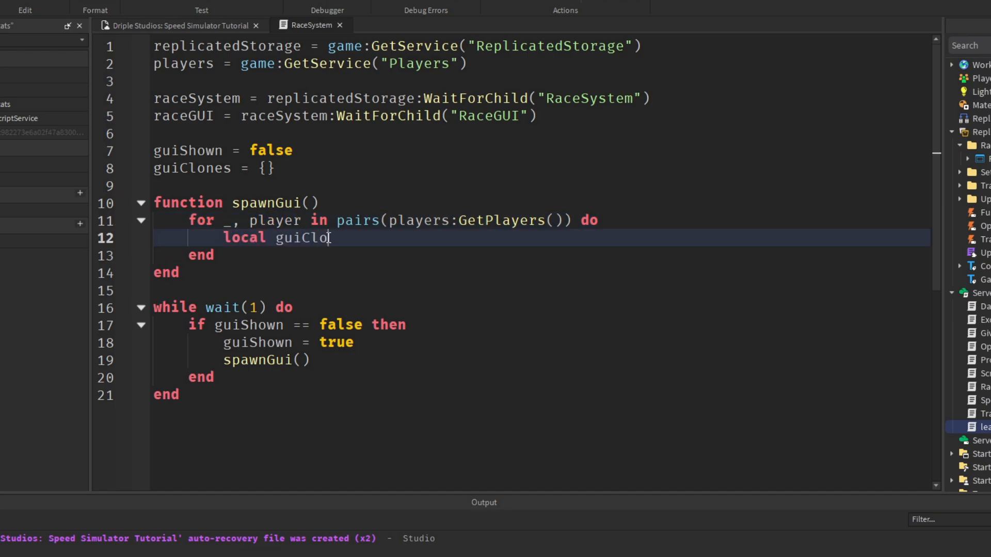
Complete local guiClone = raceGUI:Clone() and set guiClone.Parent to player.PlayerGui
type("ne = raceGUI:")
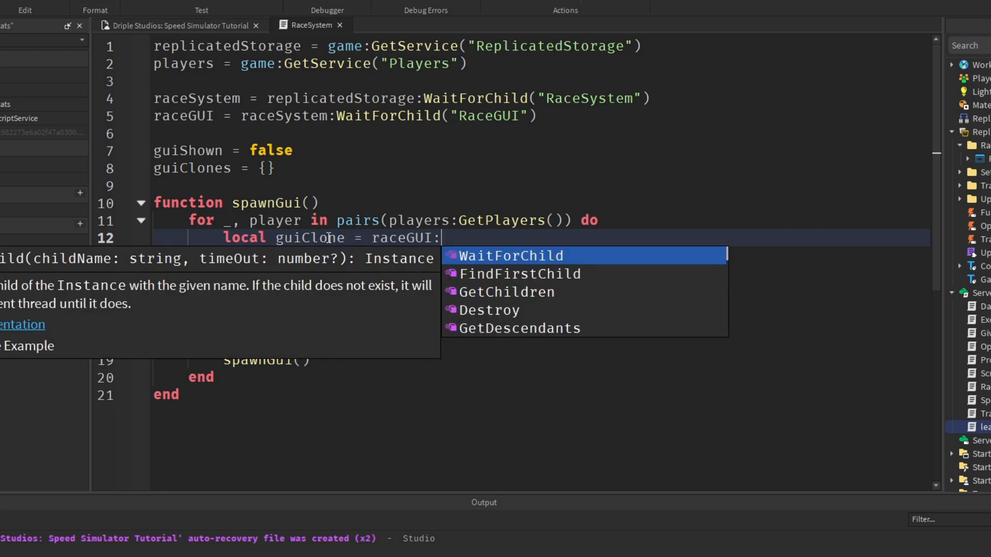
type("Clone()")
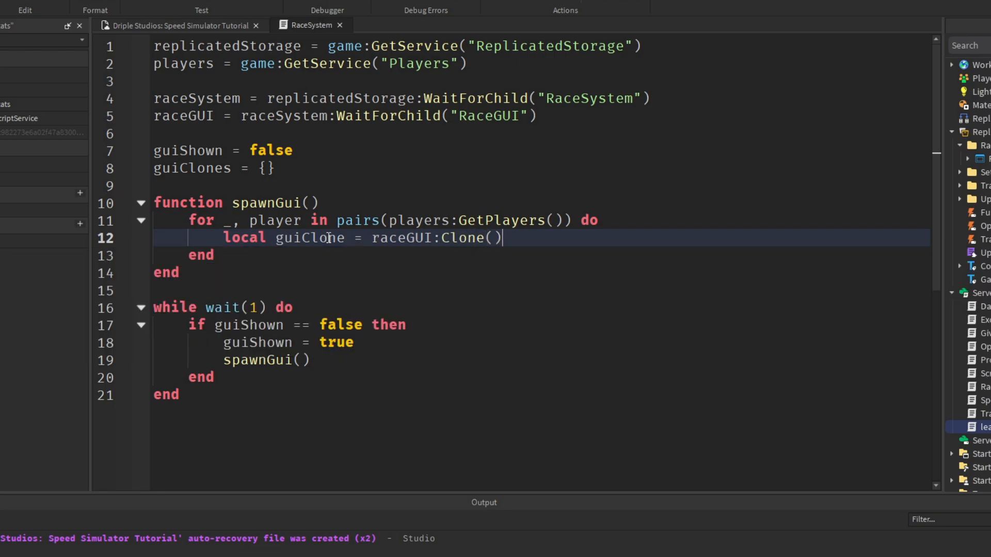
key("Enter")
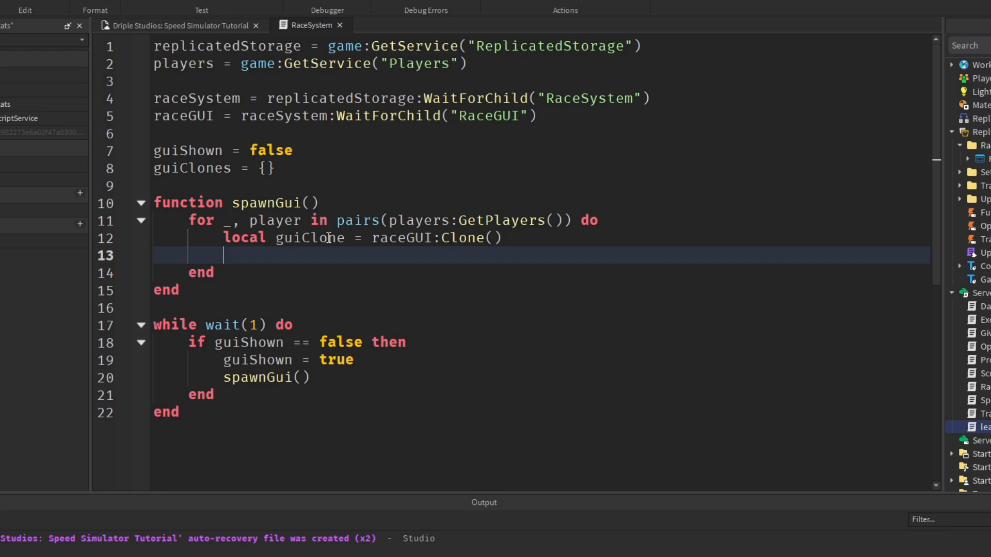
type("gui")
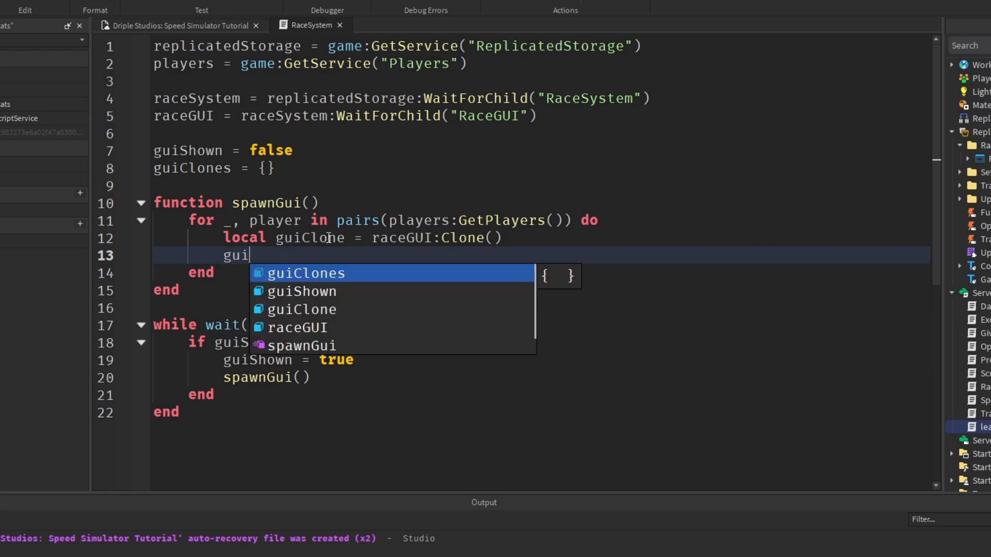
type("Clone")
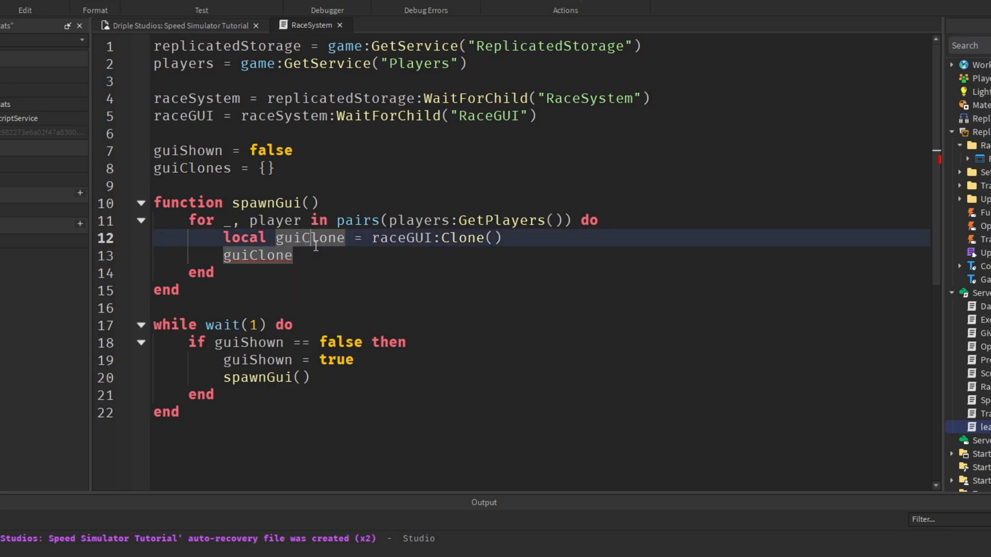
double_click(308, 238)
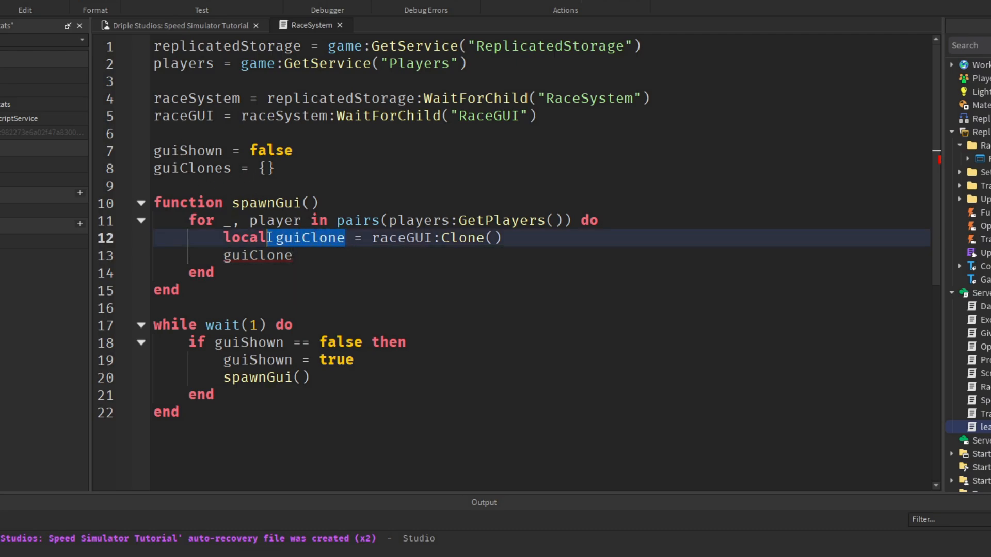
type(".Parent")
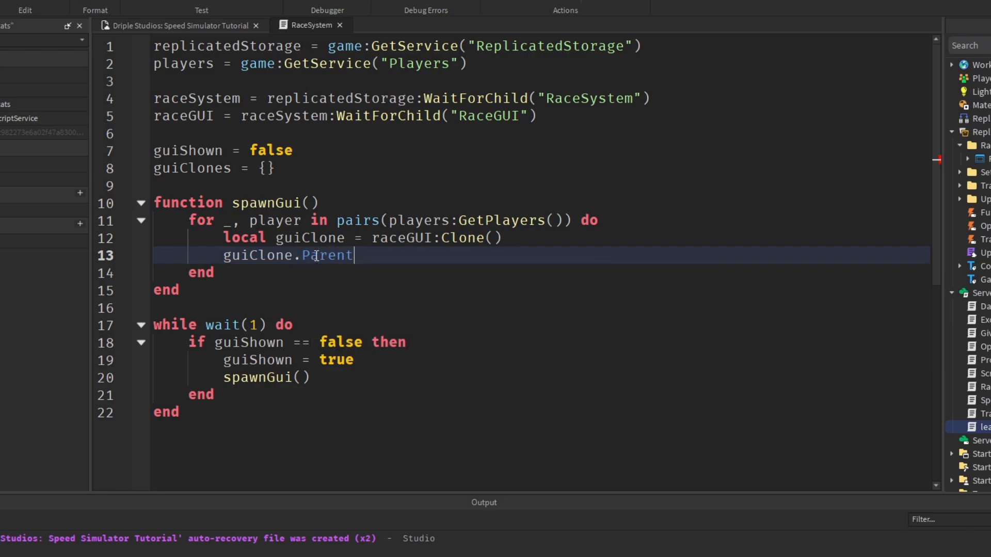
type("= player.PlayerGui")
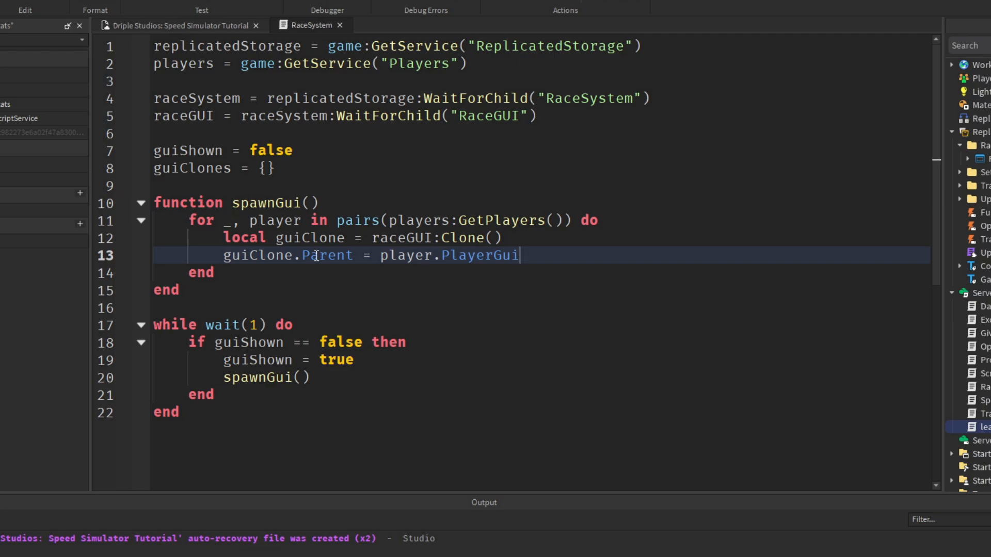
Add table.insert(guiClones, guiClone) below the parent assignment
key("Enter")
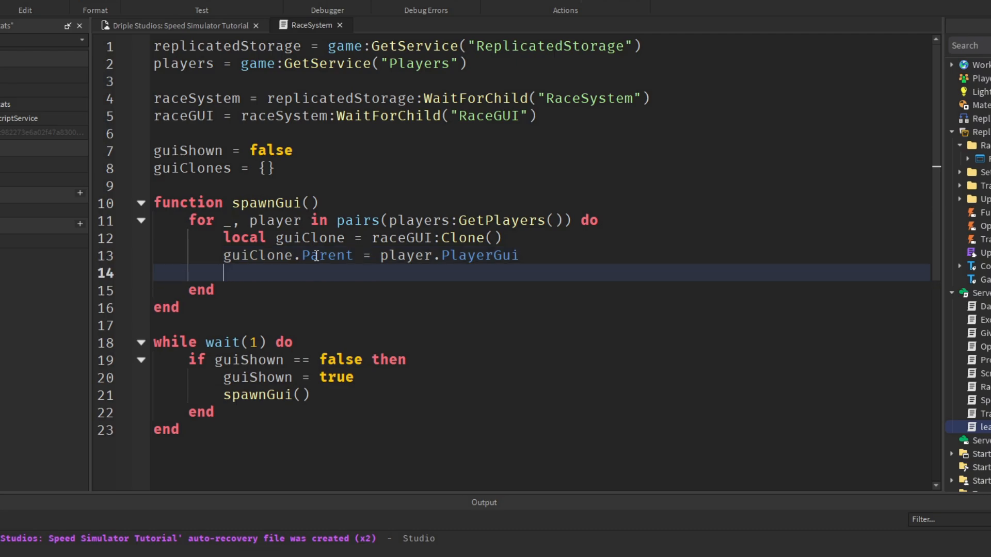
type("table.insert(")
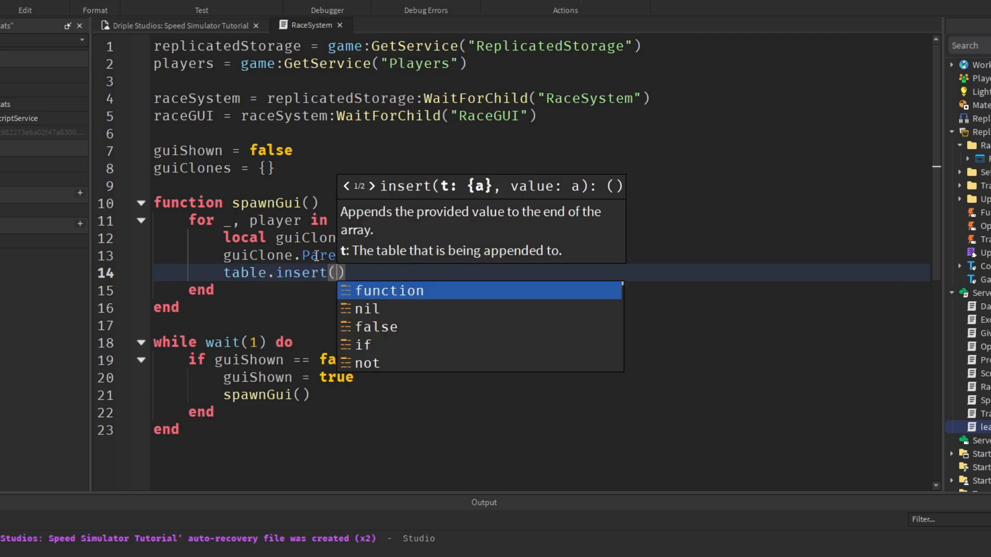
type("guy")
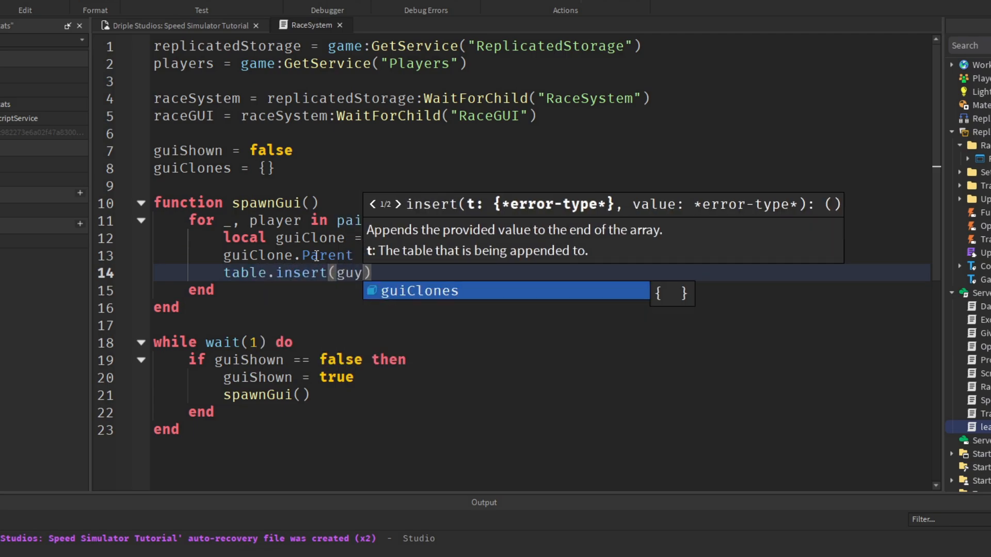
type("guiClones,")
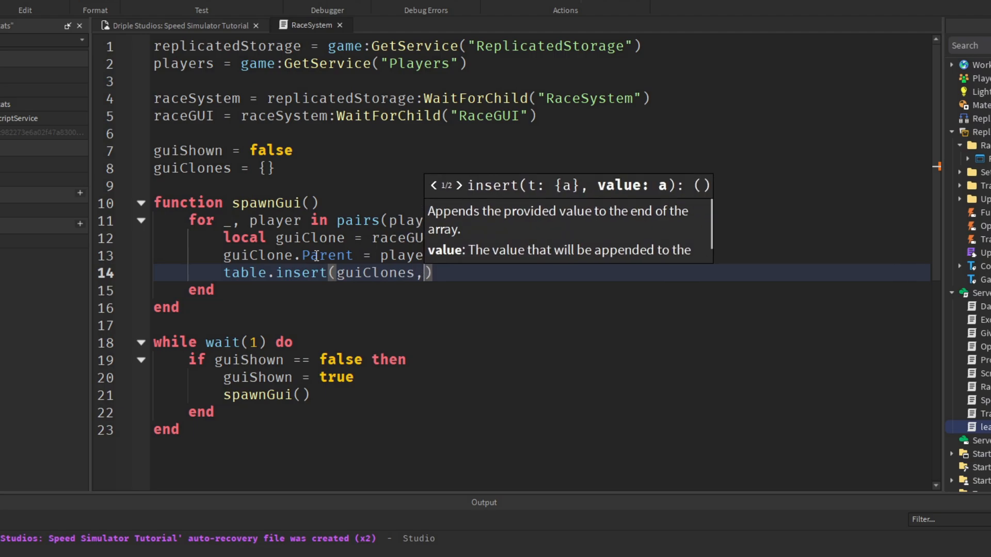
type("guiClone")
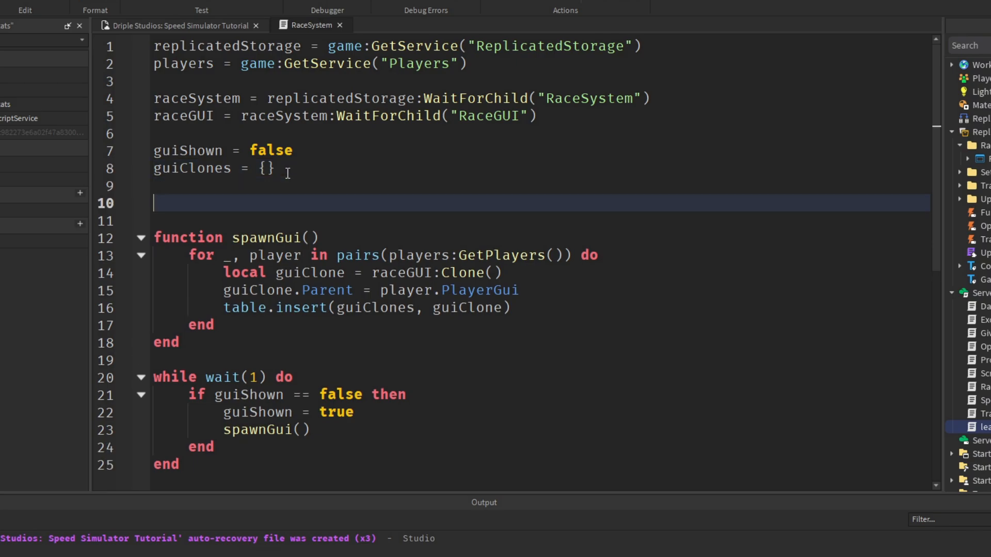
type("wait(10)")
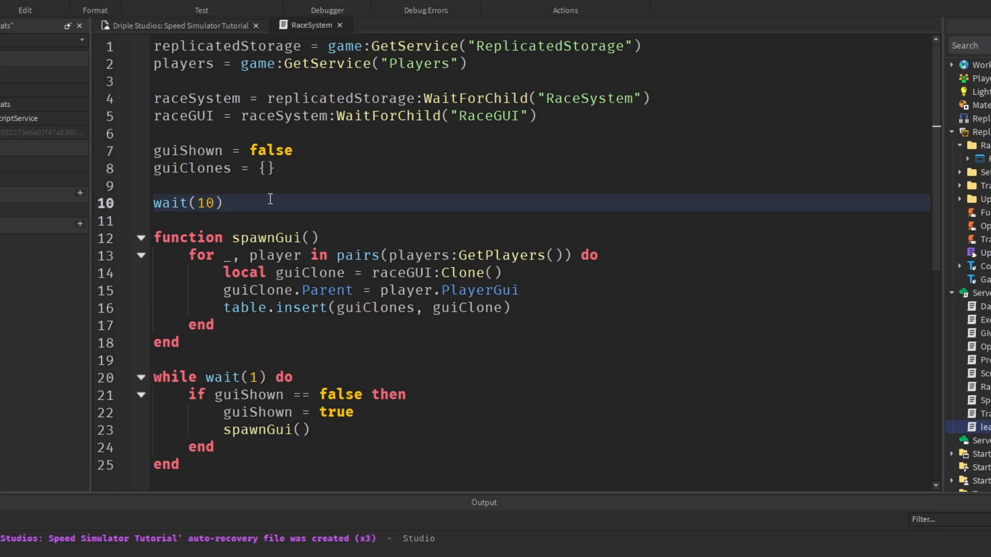
left_click(223, 204)
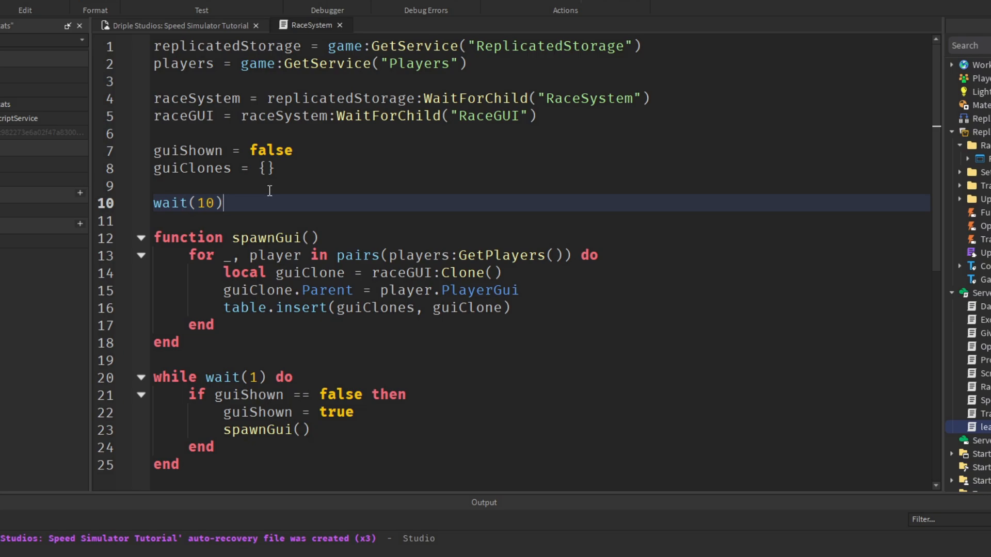
left_click(14, 39)
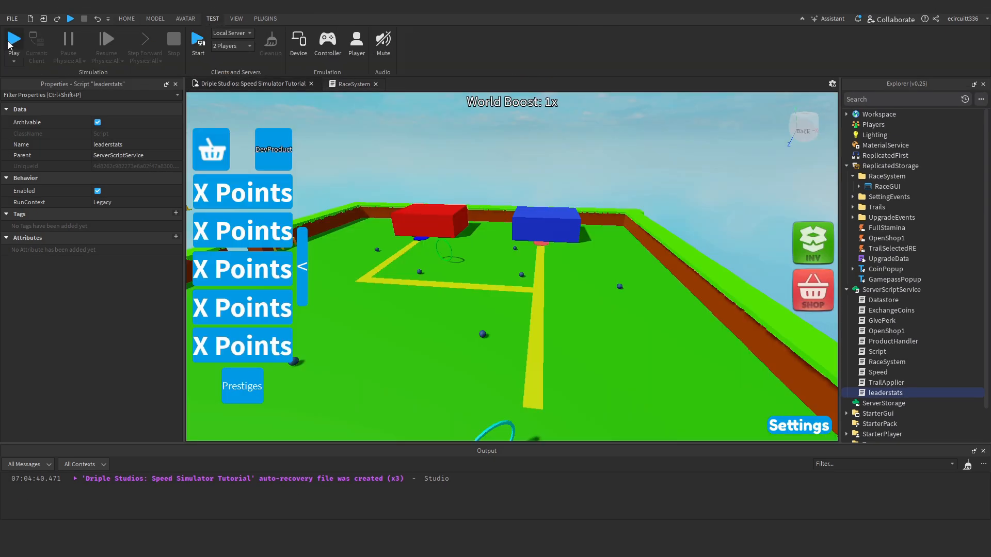
mouse_move(262, 54)
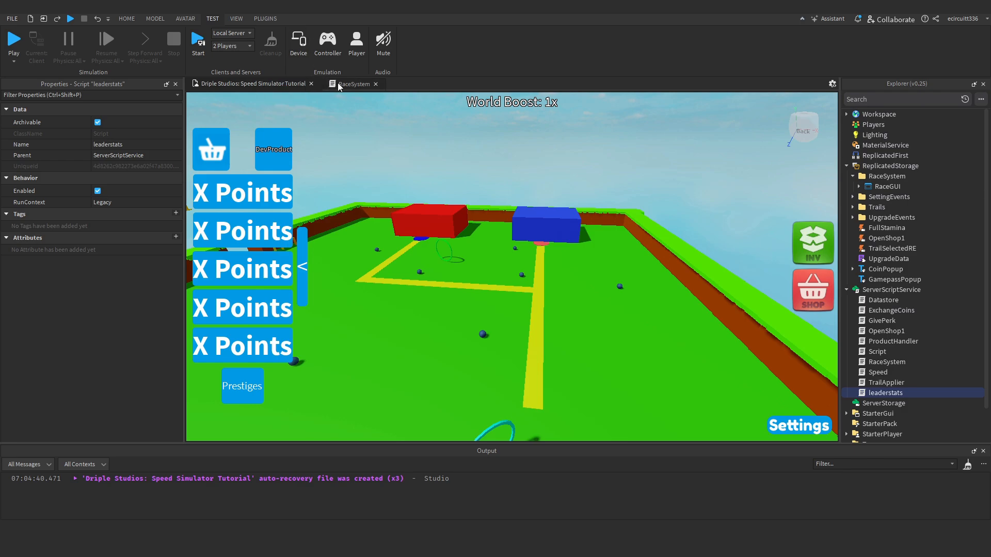
left_click(353, 83)
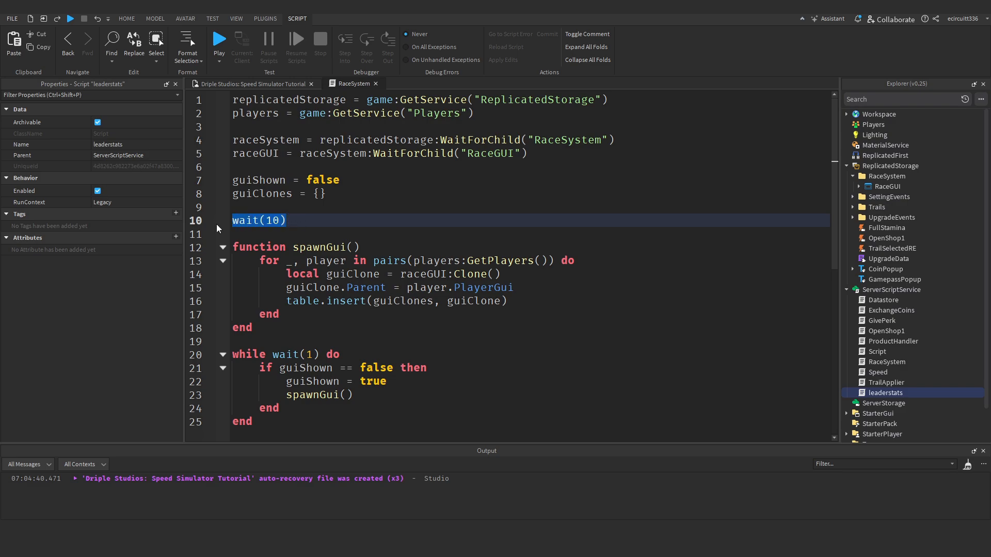
mouse_move(245, 231)
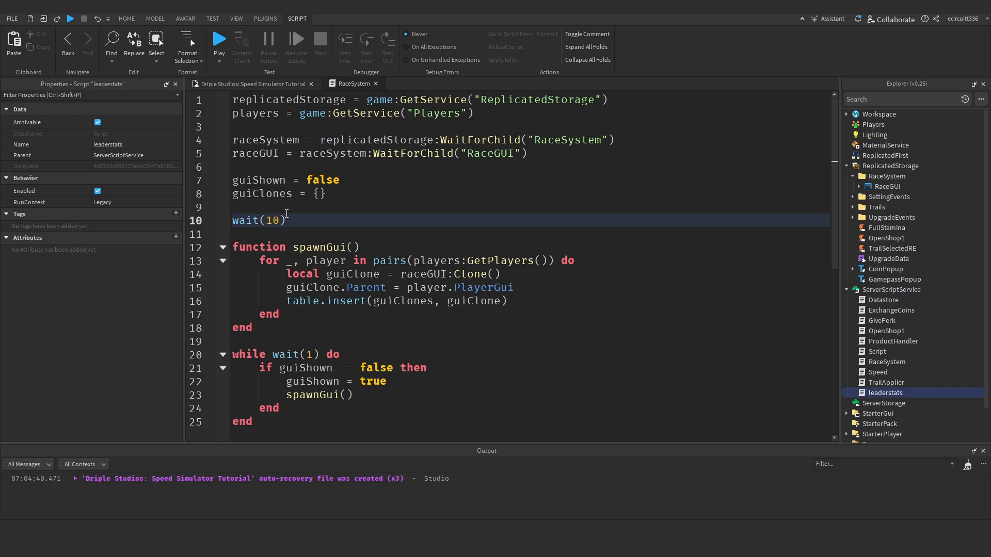
mouse_move(192, 197)
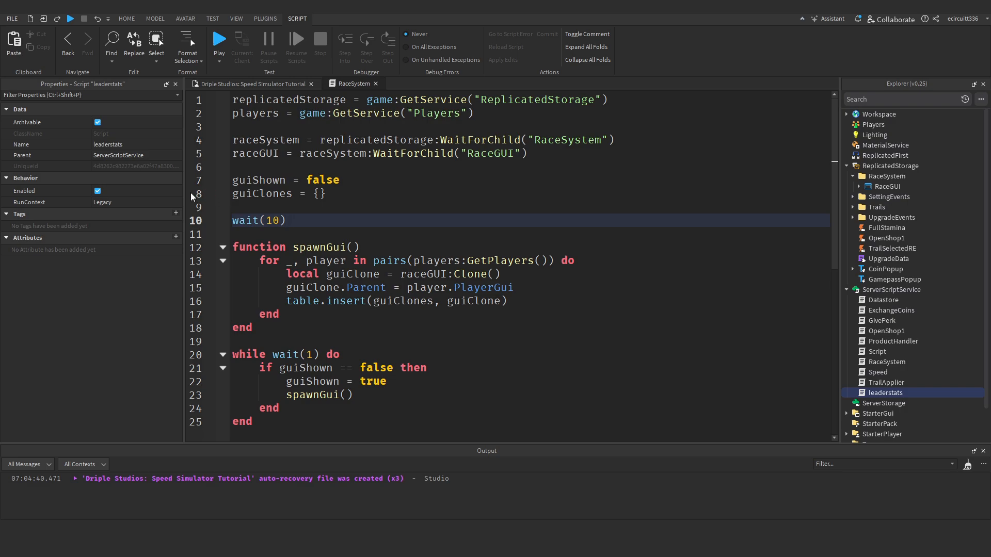
mouse_move(262, 211)
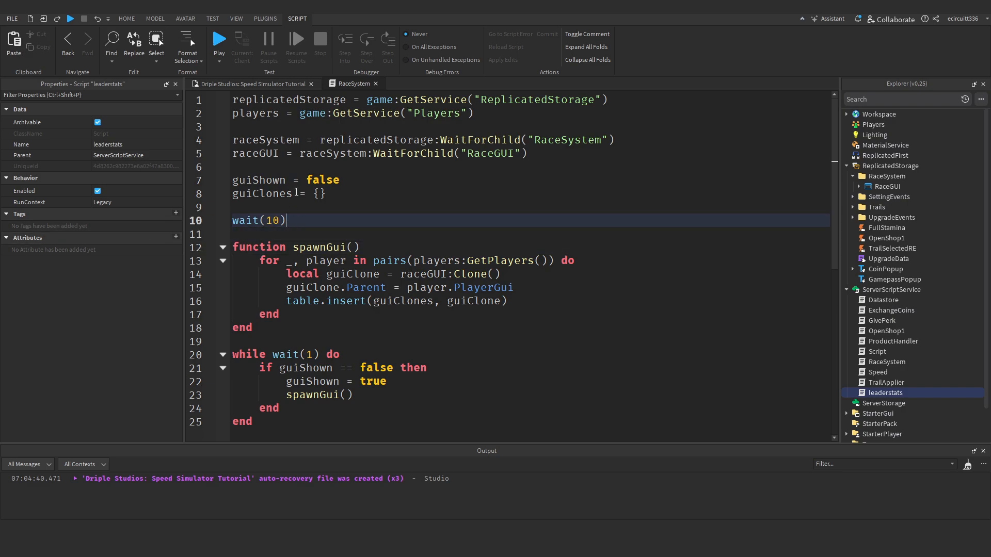
Start a Local Server test session with 2 Players from the Test tab
left_click(218, 41)
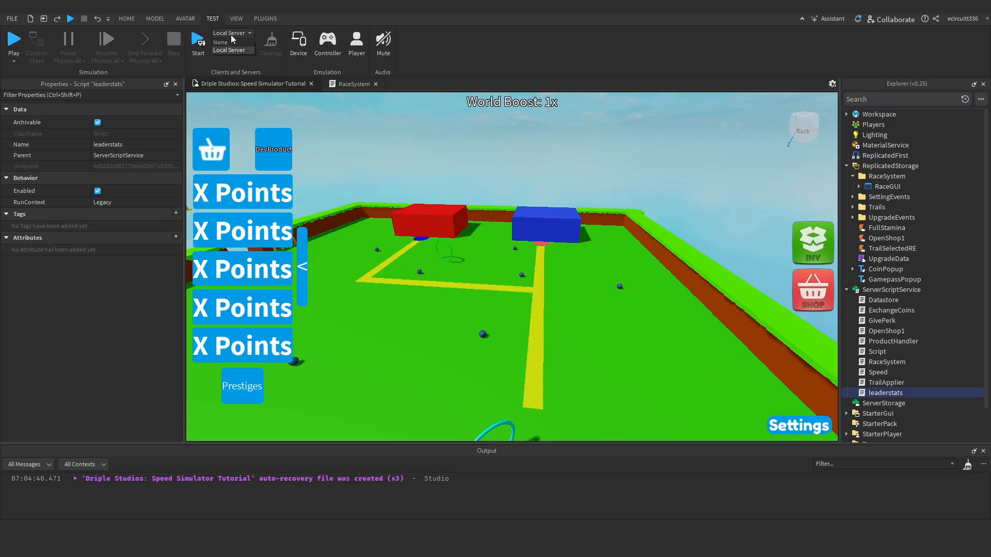
left_click(230, 42)
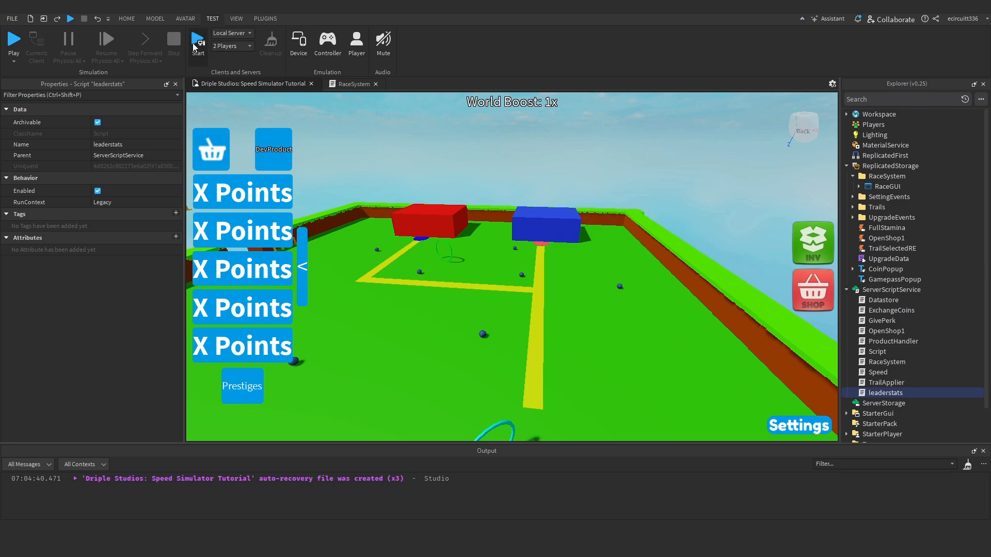
left_click(198, 41)
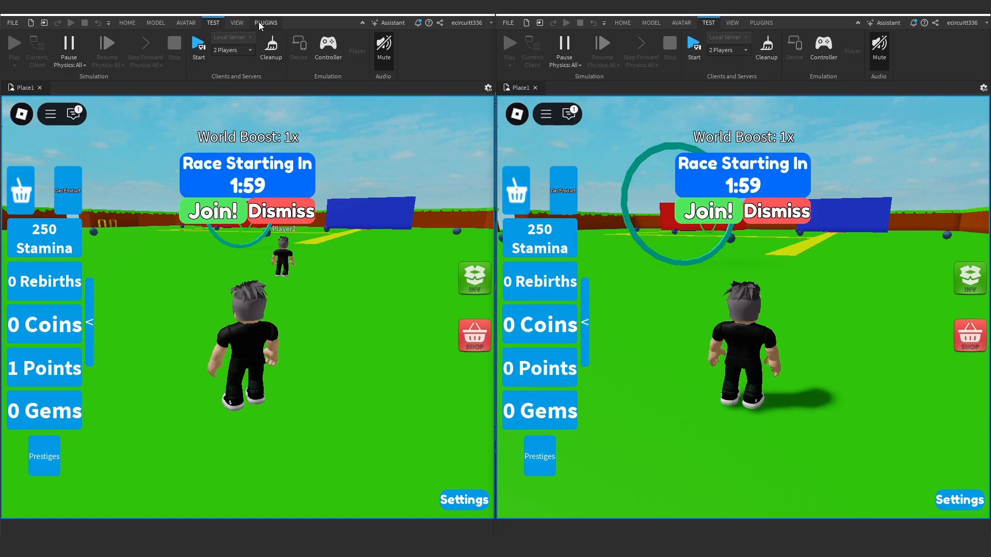
In Player1's window, open the View options and the Output context menu, then switch to the Server window
left_click(237, 23)
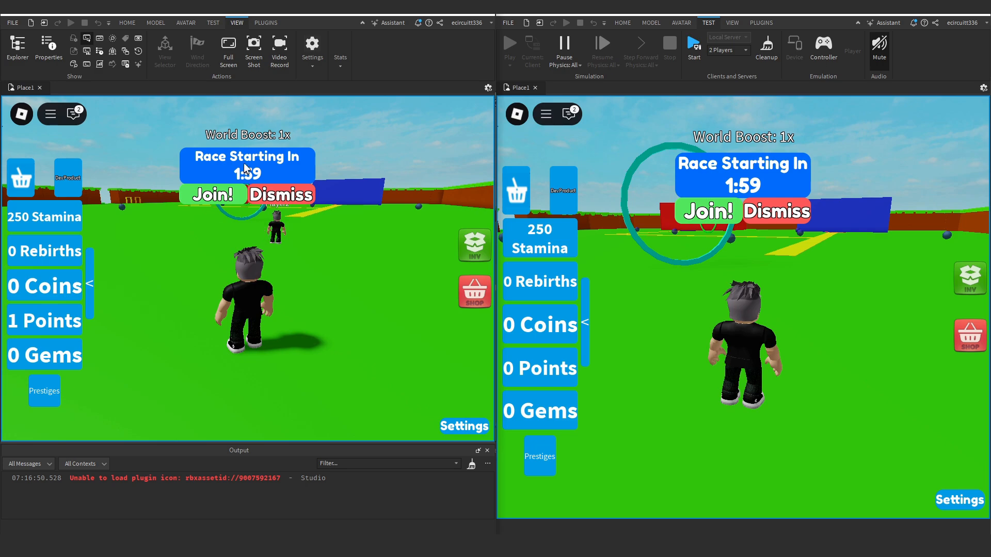
mouse_move(615, 270)
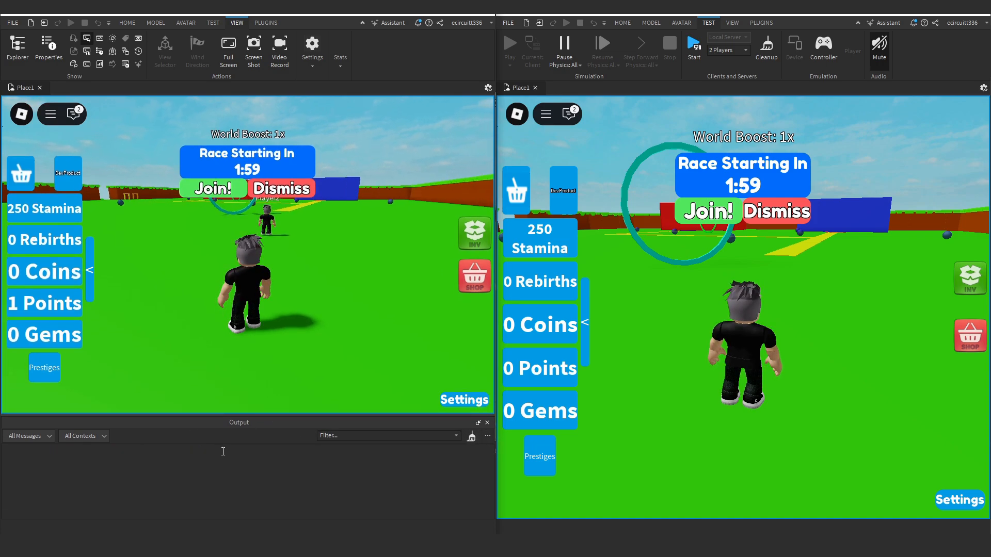
right_click(49, 472)
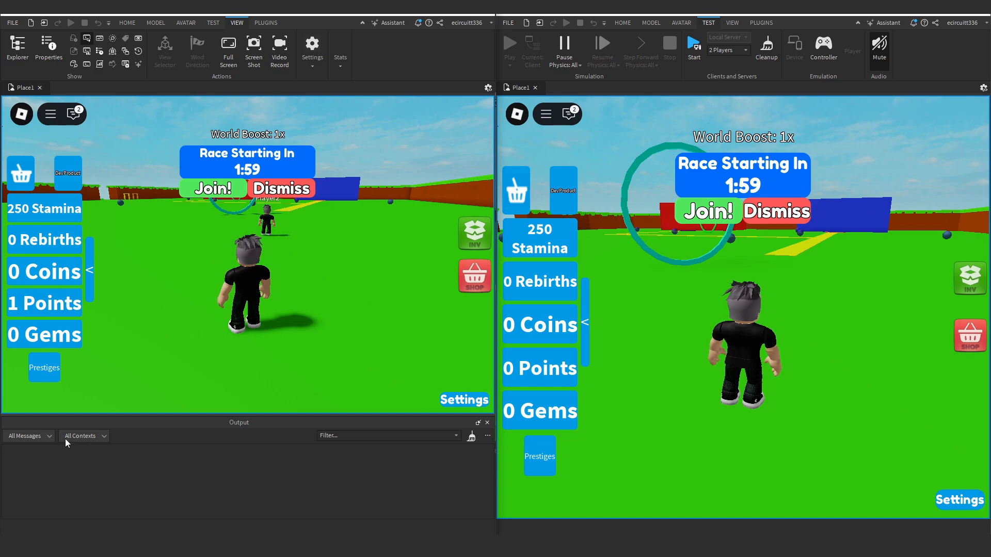
left_click(732, 23)
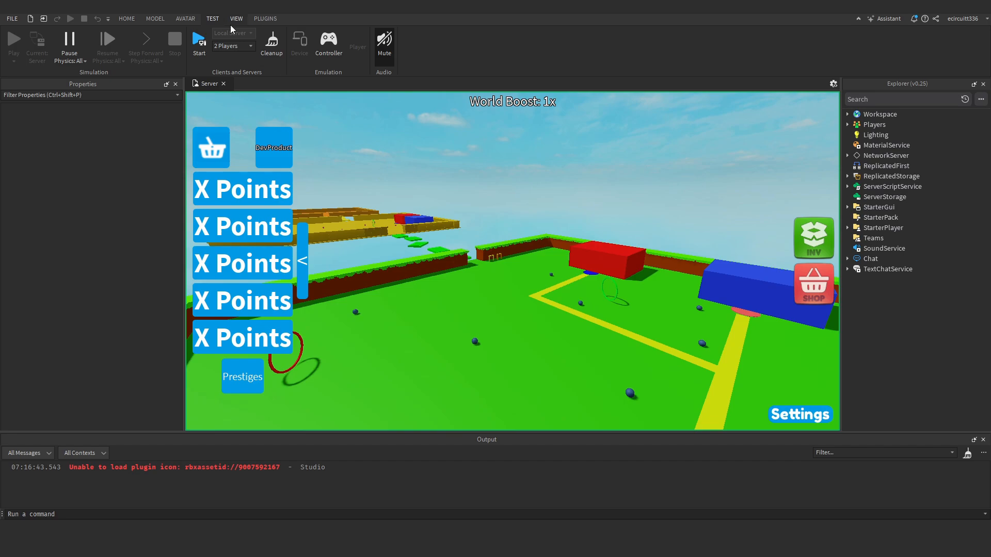
Open the View tab in the Server window
left_click(238, 18)
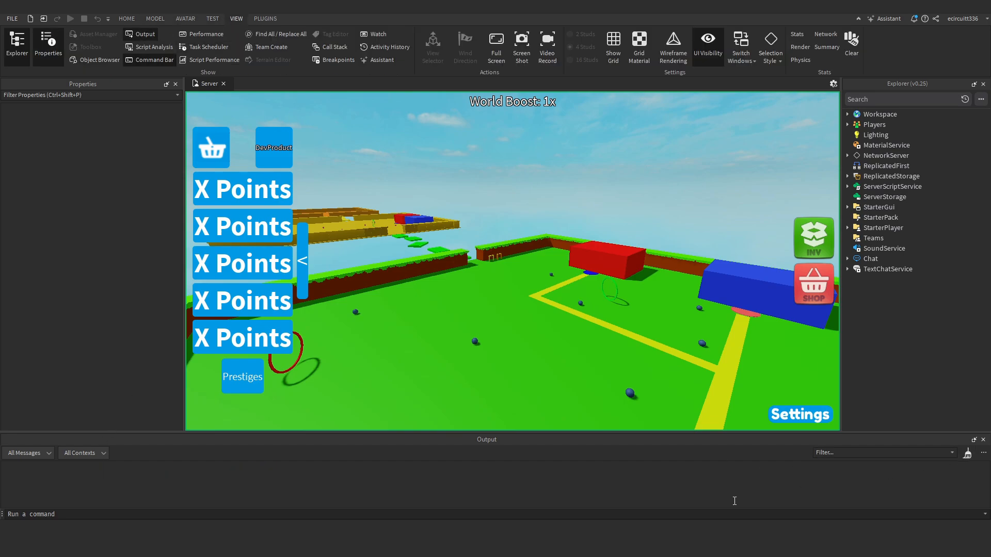
mouse_move(453, 487)
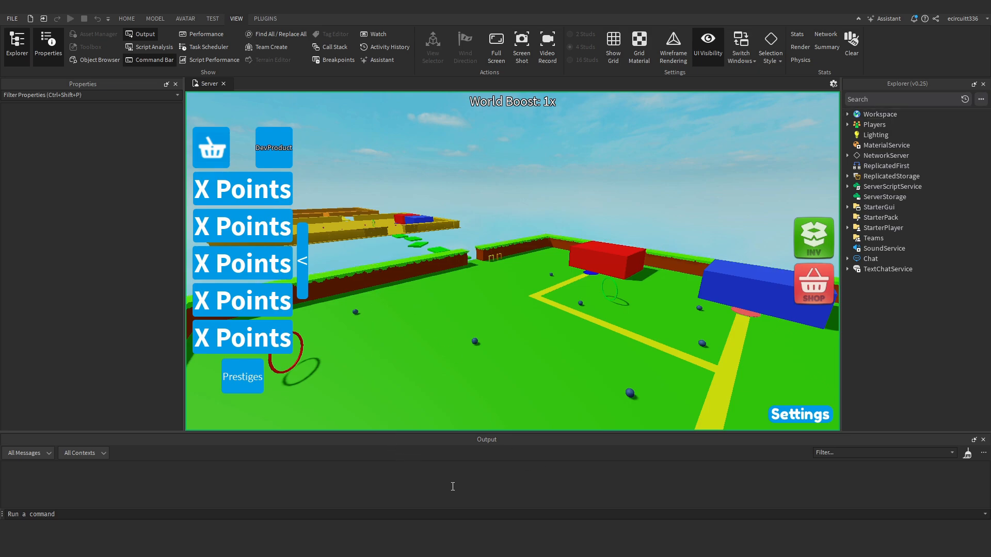
mouse_move(460, 493)
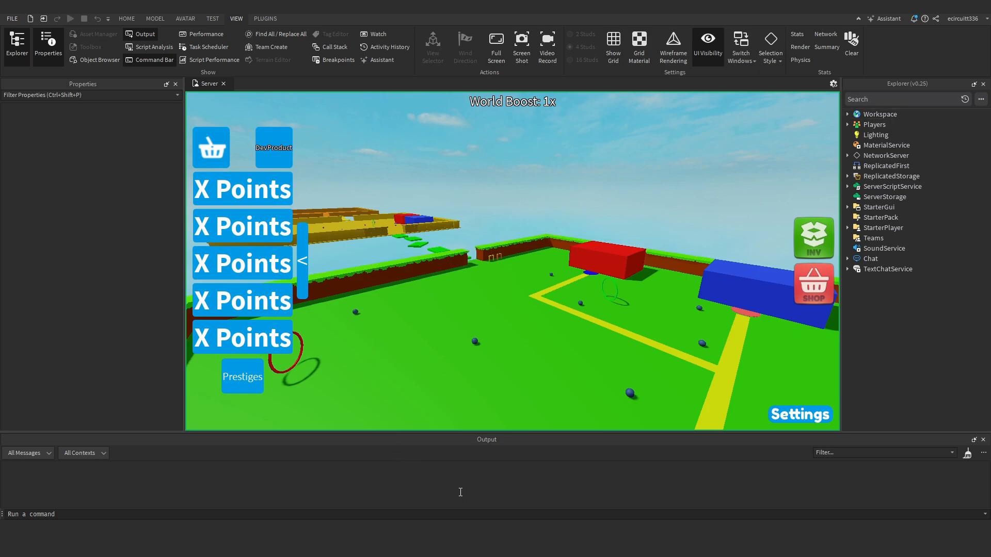
mouse_move(362, 447)
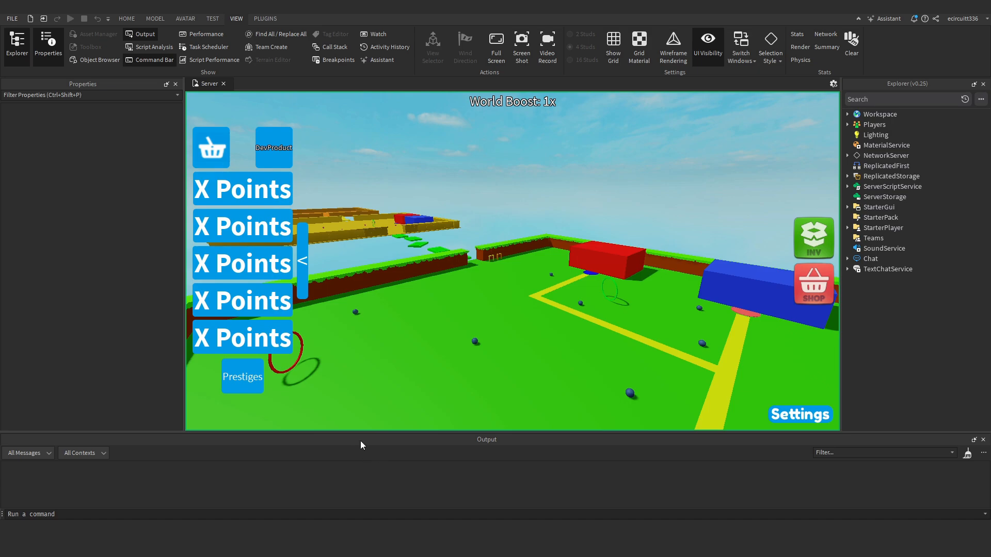
mouse_move(262, 318)
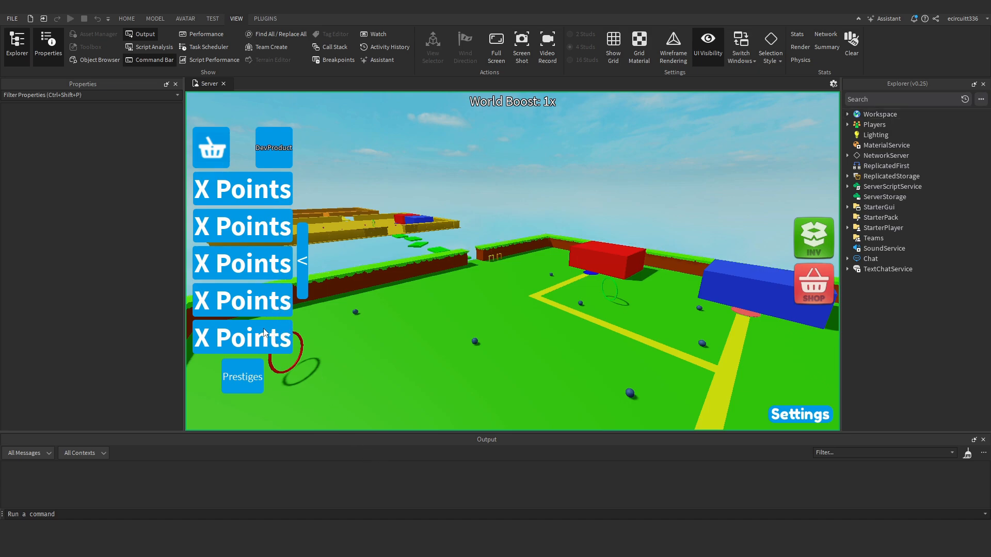
mouse_move(61, 455)
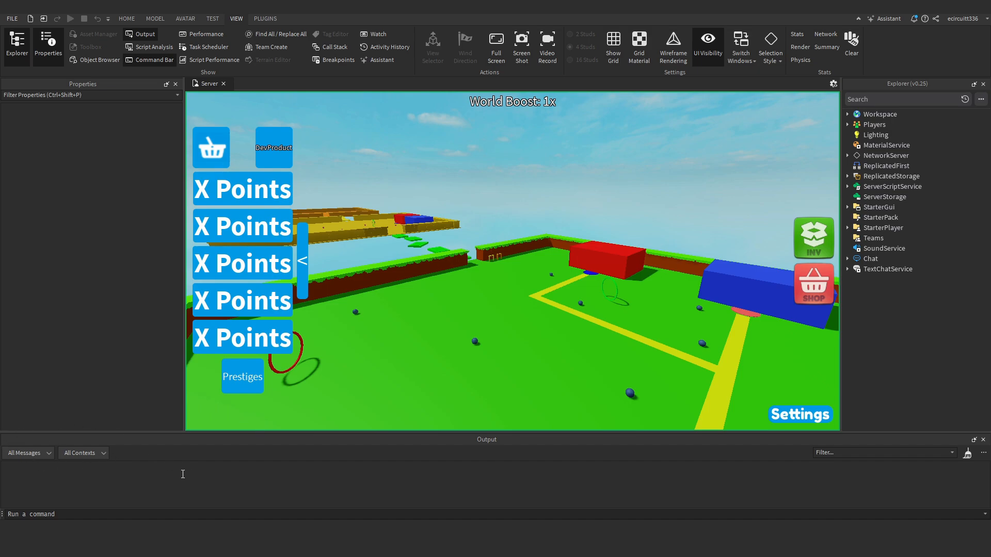
mouse_move(202, 433)
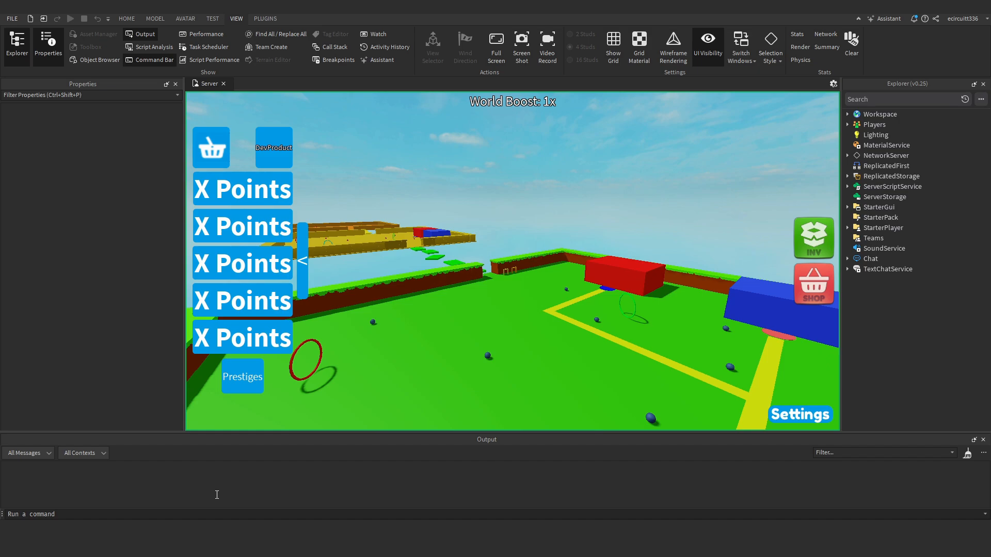
mouse_move(243, 479)
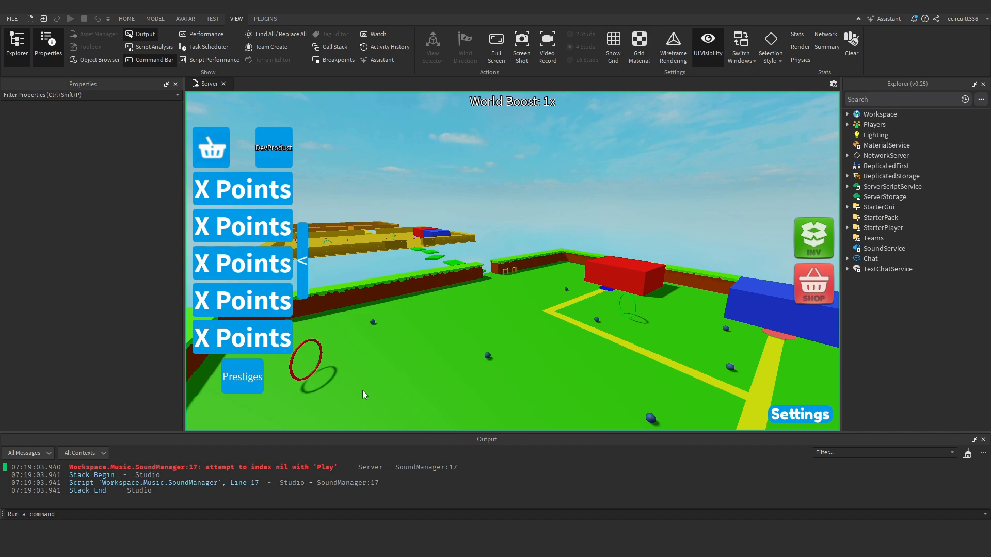
mouse_move(336, 378)
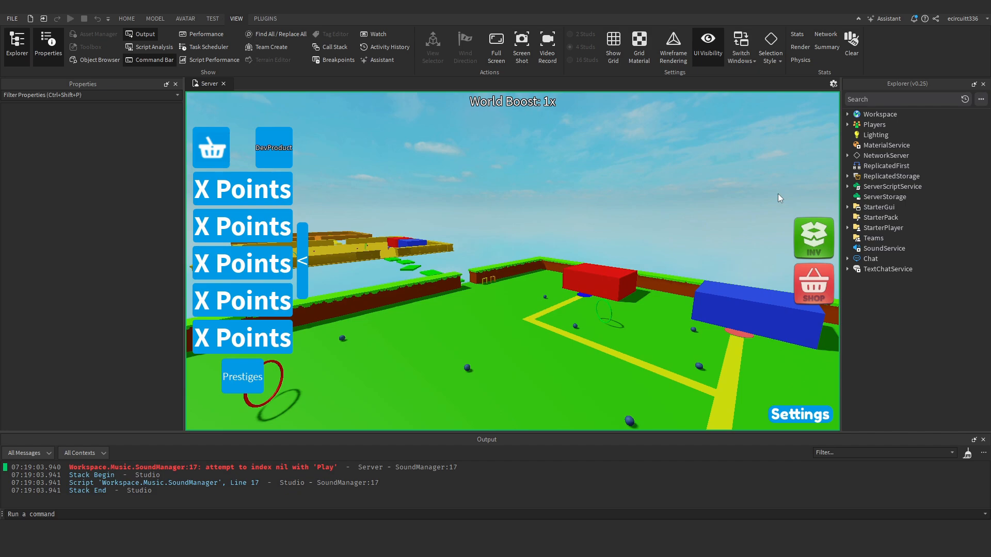
mouse_move(772, 199)
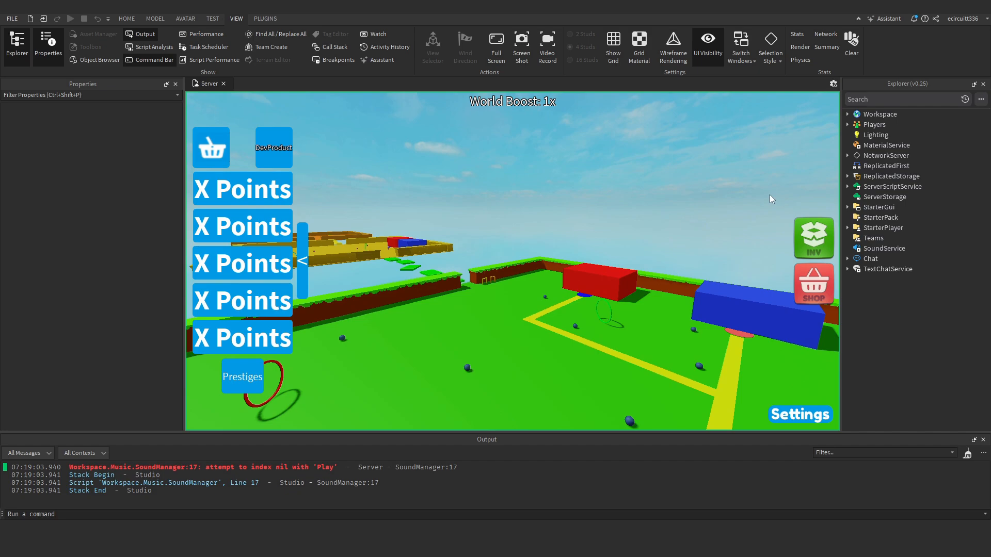